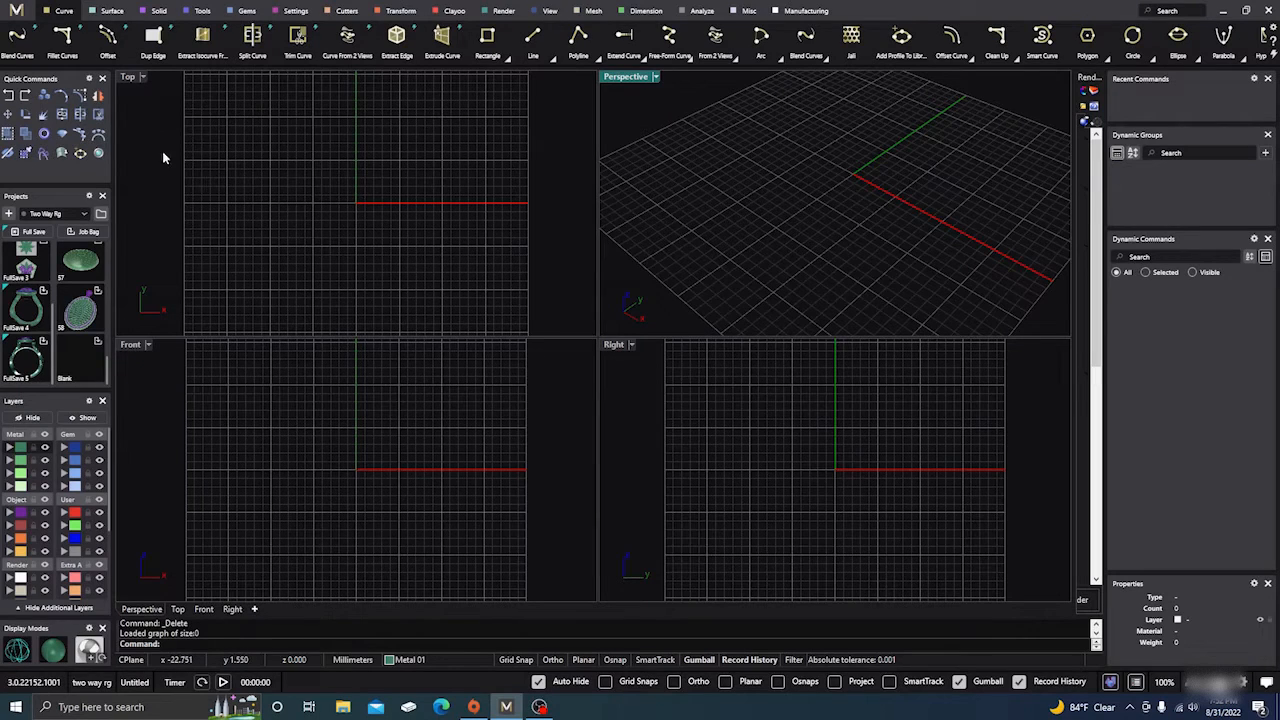
mouse_move(656, 256)
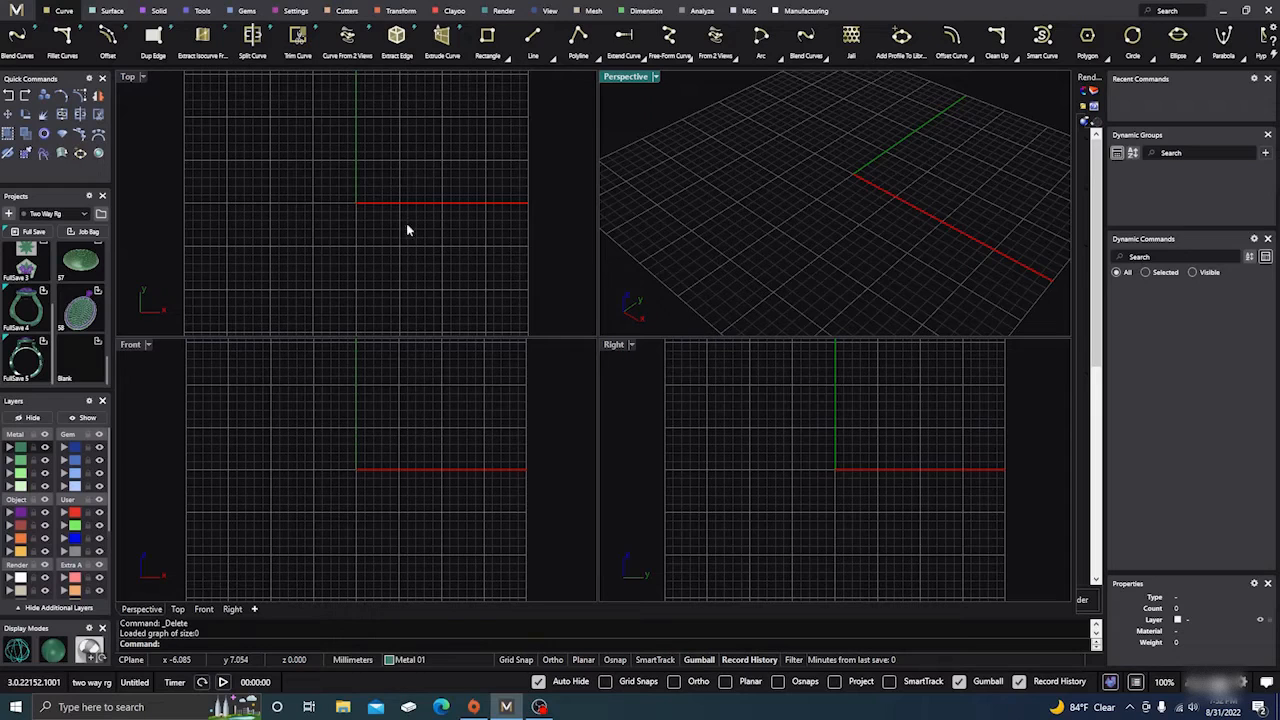
mouse_move(278, 106)
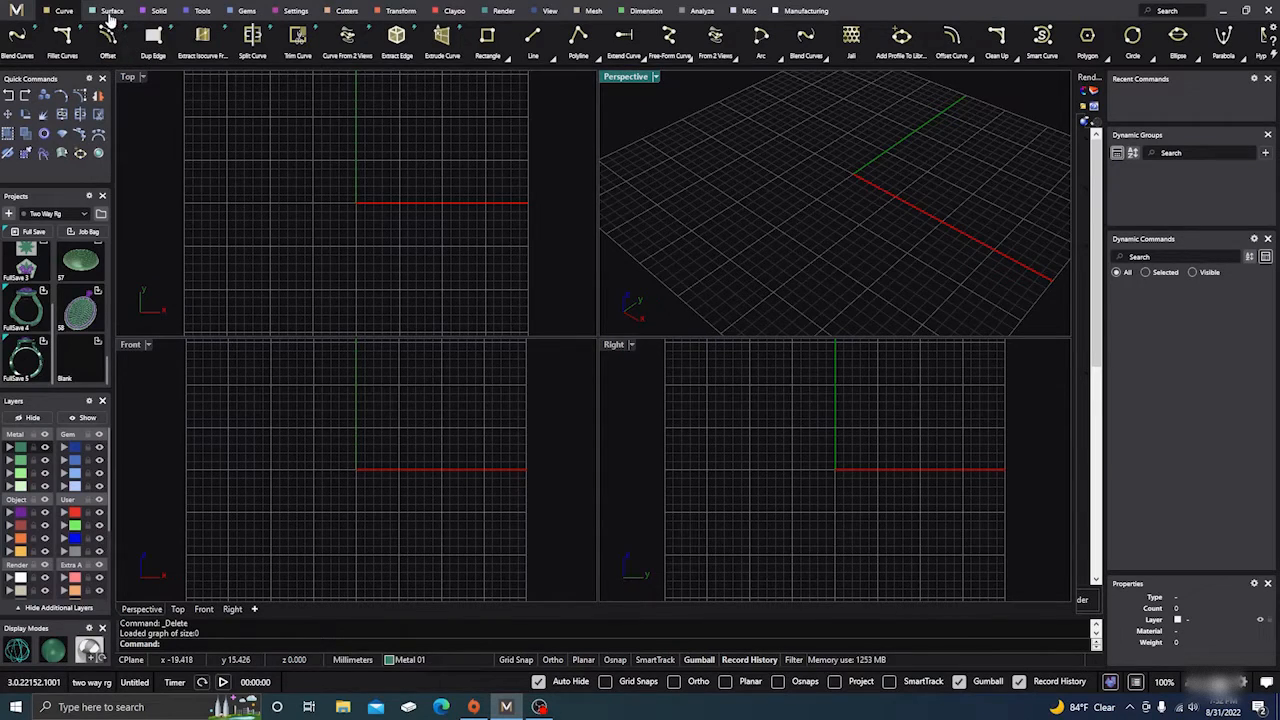
mouse_move(668, 160)
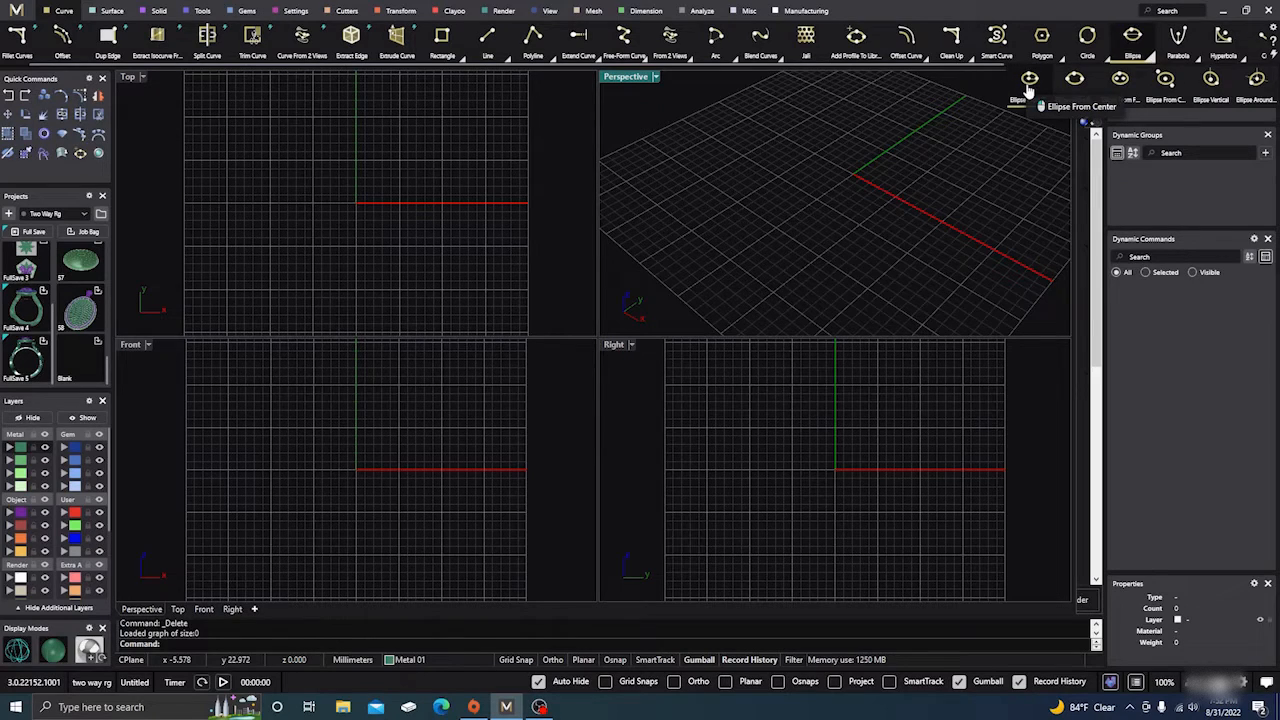
Step: Draw an ellipse from its centre at the origin, setting both axis lengths
click(1020, 82)
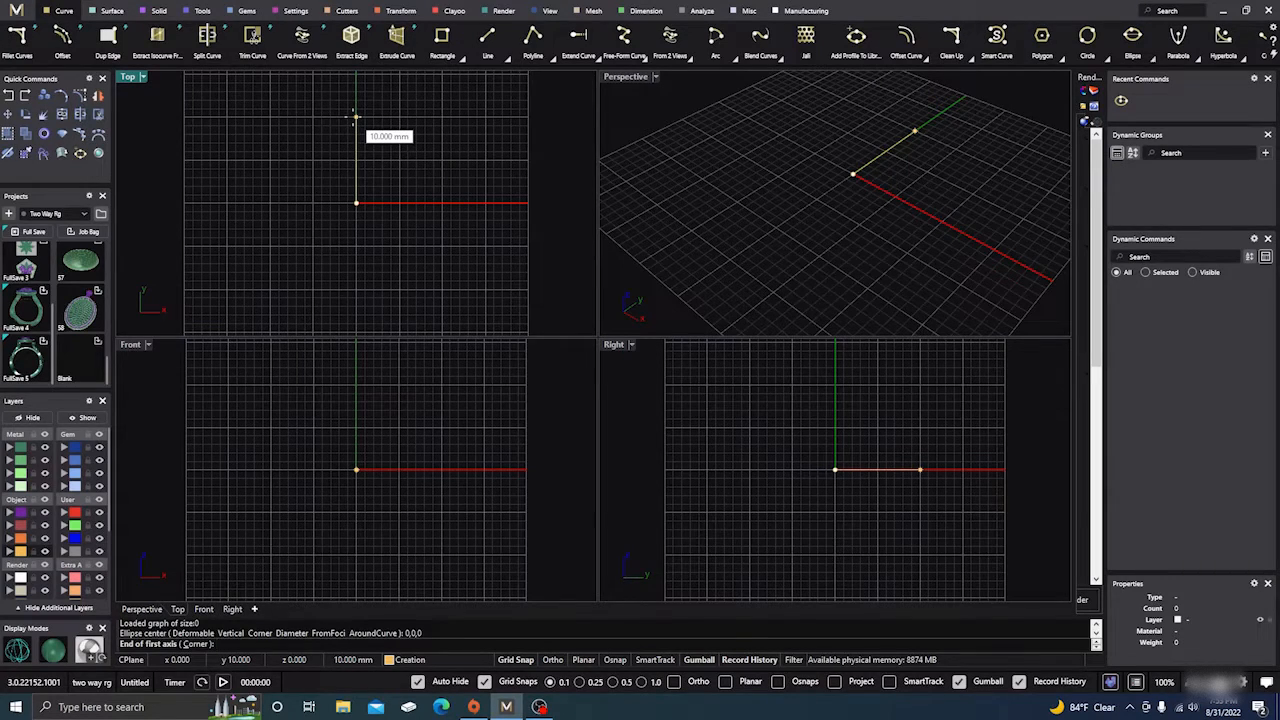
click(416, 202)
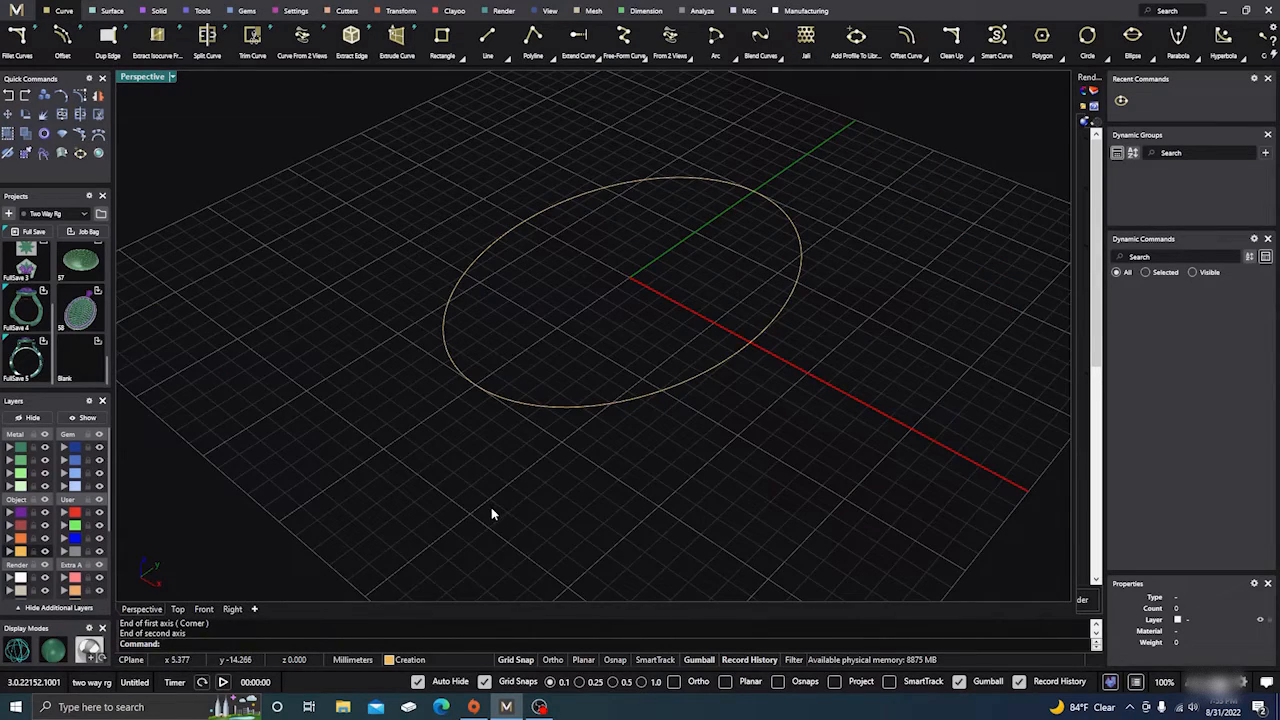
Step: Start a single straight line snapped to the oval's quadrant point
drag(490, 514, 670, 500)
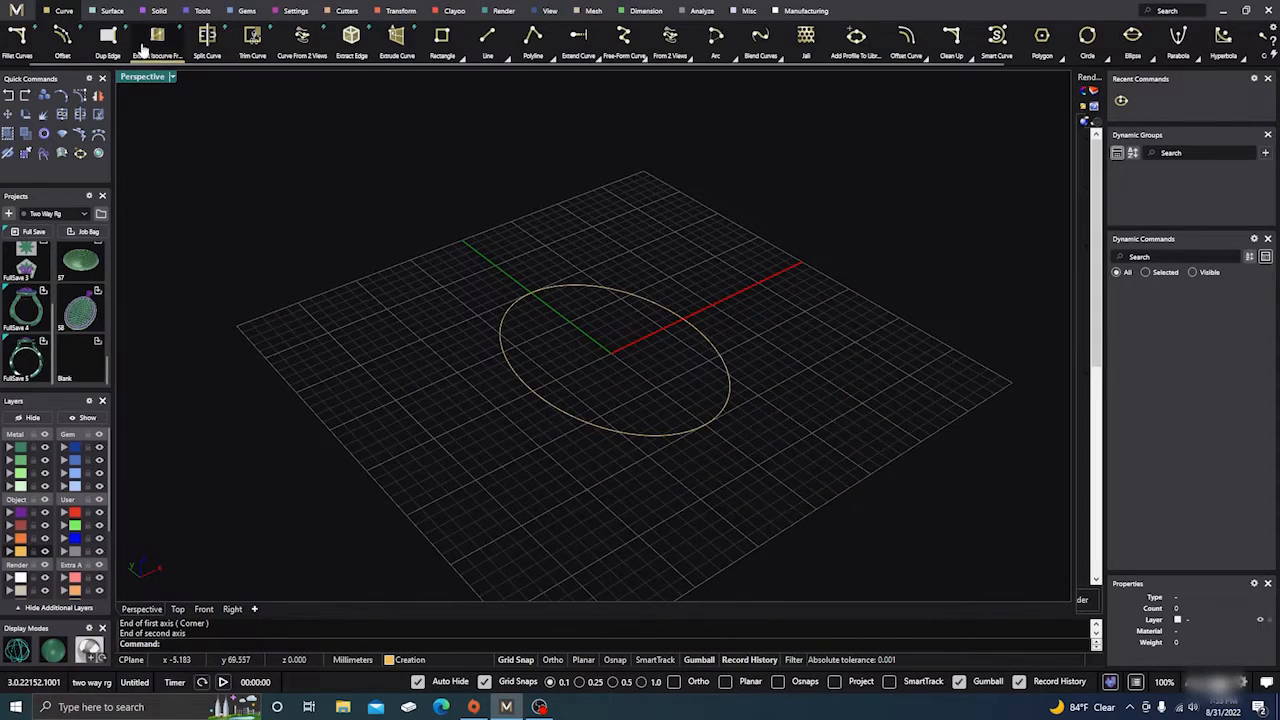
click(490, 40)
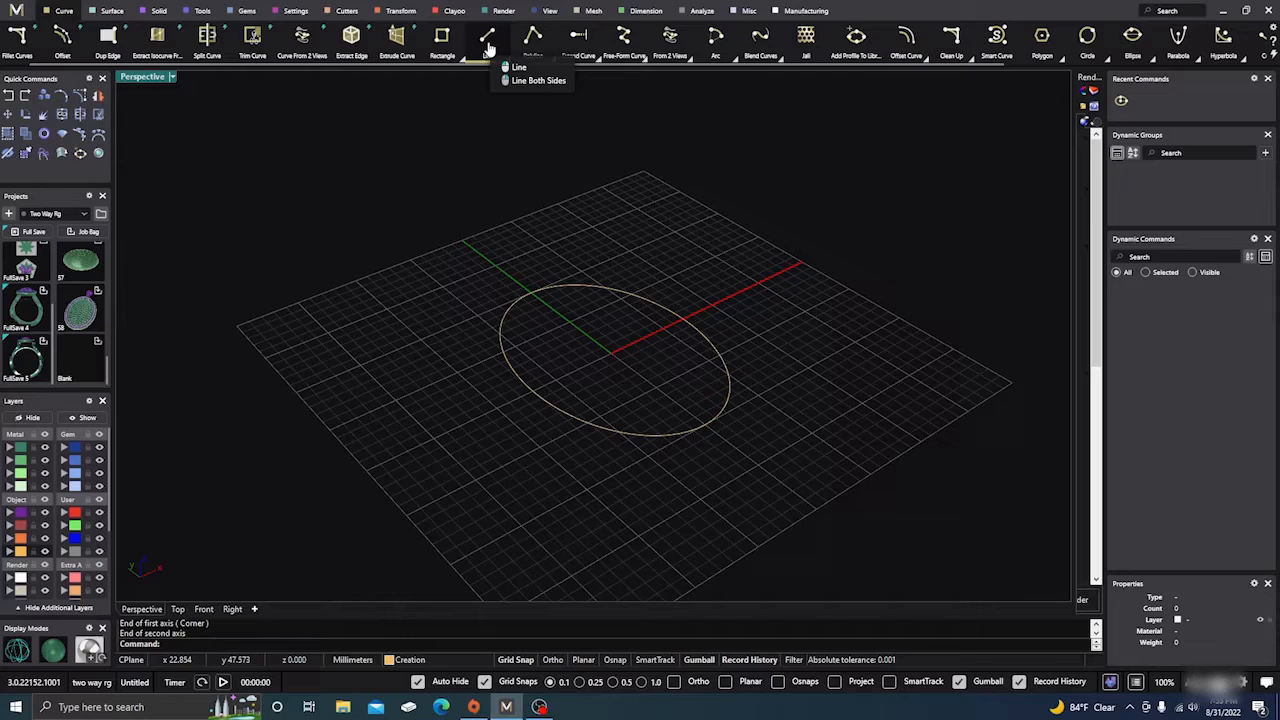
click(510, 68)
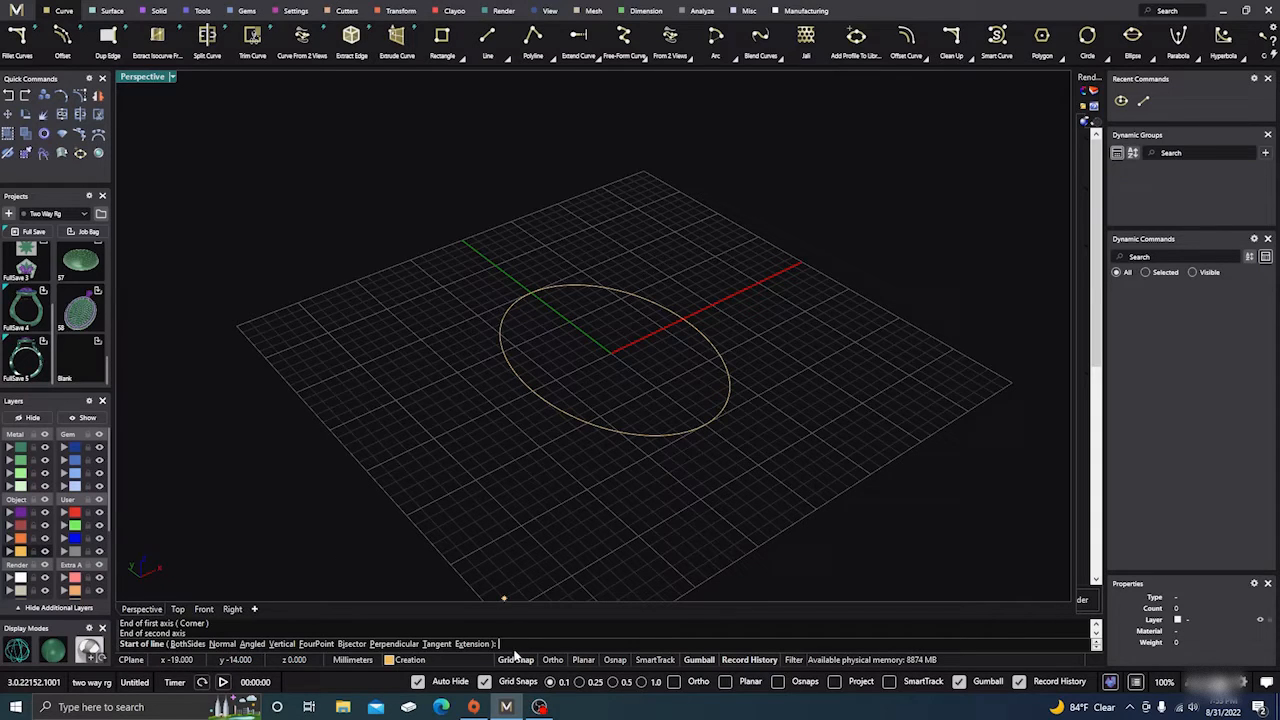
mouse_move(516, 330)
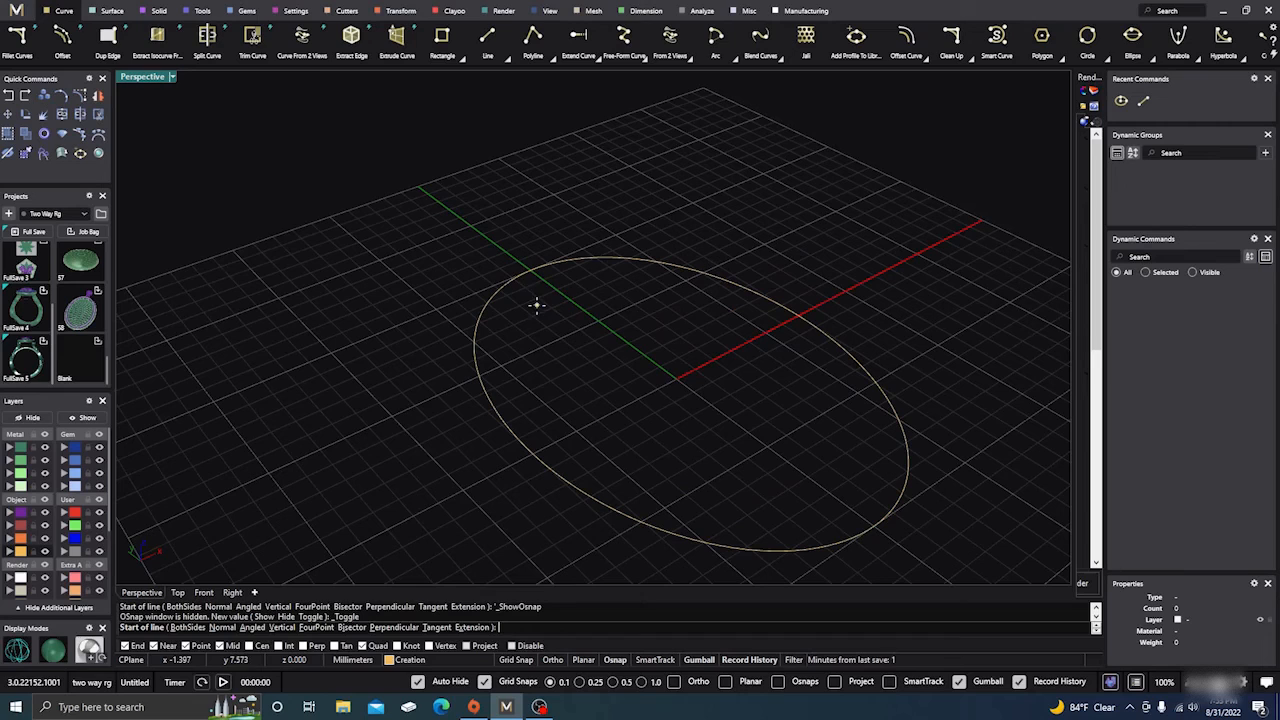
click(532, 272)
text(.4)
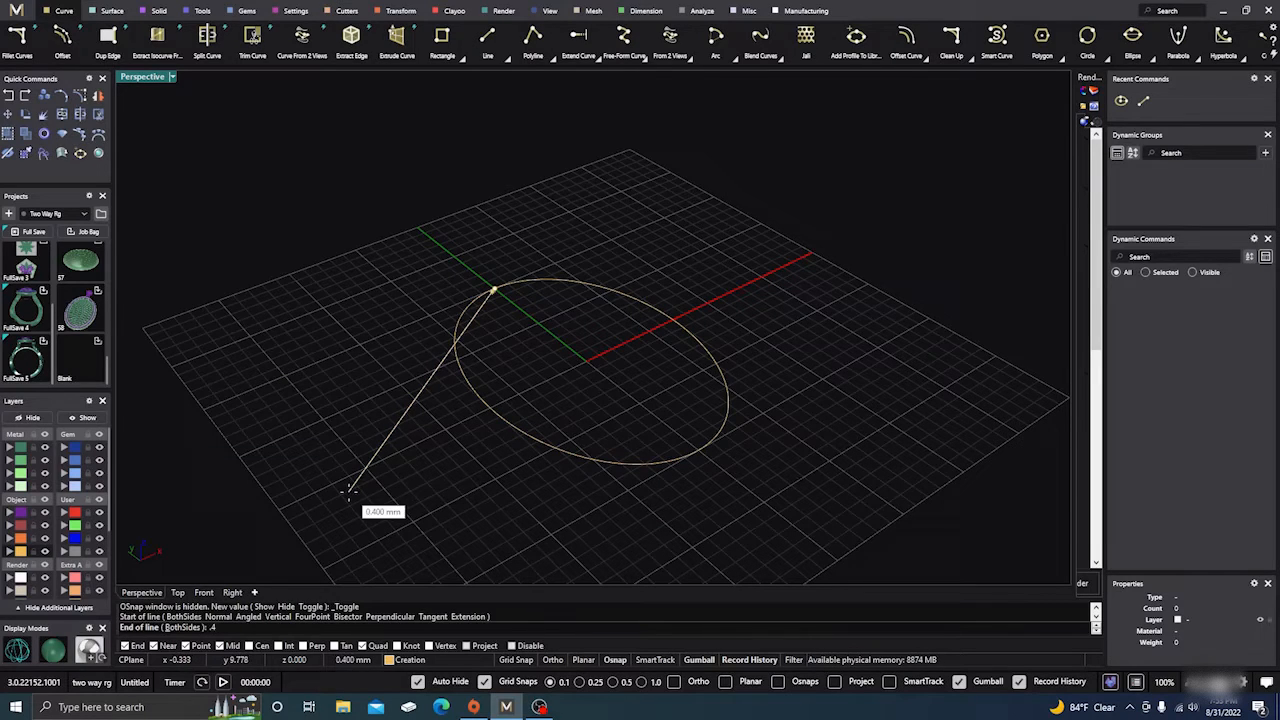
mouse_move(400, 402)
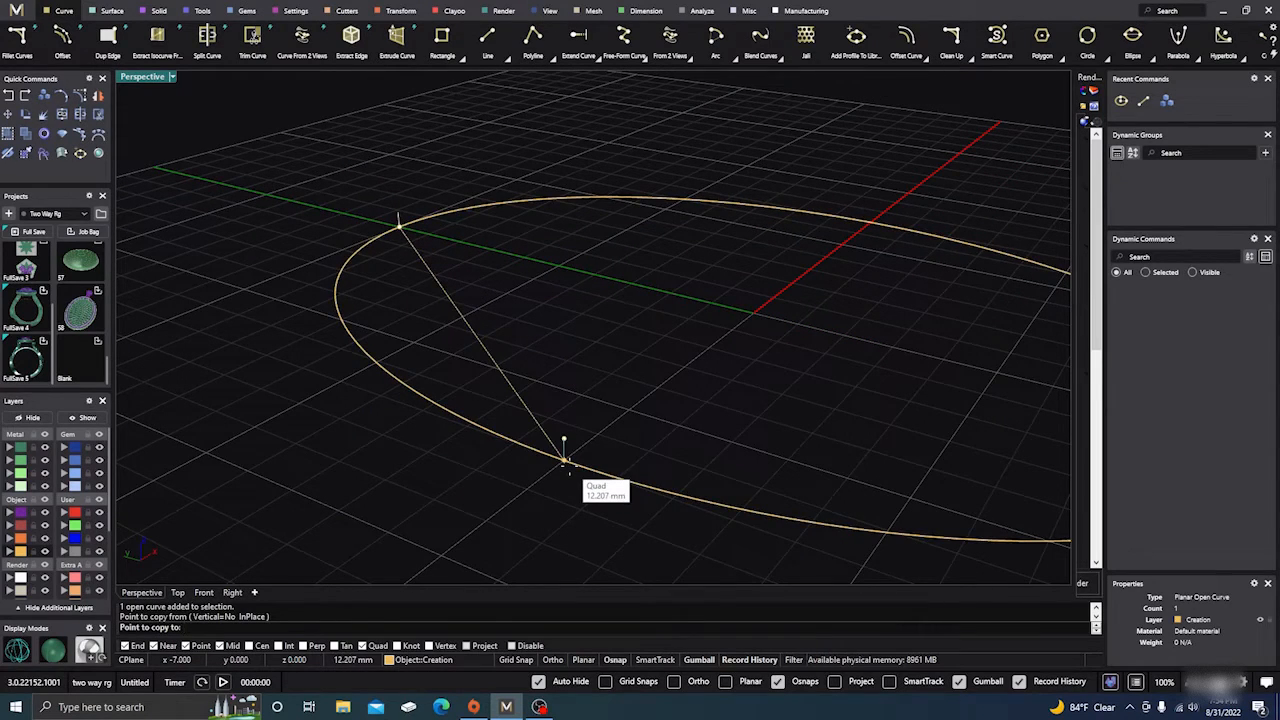
Step: Copy the guide line from the quadrant base point to another spot on the oval
click(872, 212)
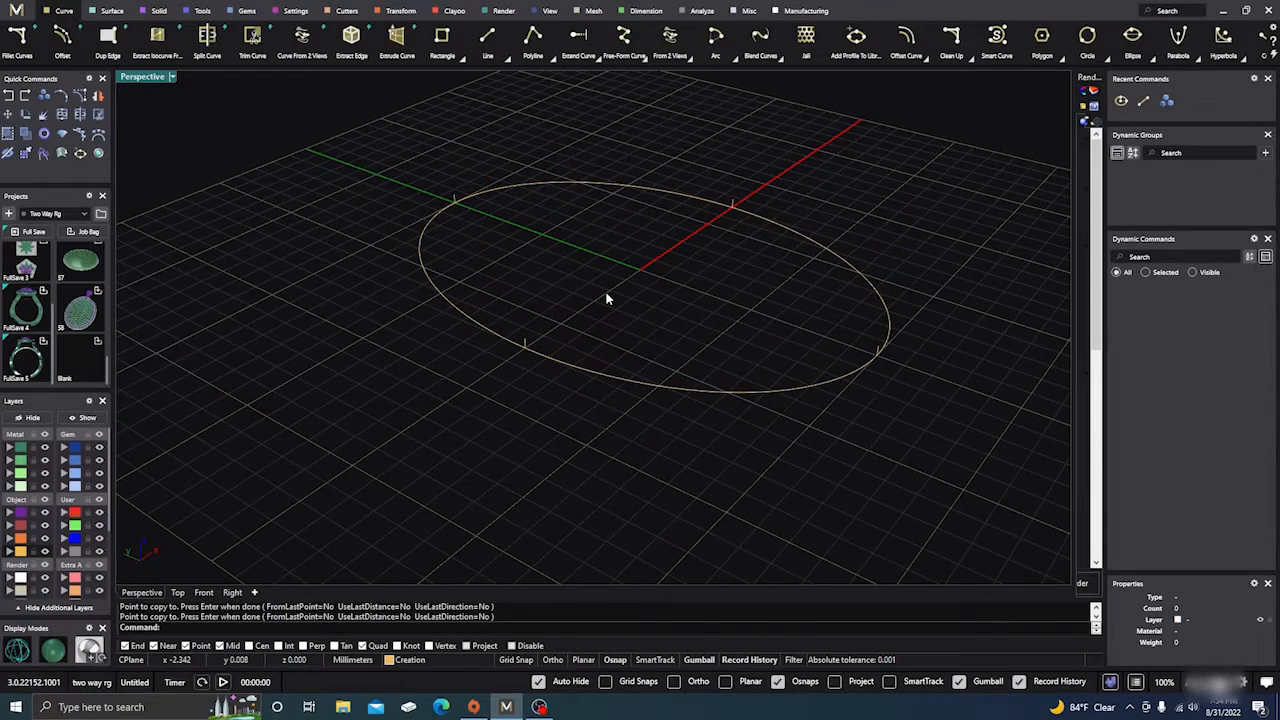
mouse_move(596, 292)
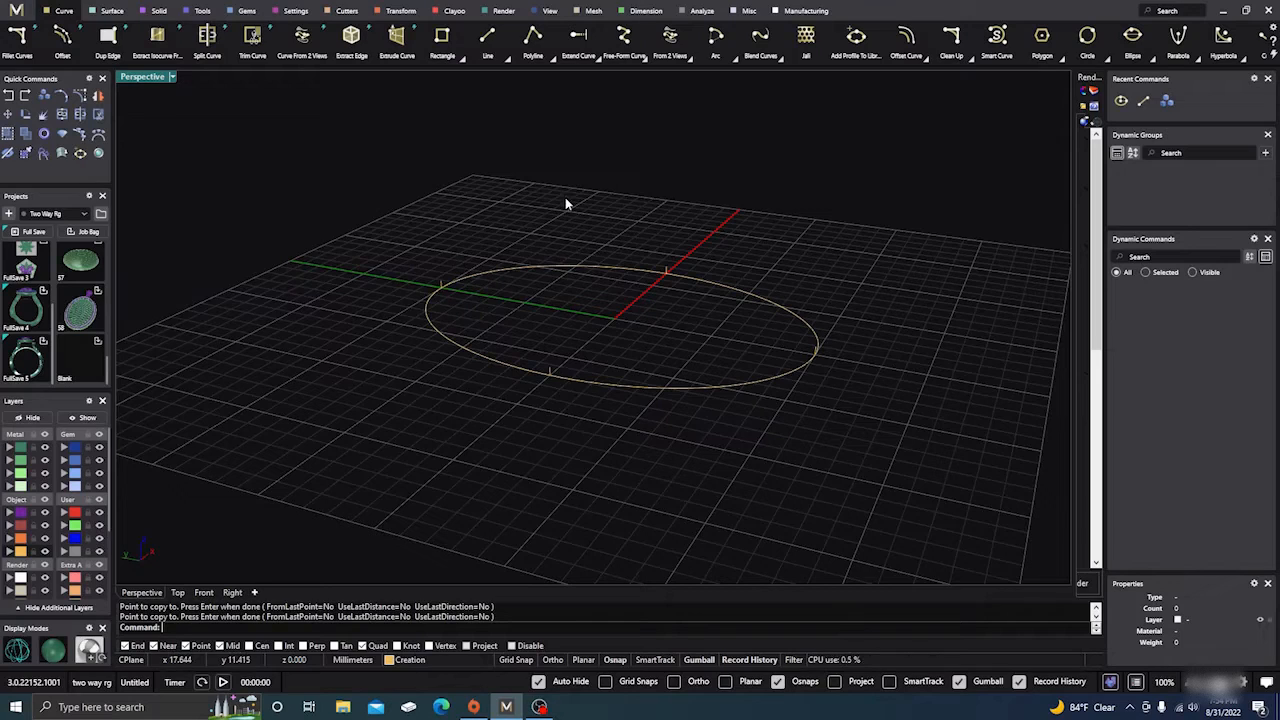
mouse_move(864, 94)
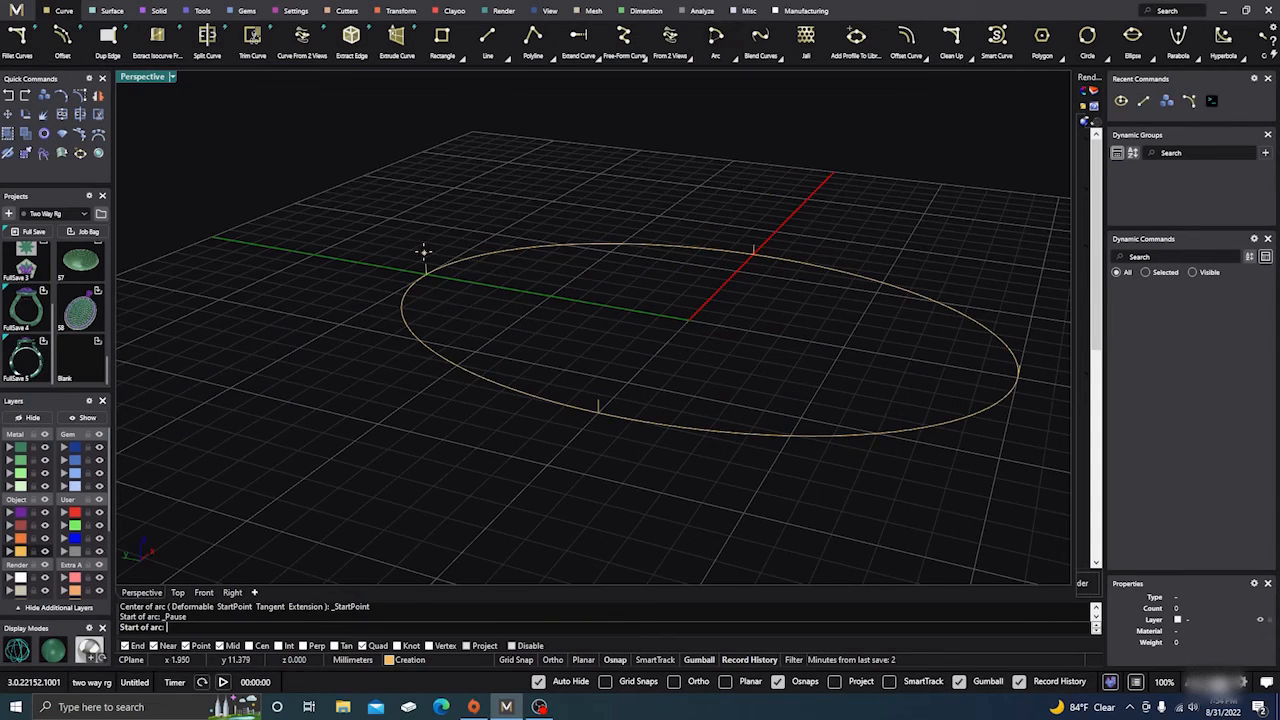
Step: Begin an arc from the oval and view it from the Front to set its height
click(424, 264)
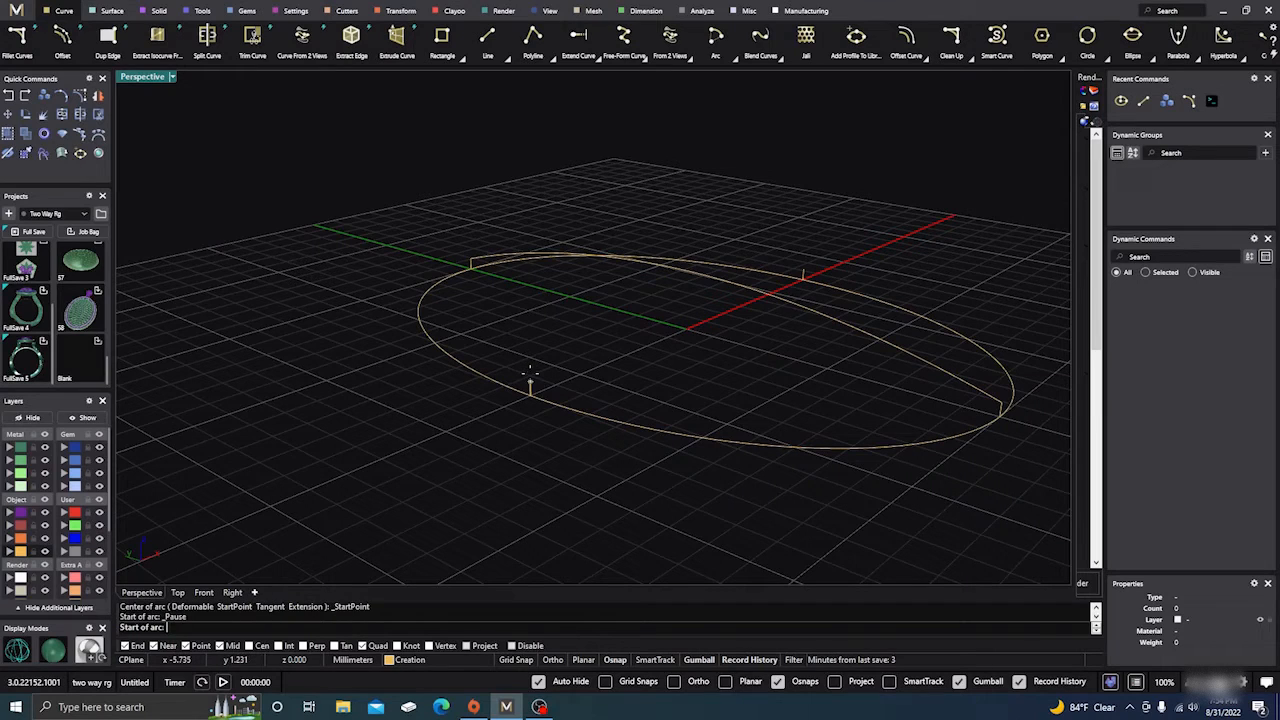
click(772, 270)
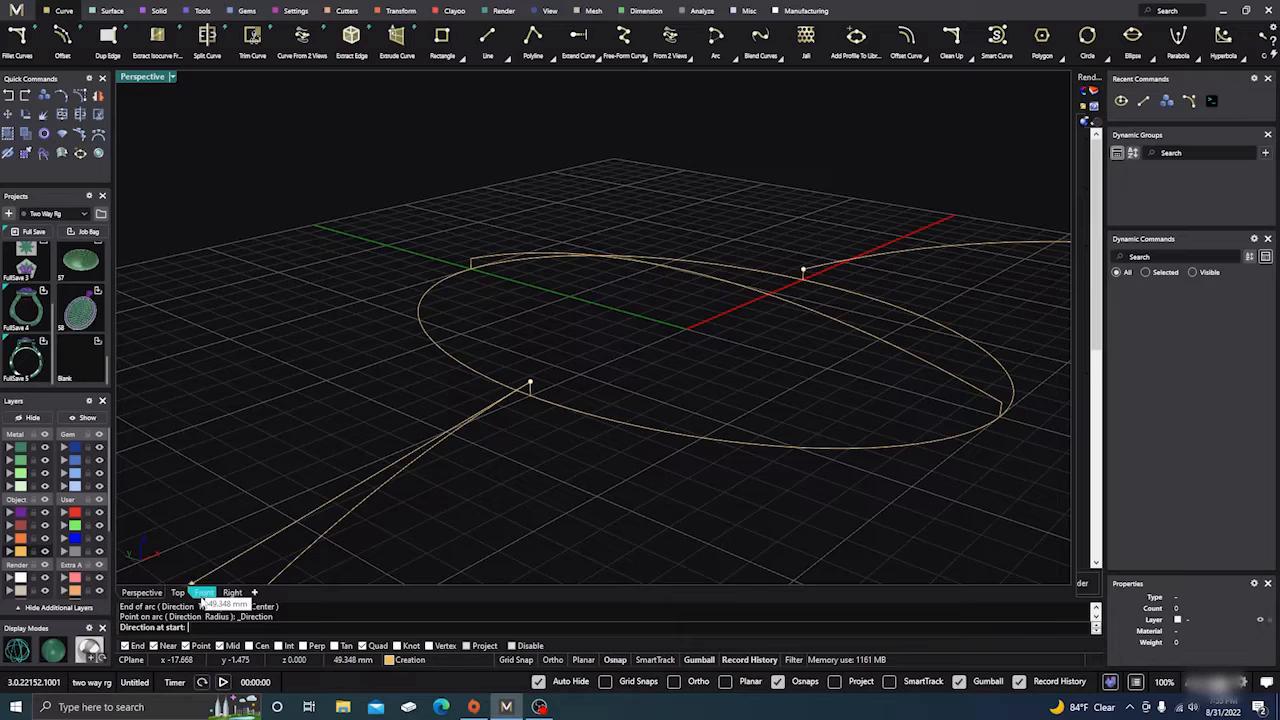
click(204, 592)
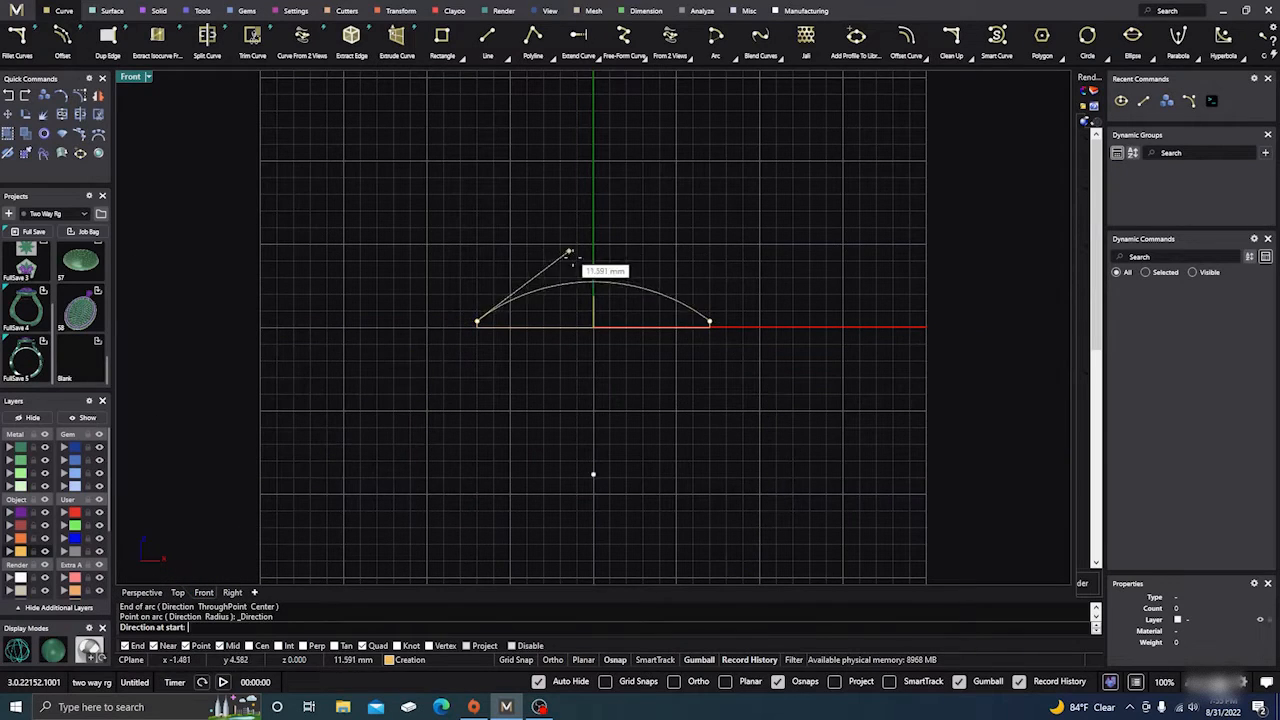
mouse_move(596, 274)
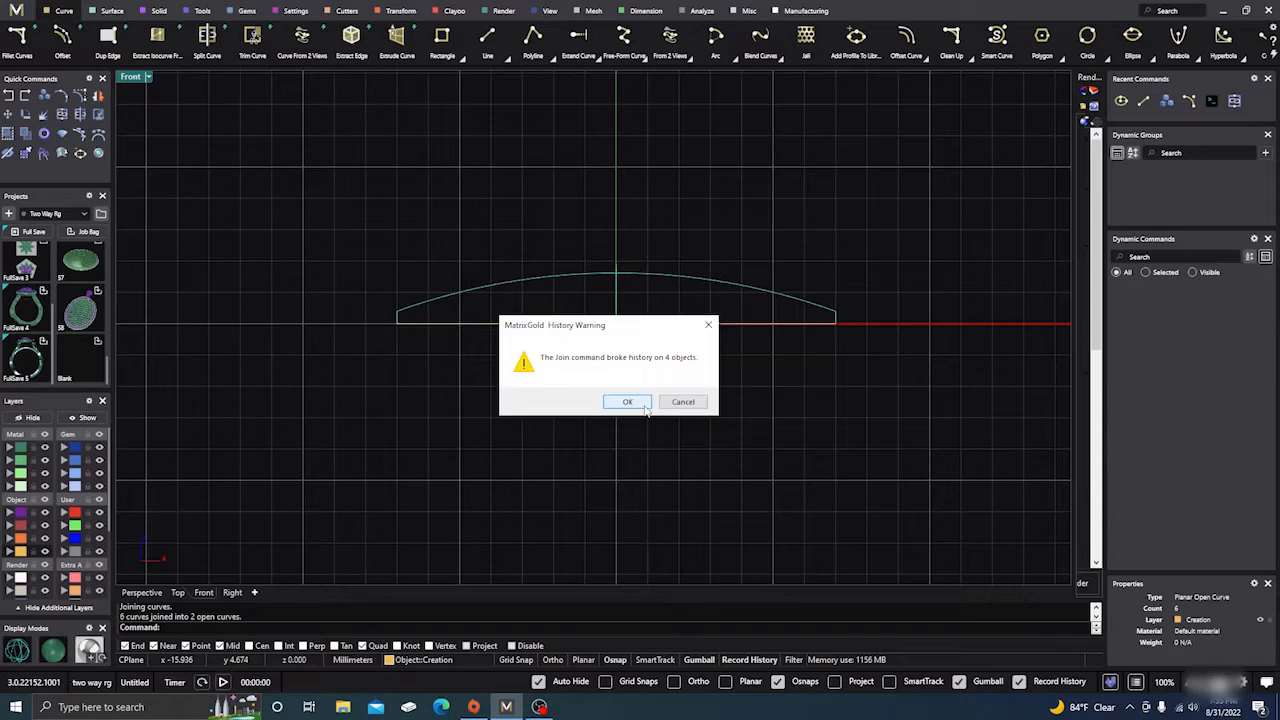
Step: Accept the History Warning and maximize the Perspective viewport
click(628, 400)
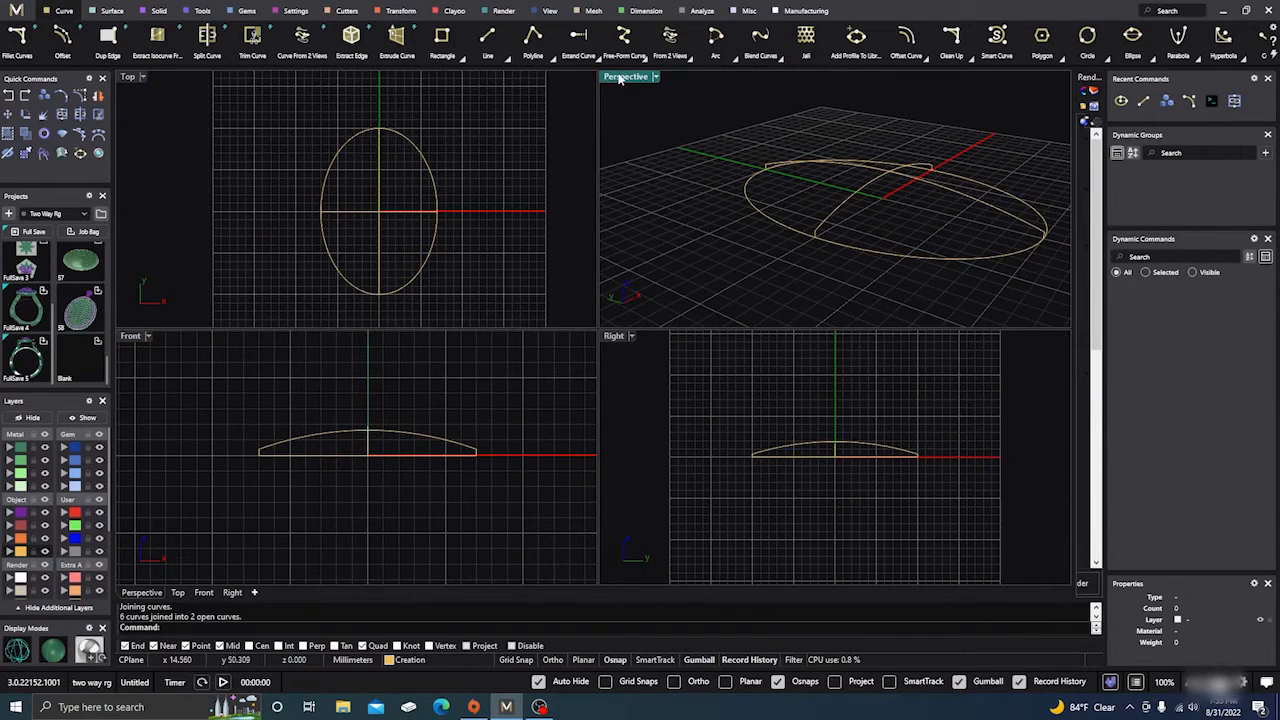
double_click(628, 76)
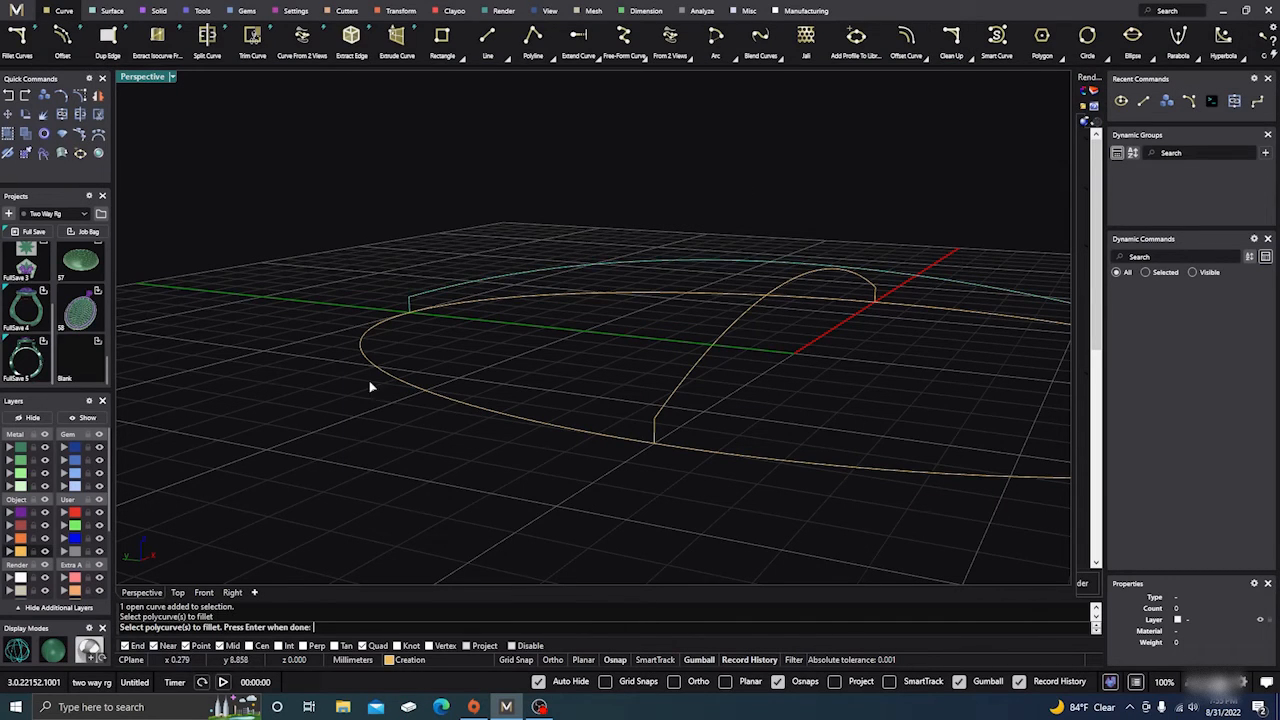
mouse_move(396, 524)
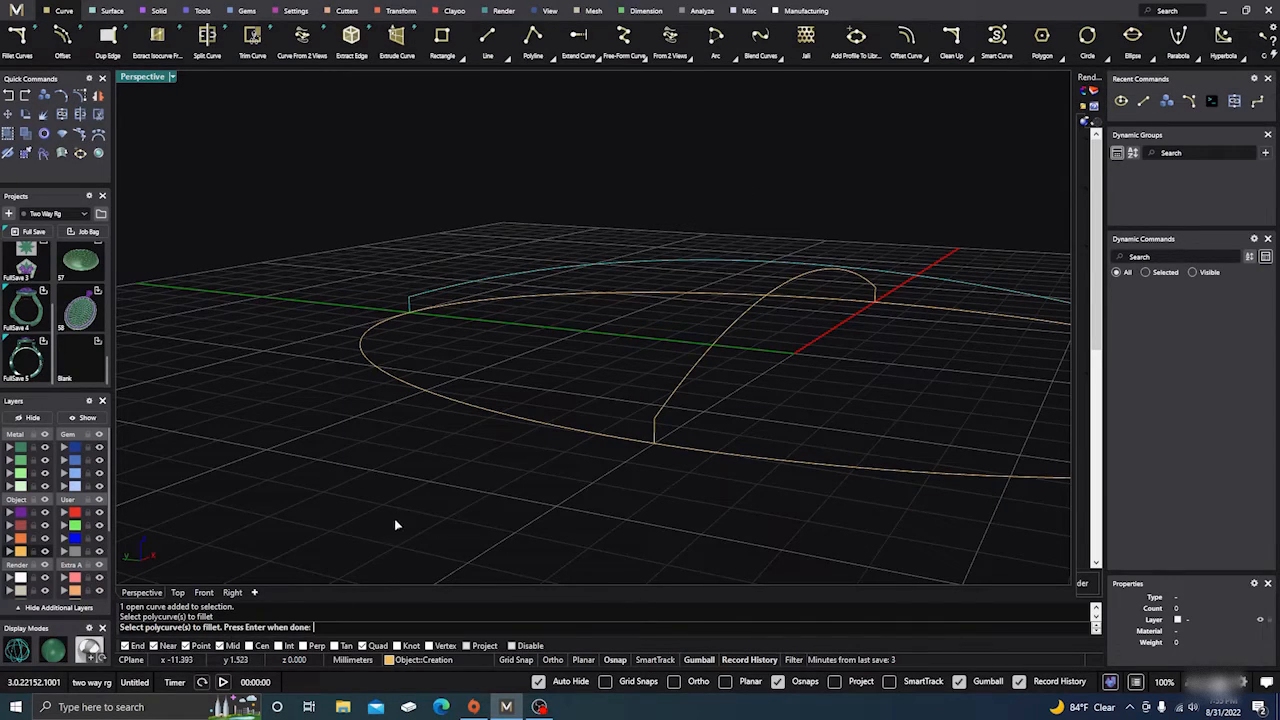
mouse_move(444, 356)
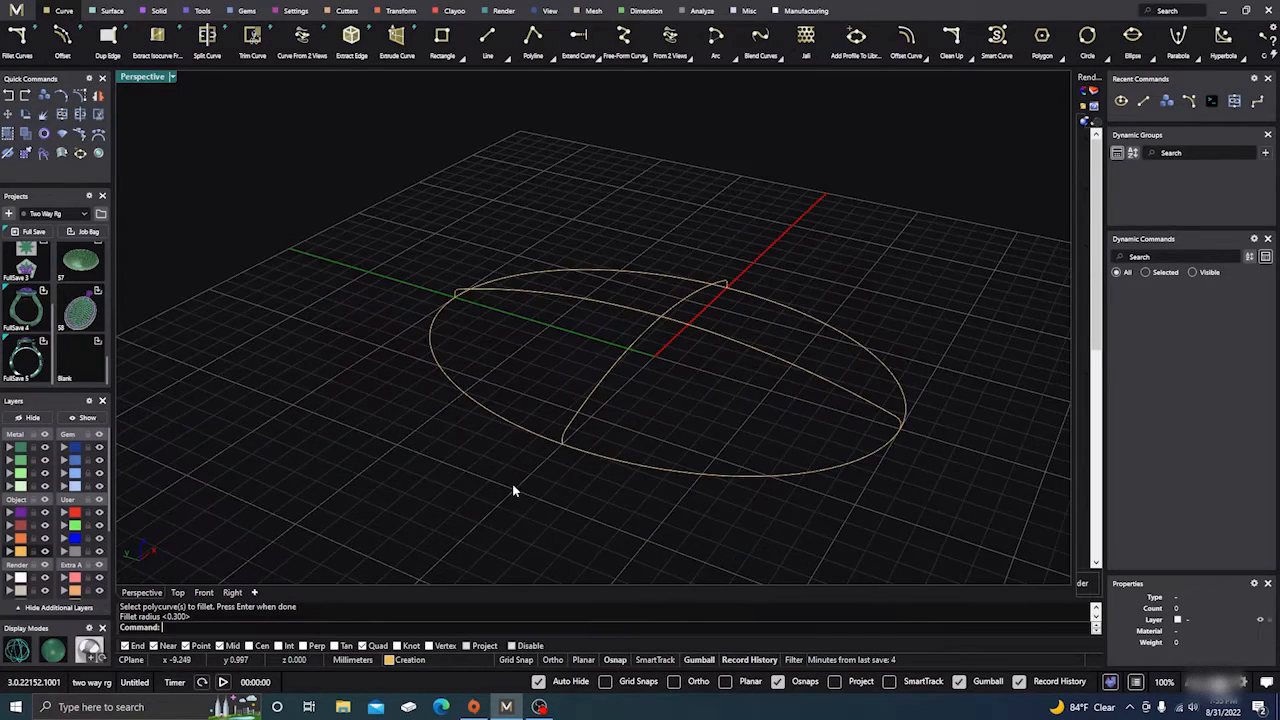
mouse_move(520, 496)
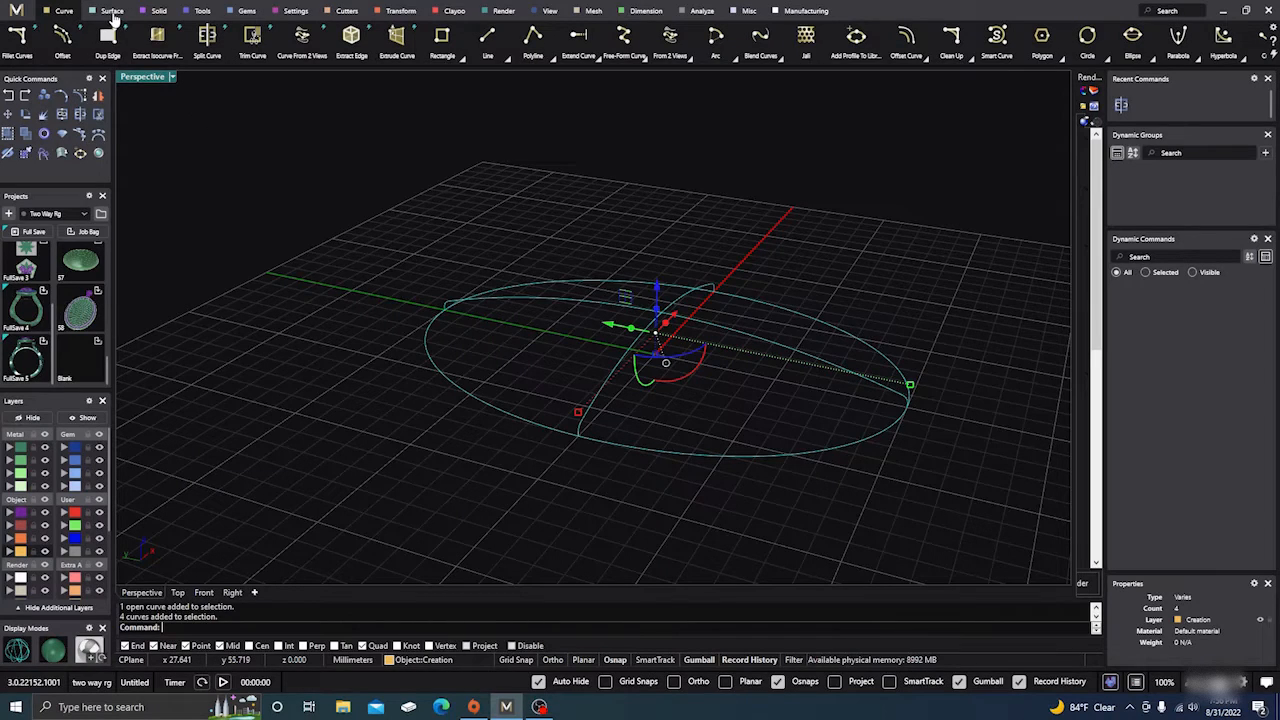
Step: Build a Surface From Curve Network over the oval and profiles, then move objects to another layer
click(108, 12)
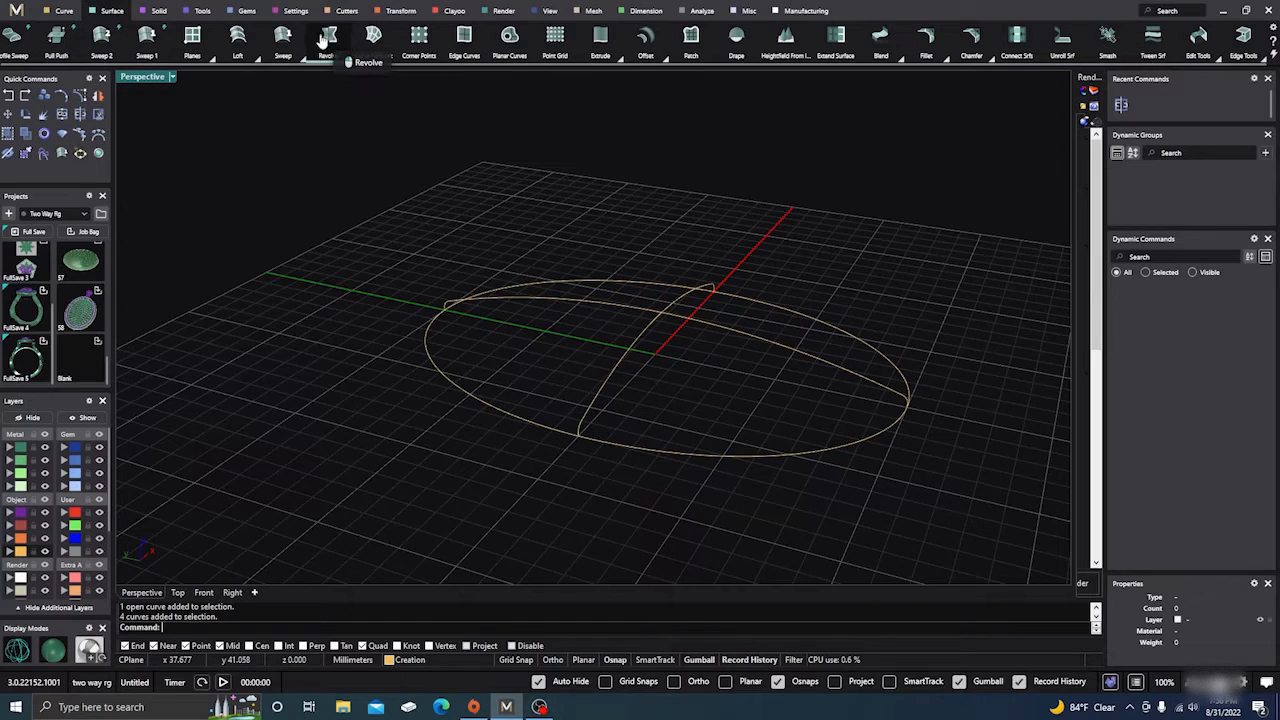
click(364, 42)
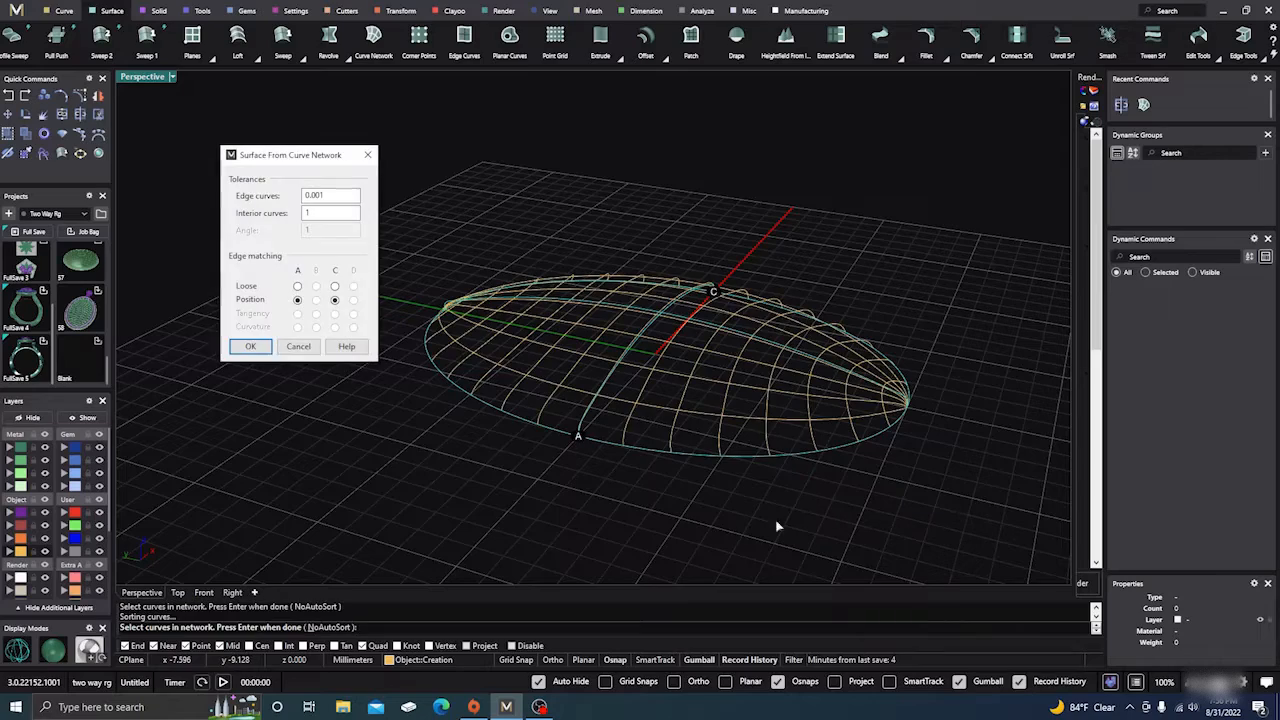
click(252, 346)
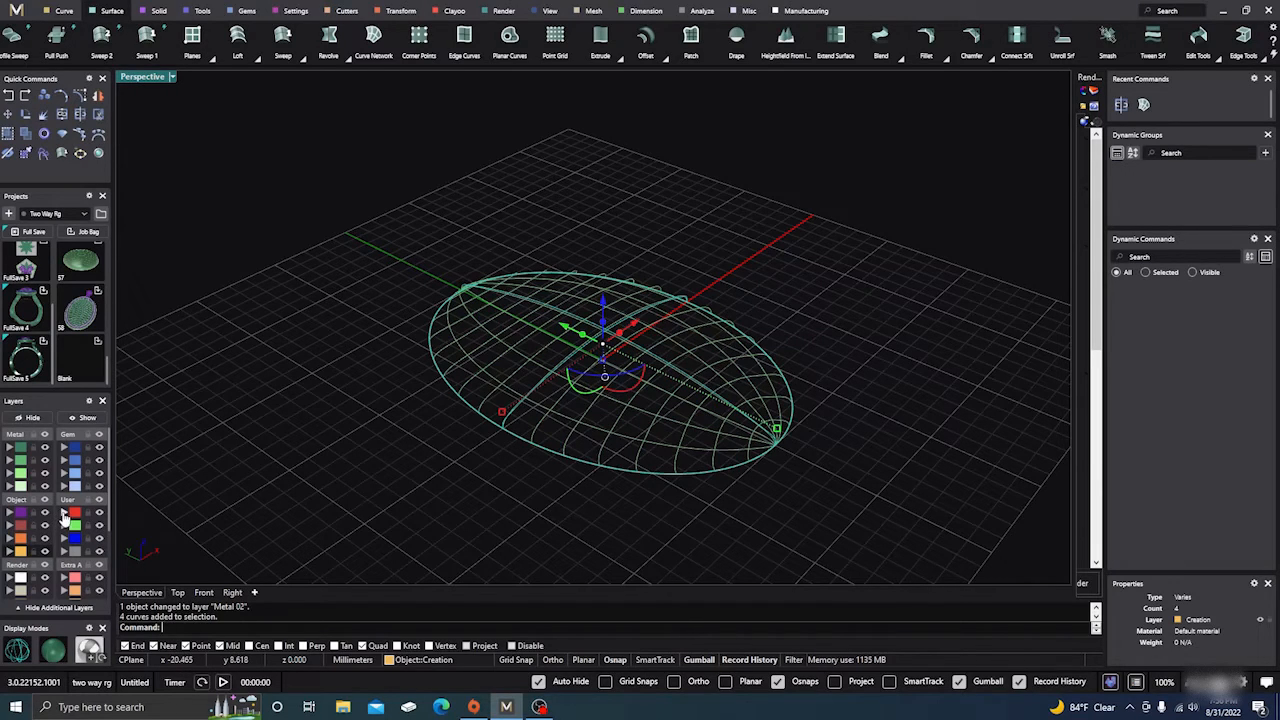
click(76, 524)
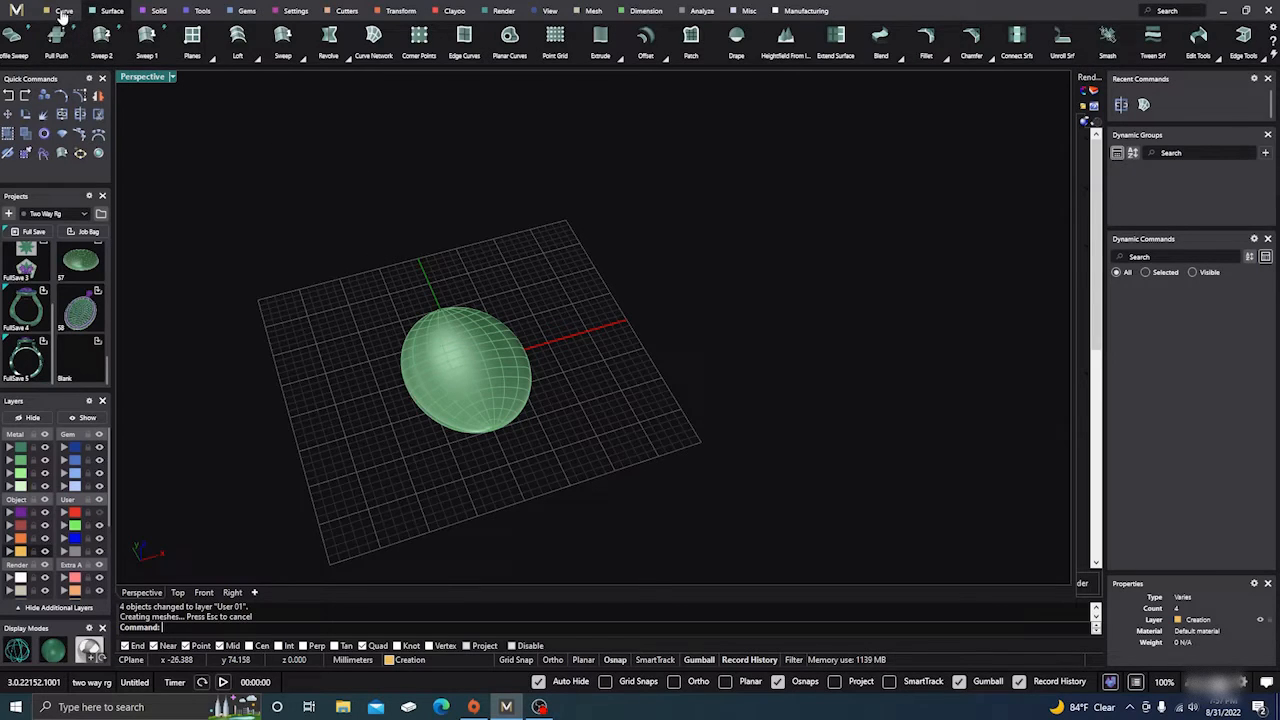
Step: Apply Pattern on Surface to the oval using hexagon pattern 177 from Content Manager
click(68, 12)
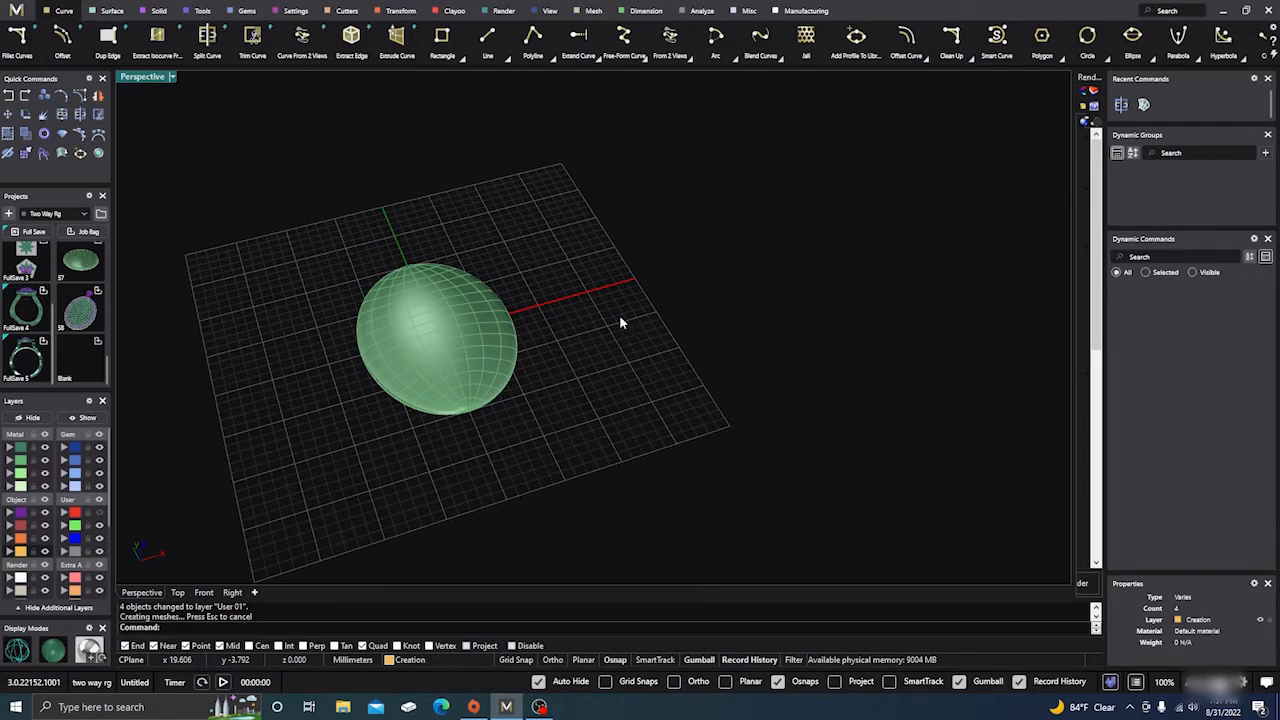
click(810, 36)
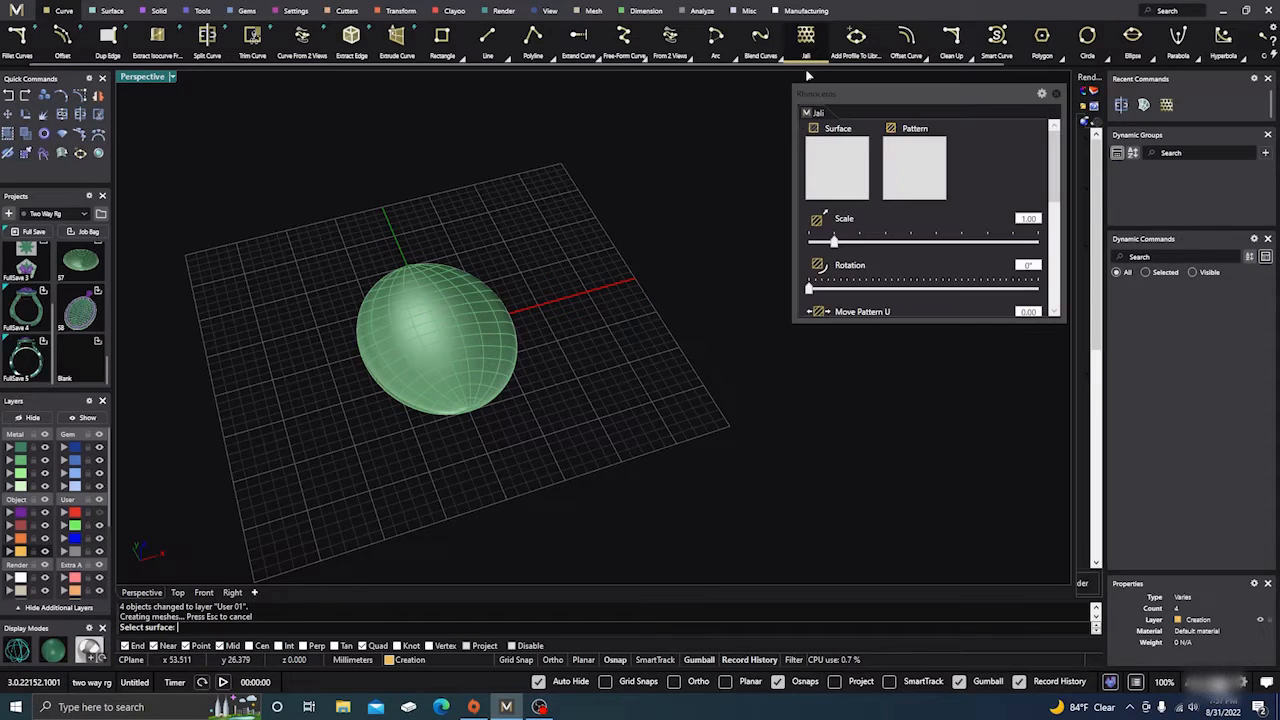
mouse_move(636, 320)
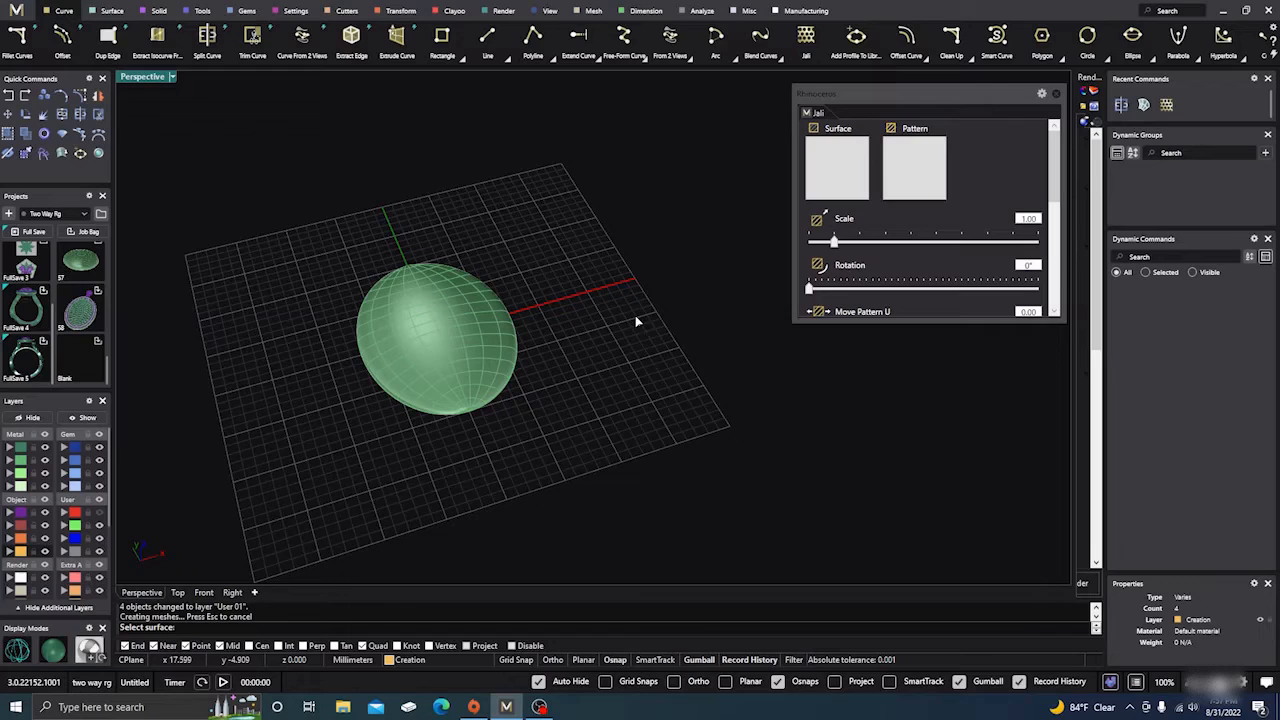
mouse_move(476, 330)
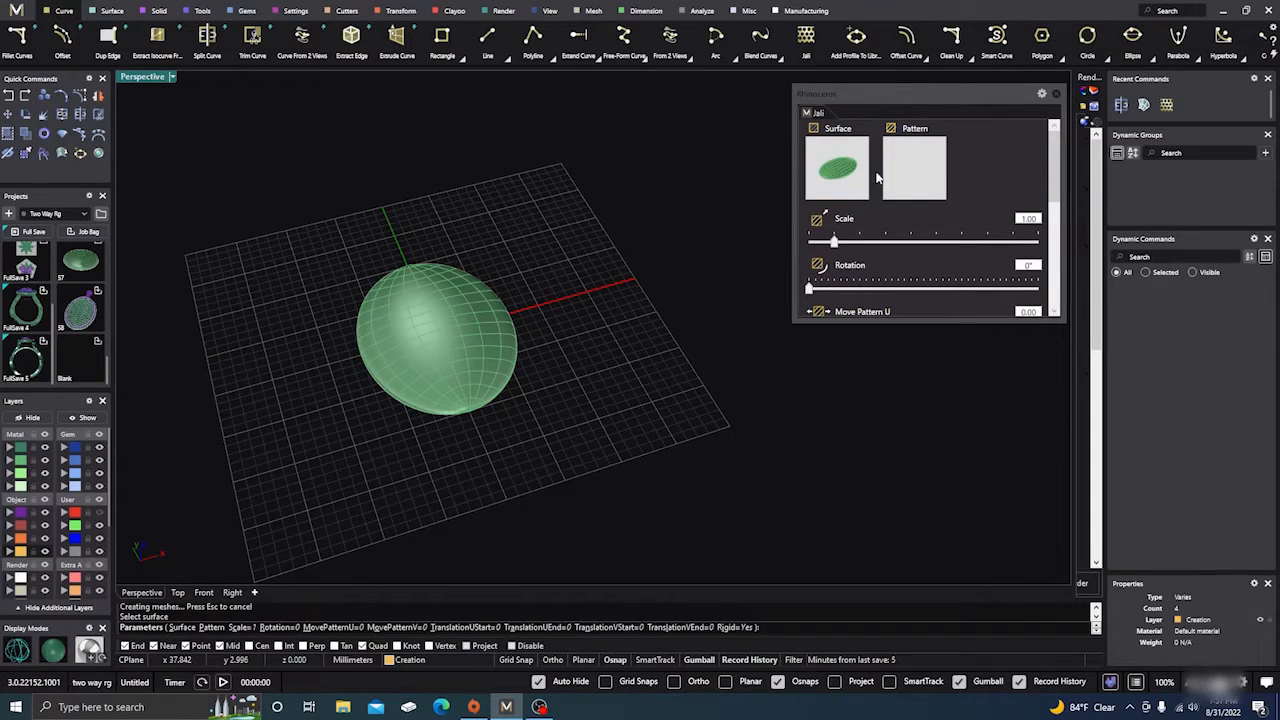
click(912, 168)
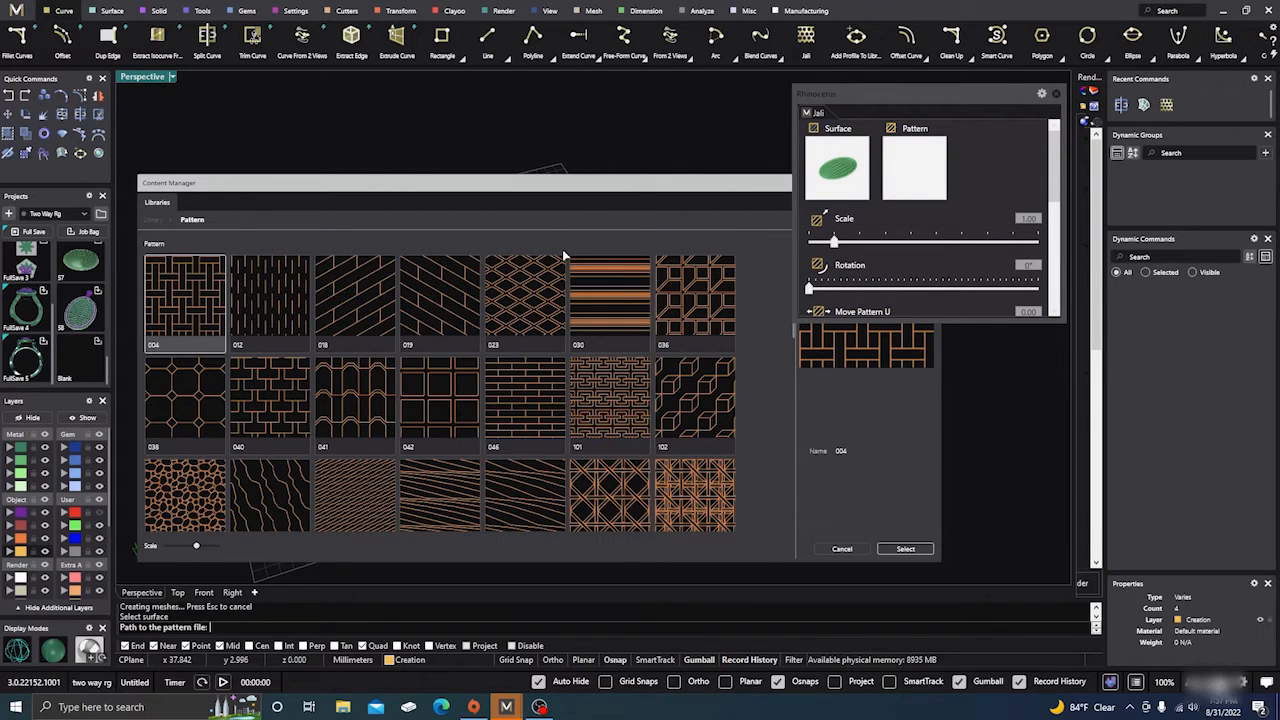
scroll(down, 3)
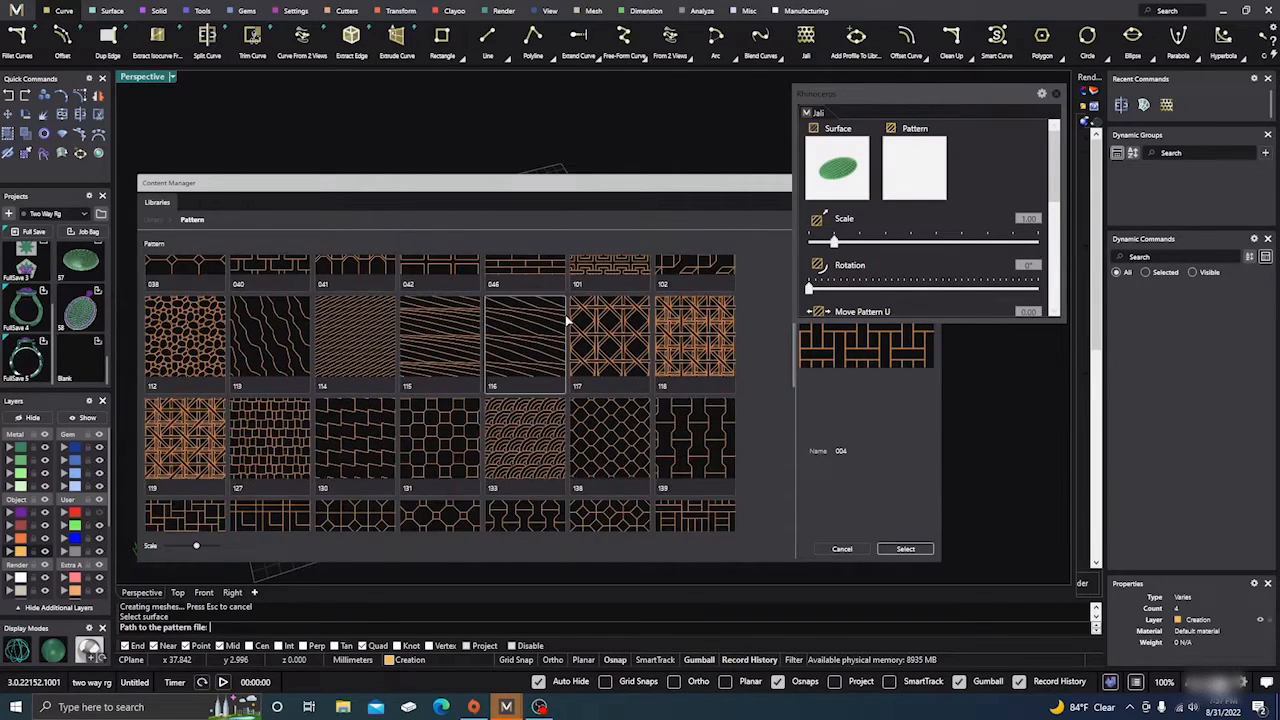
scroll(down, 3)
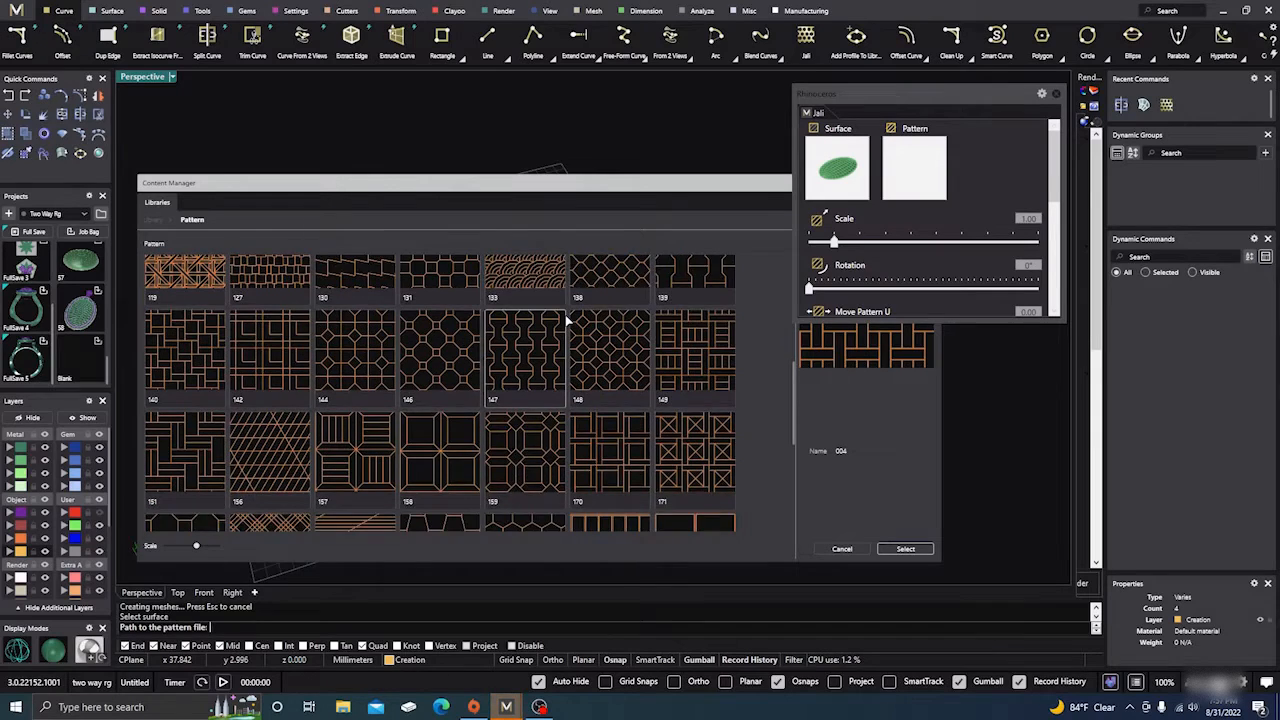
scroll(down, 3)
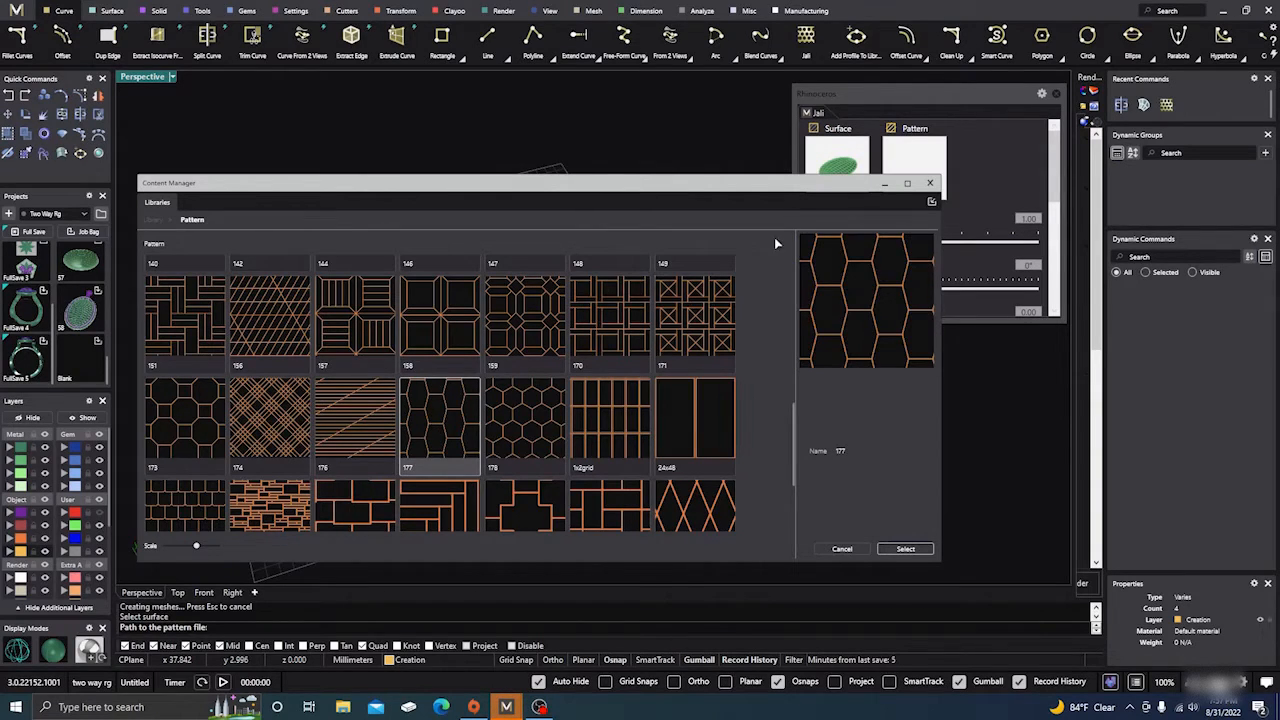
click(904, 548)
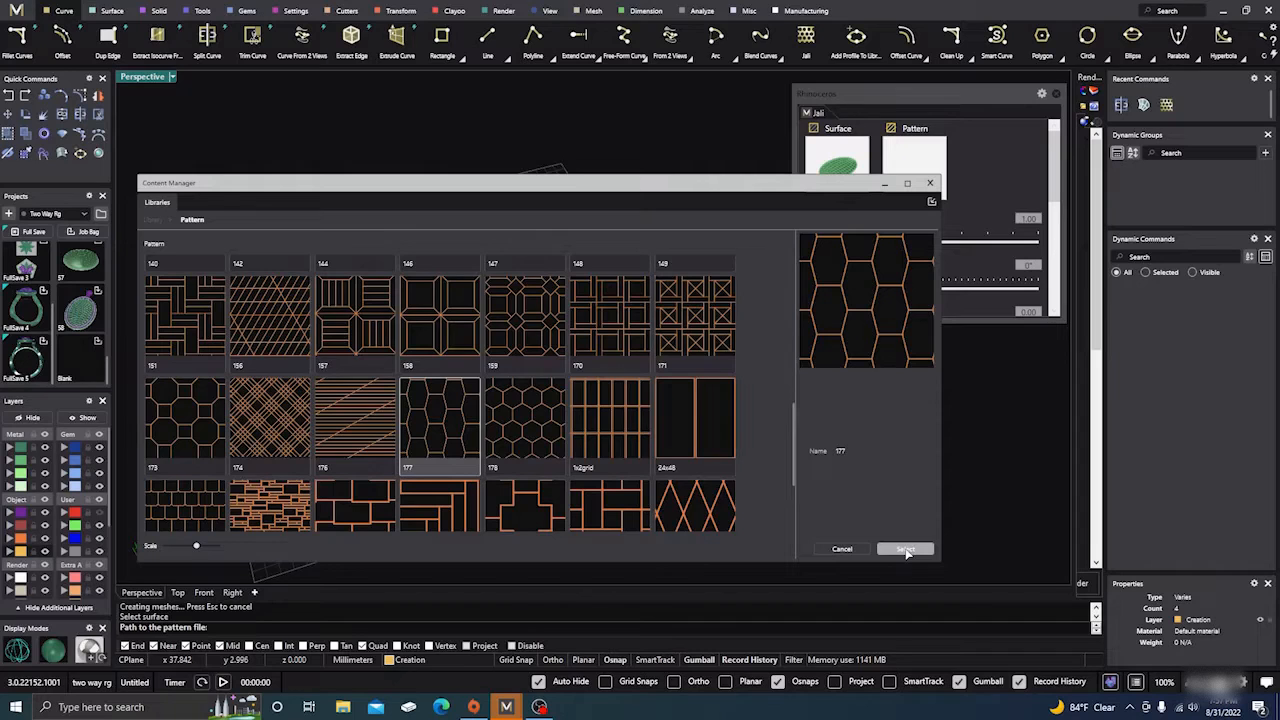
click(904, 548)
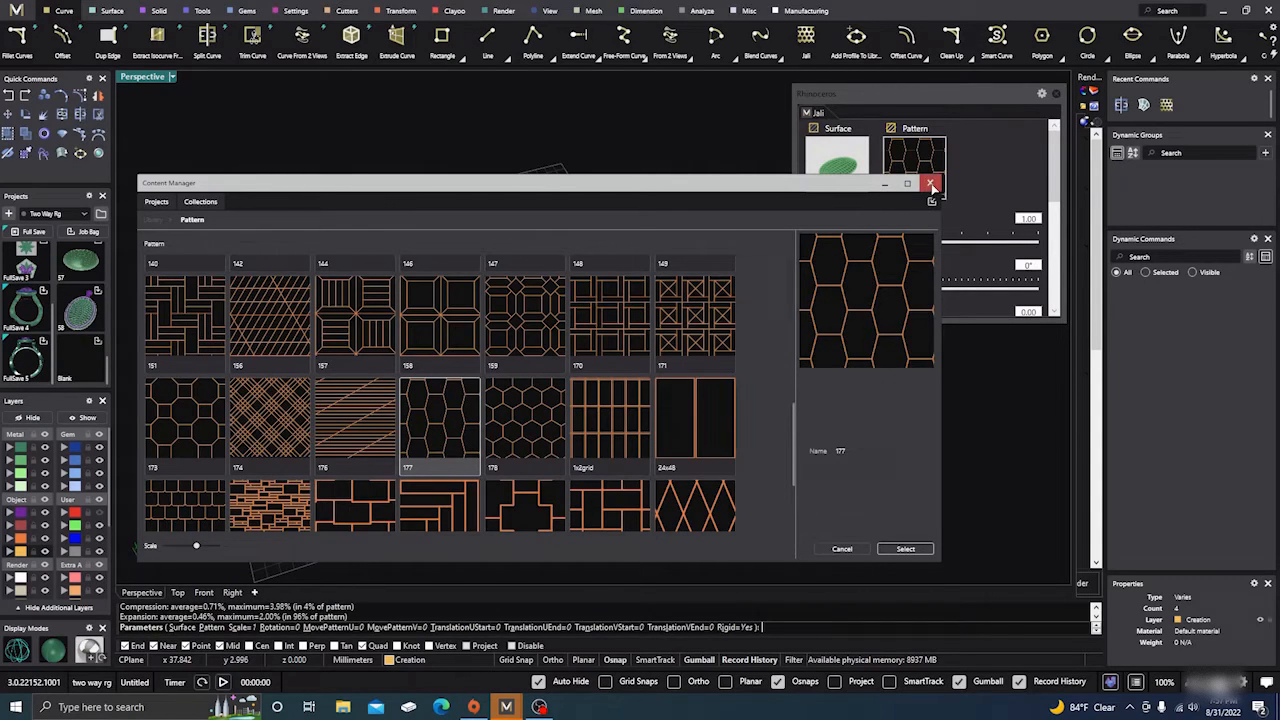
click(932, 184)
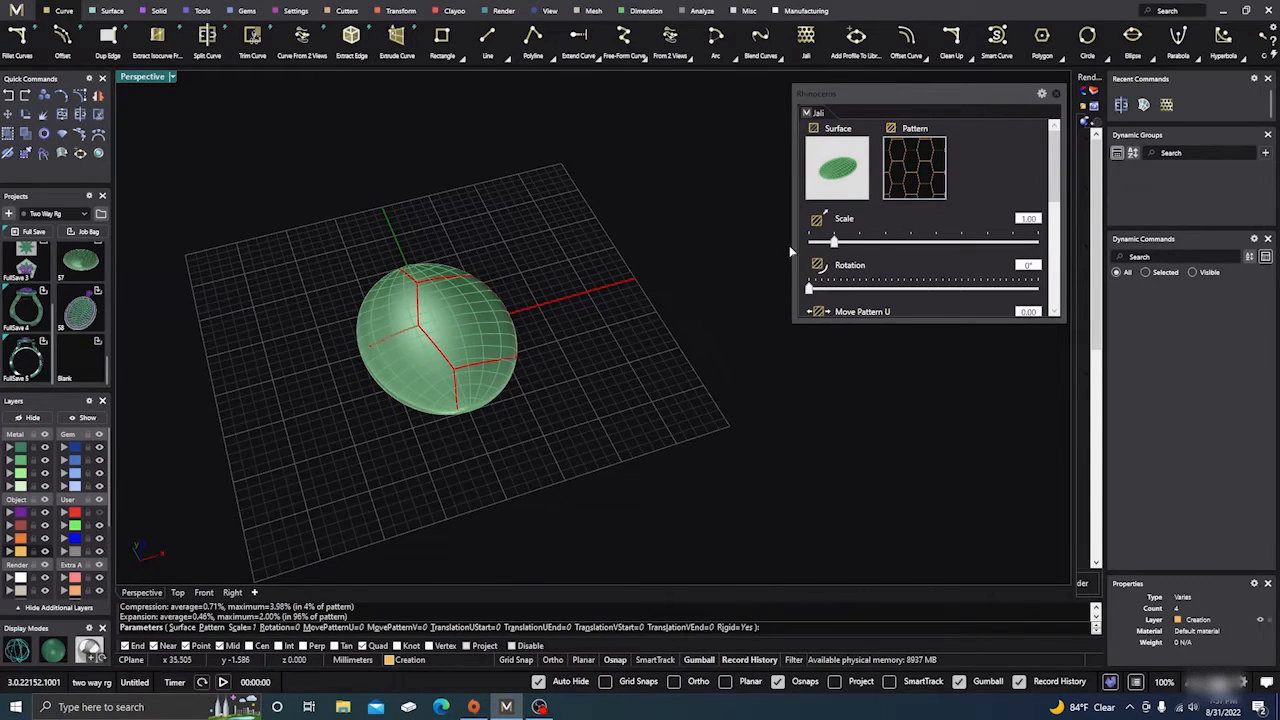
Step: Stretch the pattern Scale until the hexagon cells become long brick-like shapes
drag(836, 240, 810, 240)
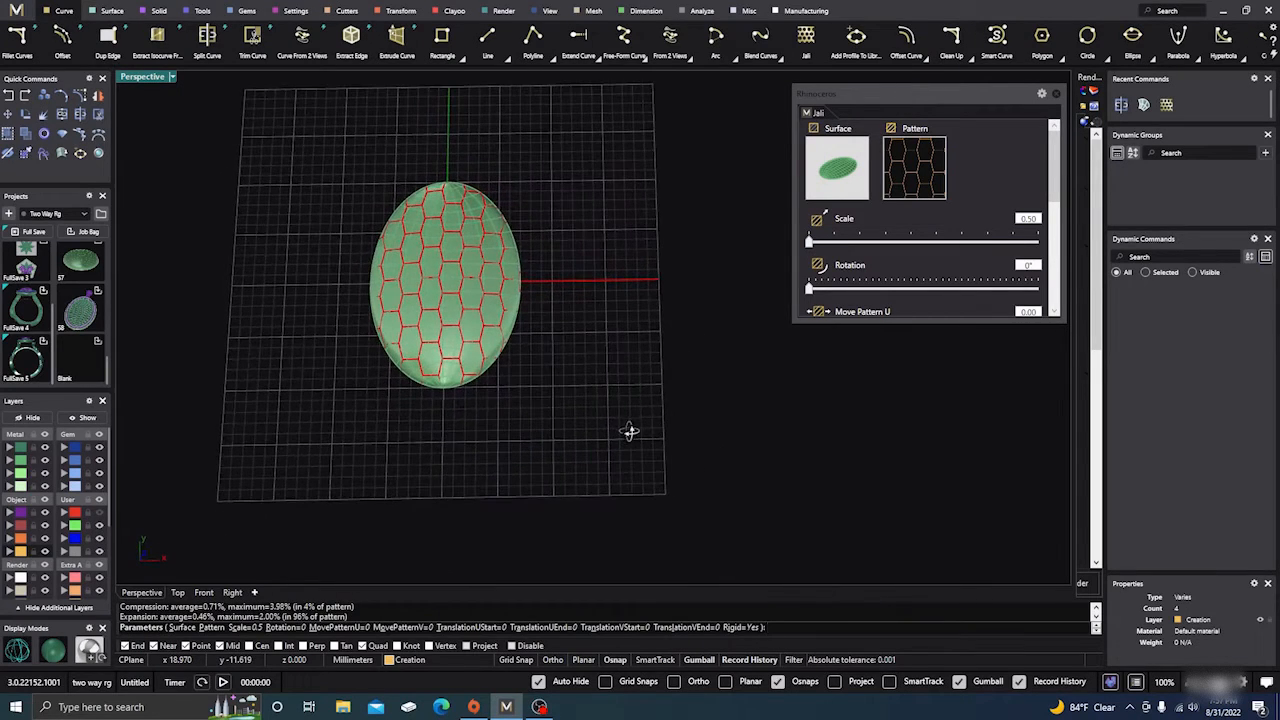
drag(630, 430, 584, 420)
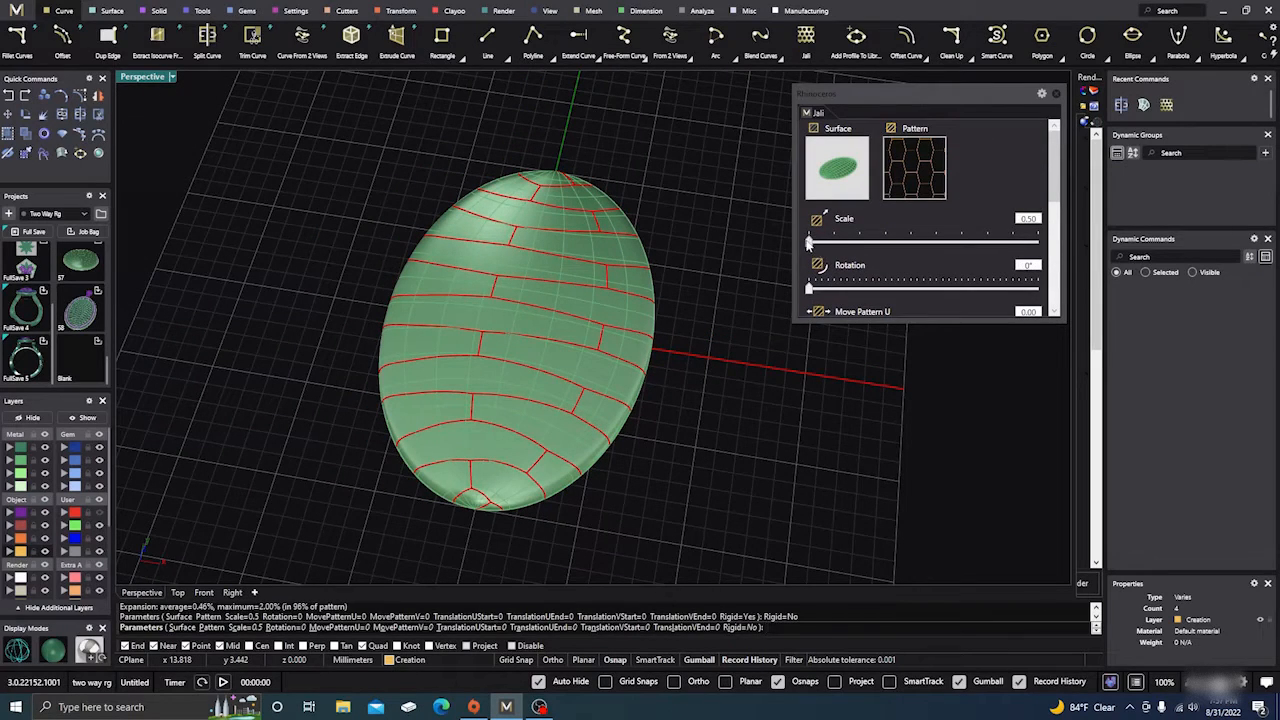
drag(808, 240, 832, 240)
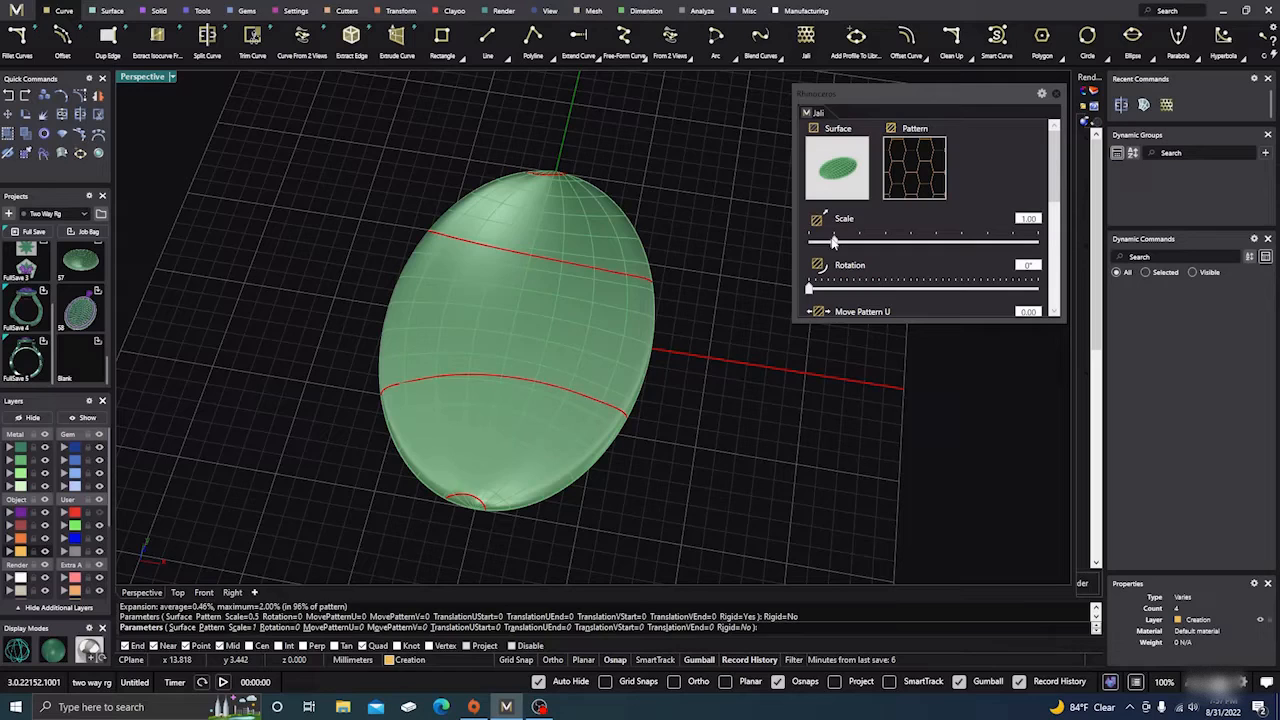
drag(832, 240, 810, 240)
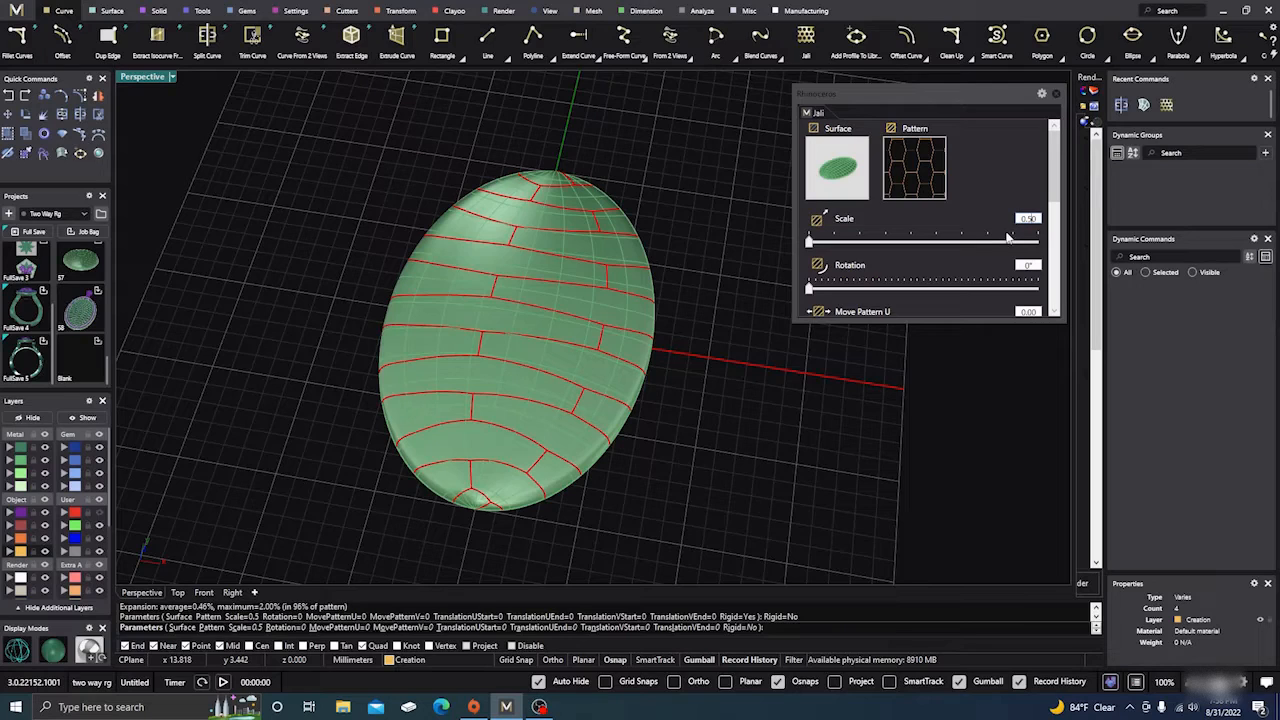
drag(1010, 238, 1008, 238)
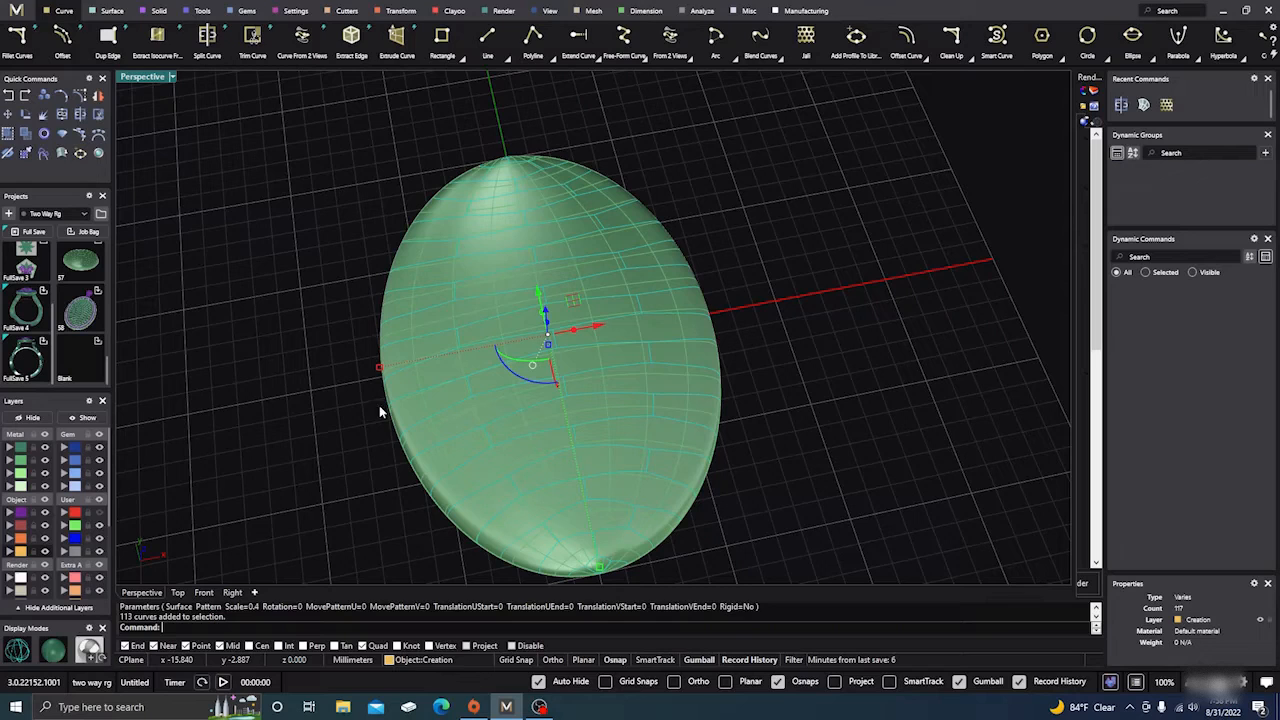
mouse_move(416, 428)
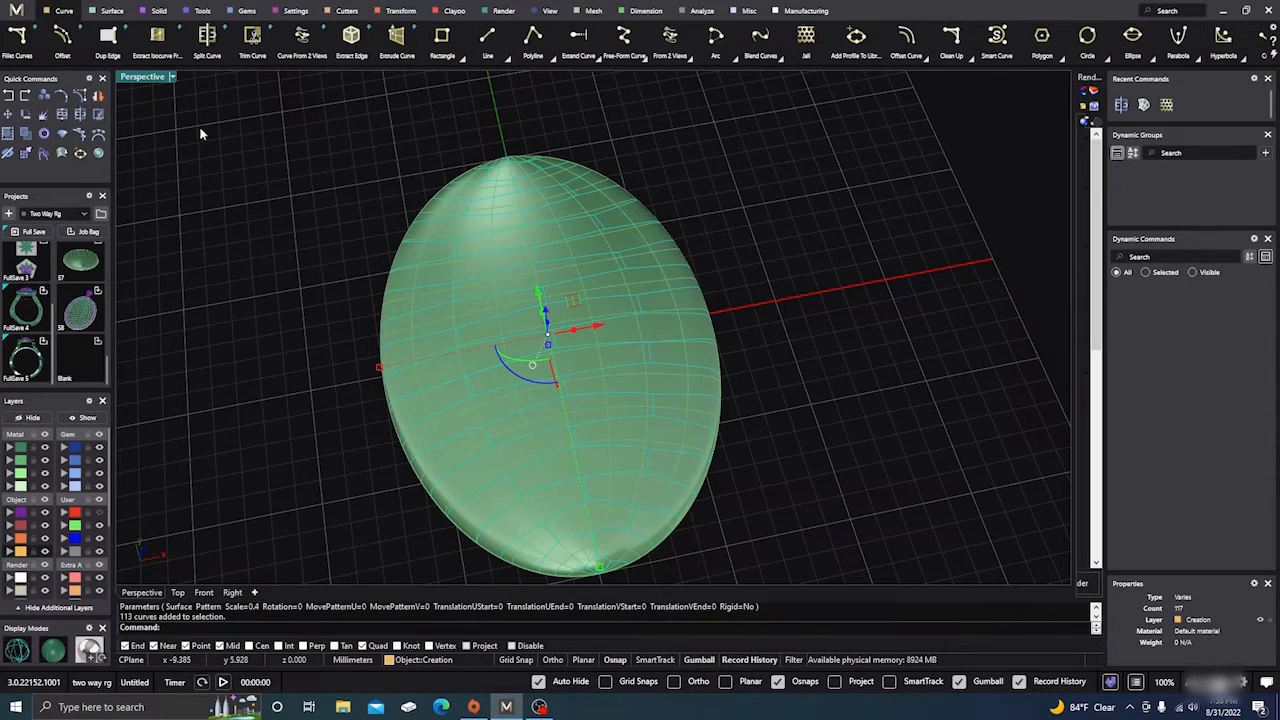
Step: Pipe the pattern curves into round-capped wires on the Solid tools and inspect them
click(160, 12)
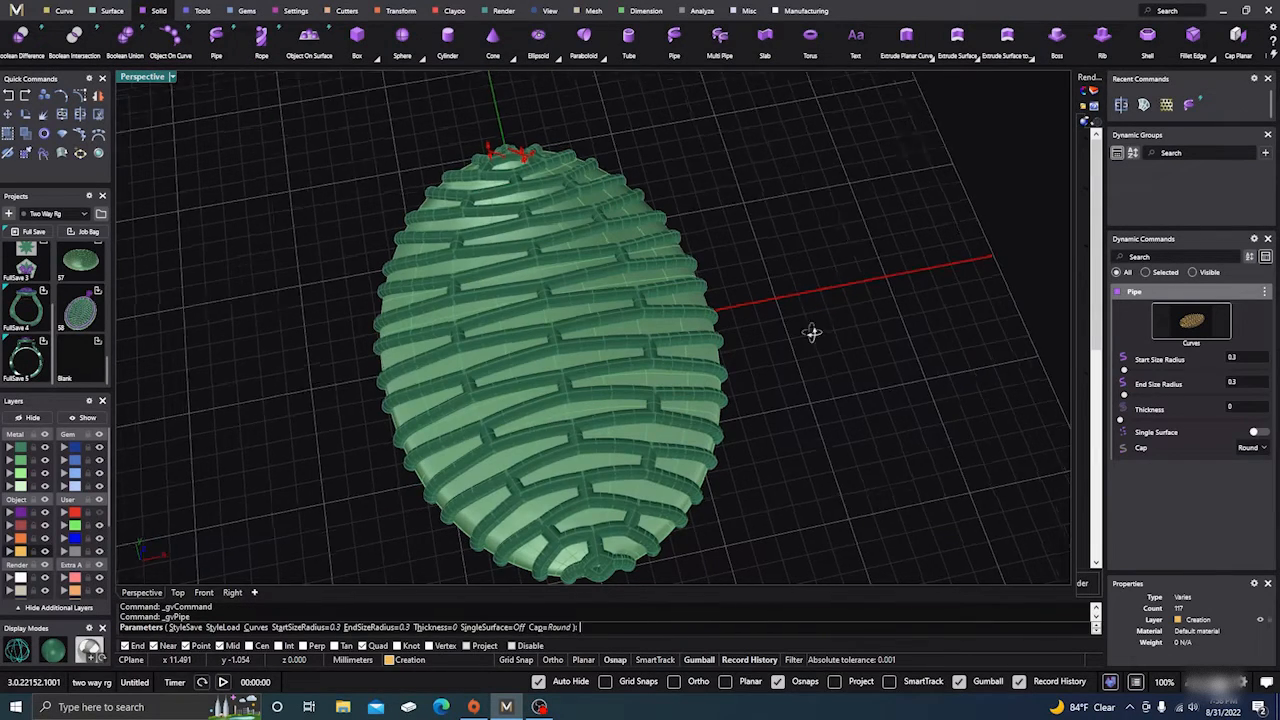
drag(810, 332, 680, 264)
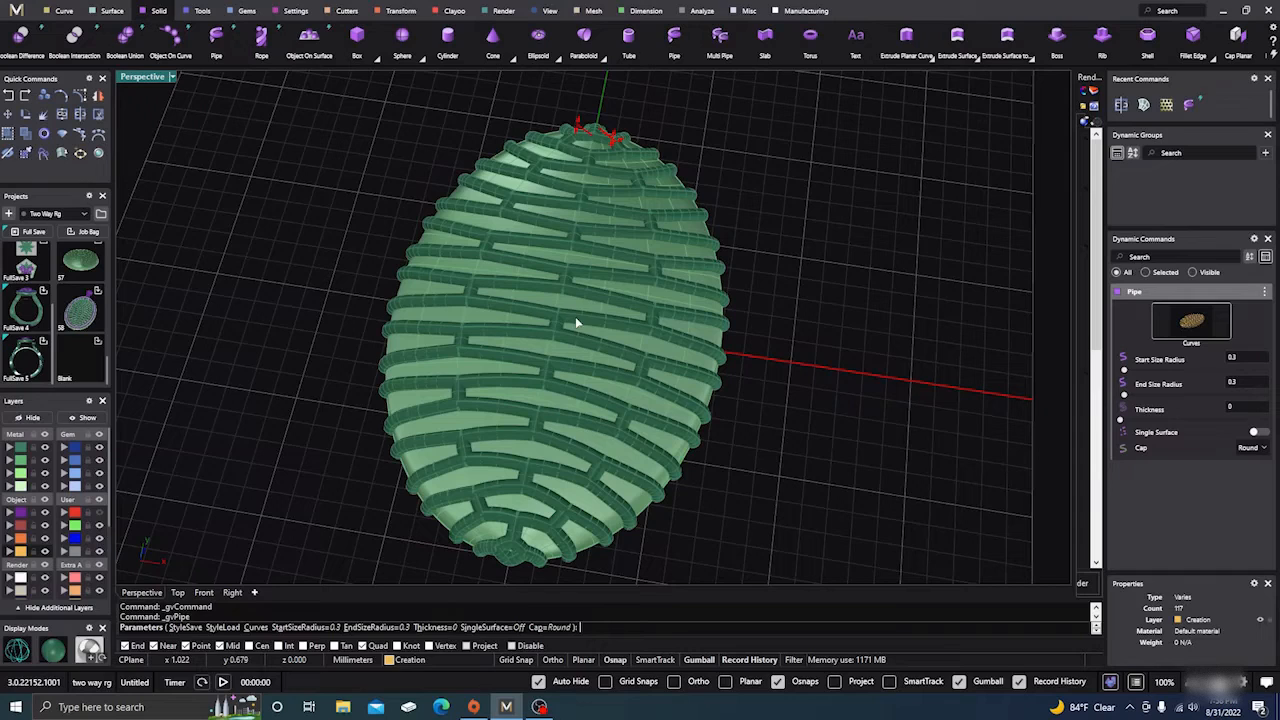
mouse_move(804, 480)
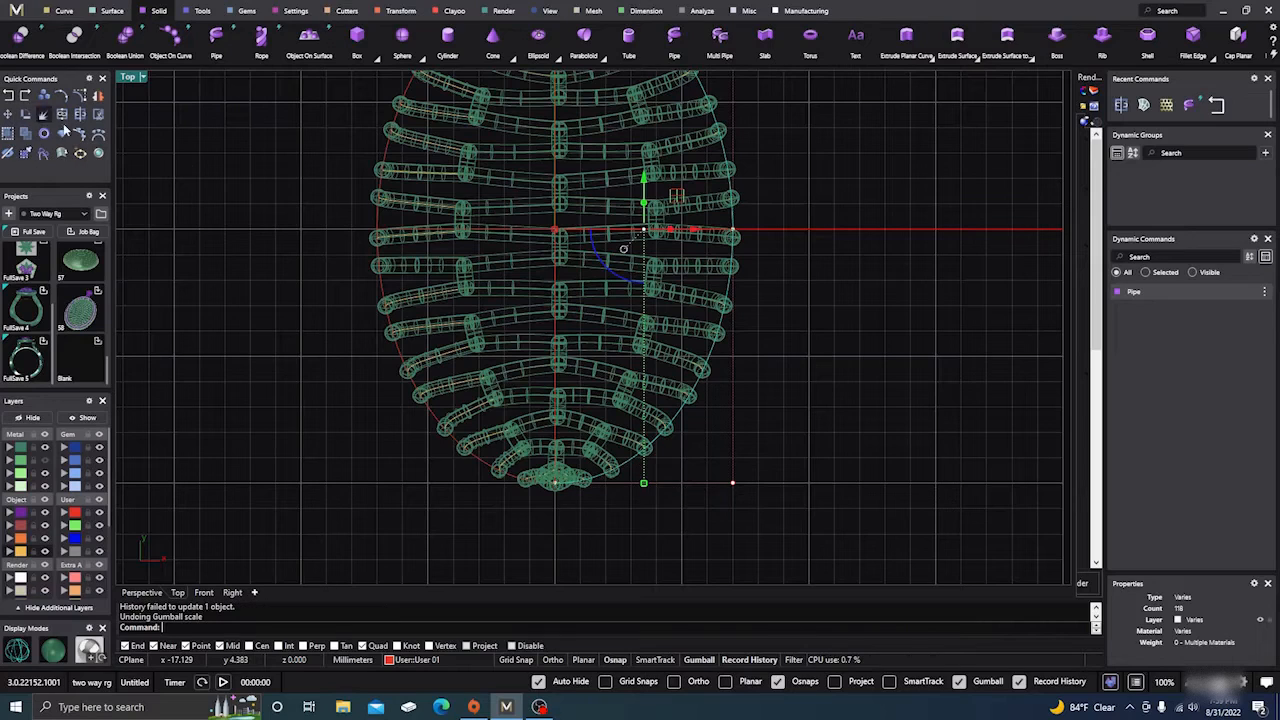
mouse_move(392, 482)
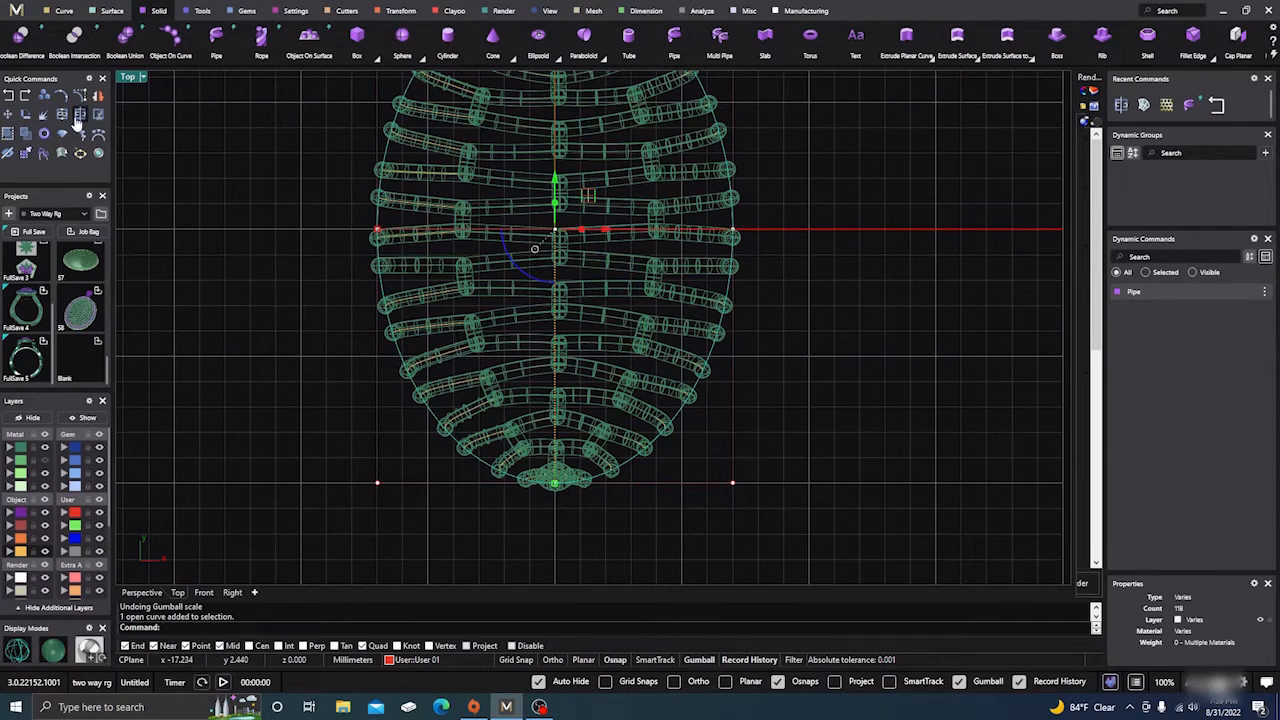
Step: Join the outline curves into one closed curve and accept the history warning
click(78, 112)
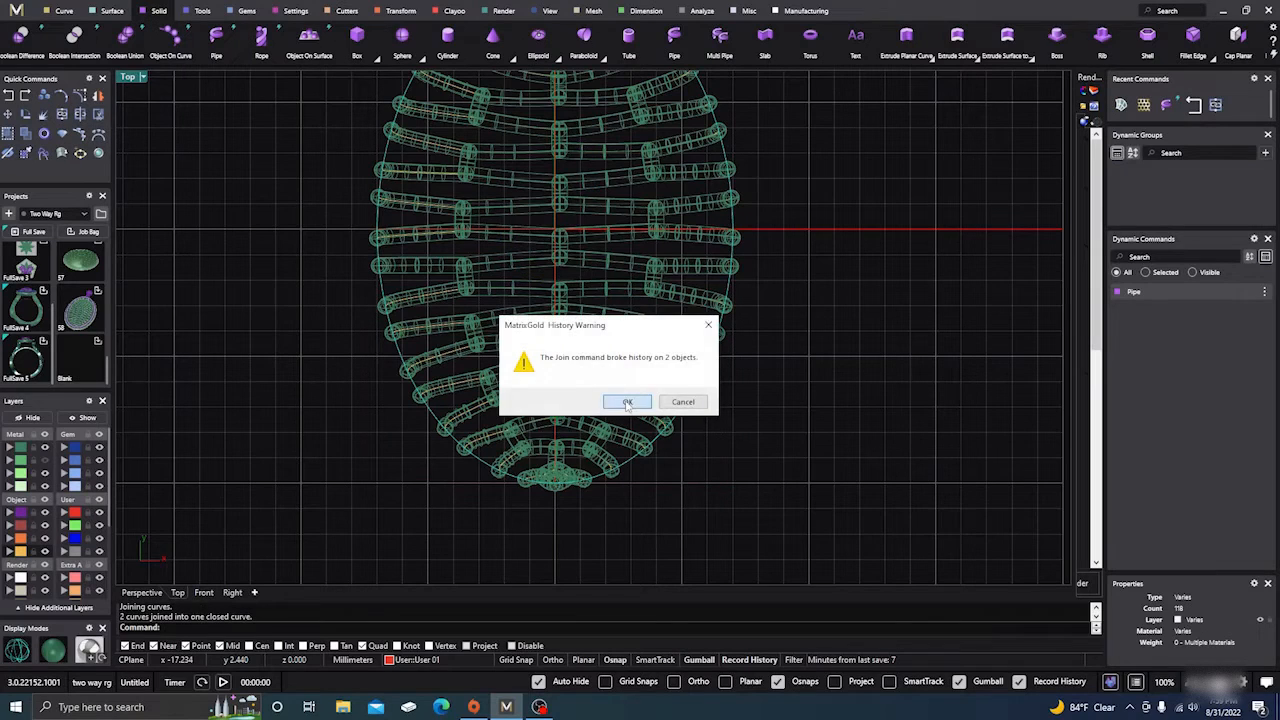
click(626, 402)
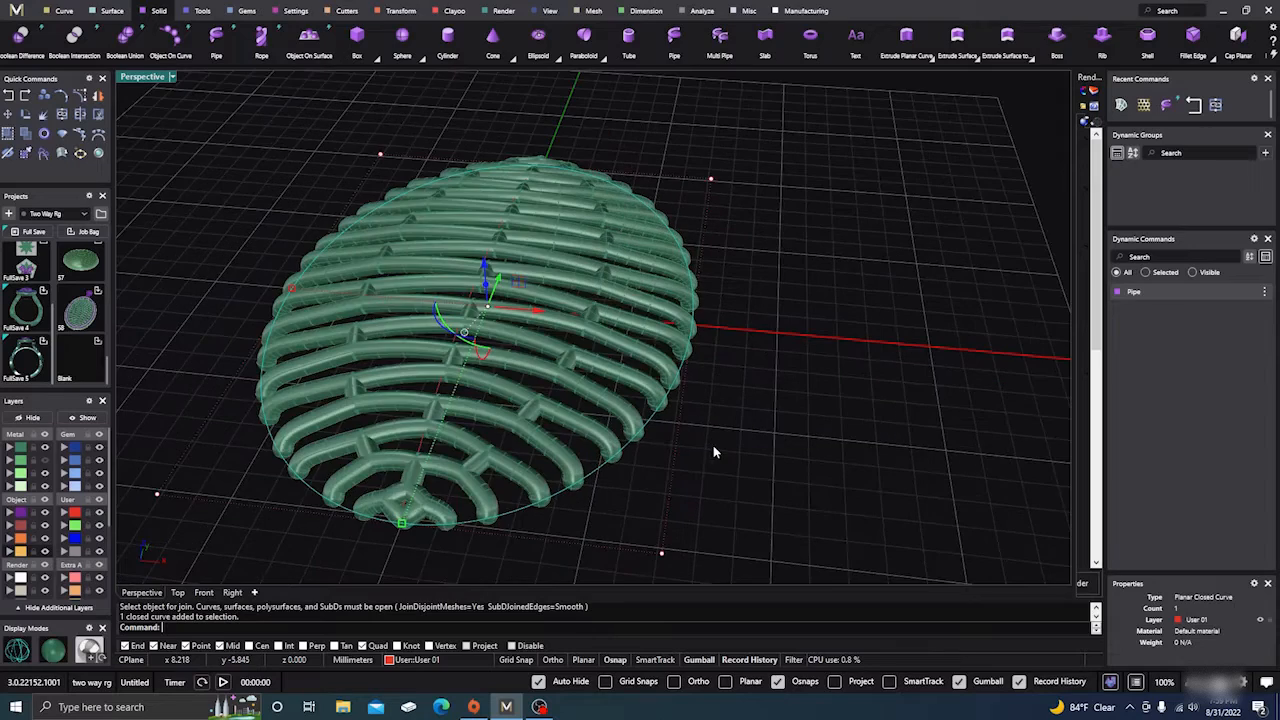
Step: View the pendant from the Front and lower the closed outline to the pipes' base
drag(716, 452, 710, 418)
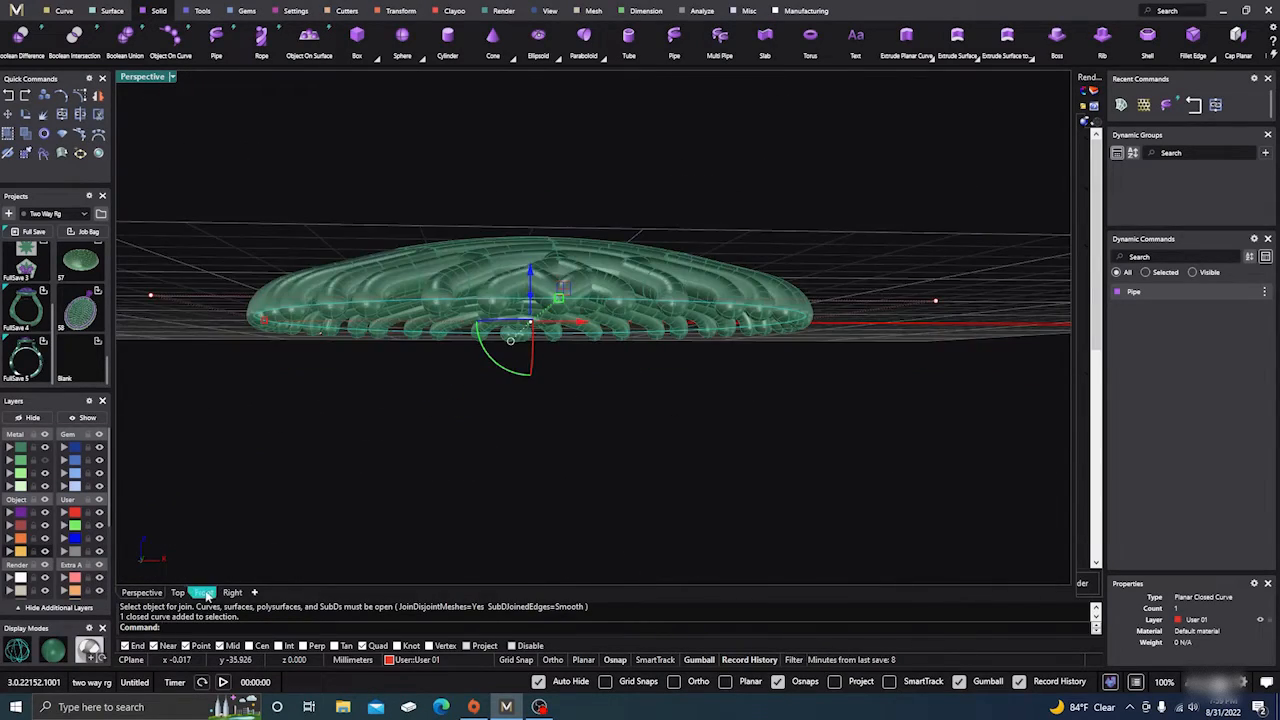
click(204, 592)
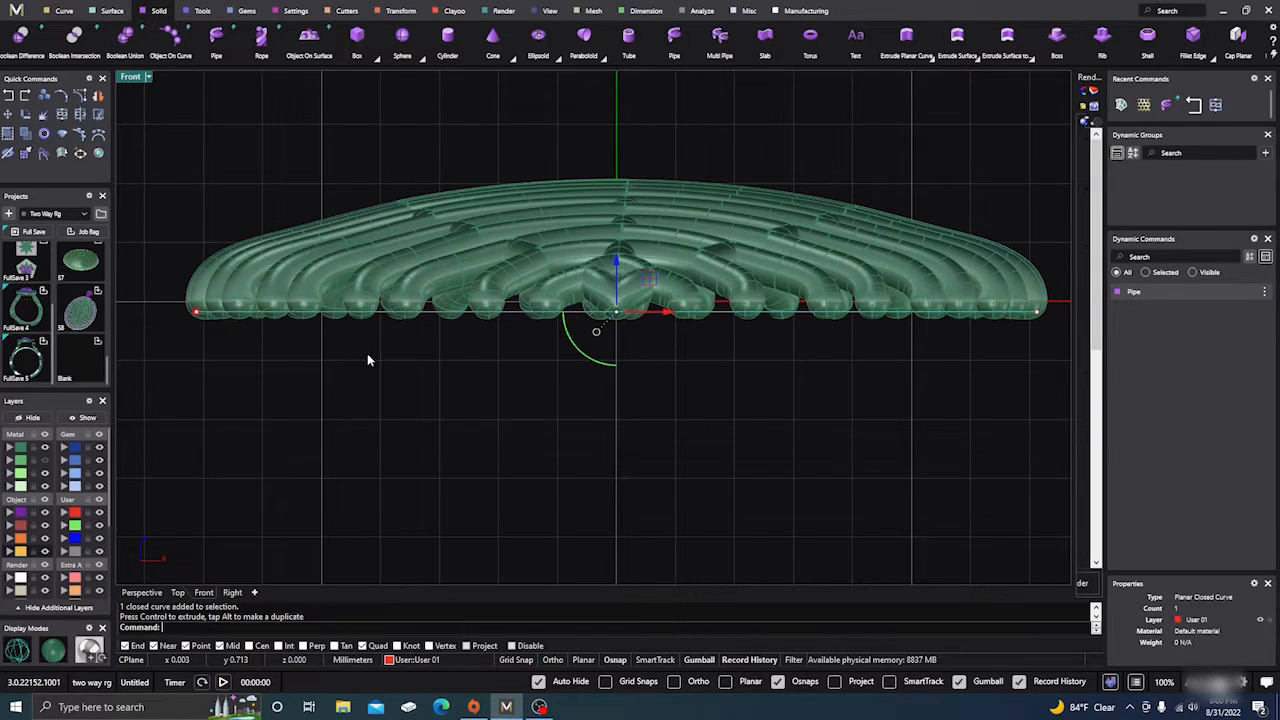
mouse_move(312, 490)
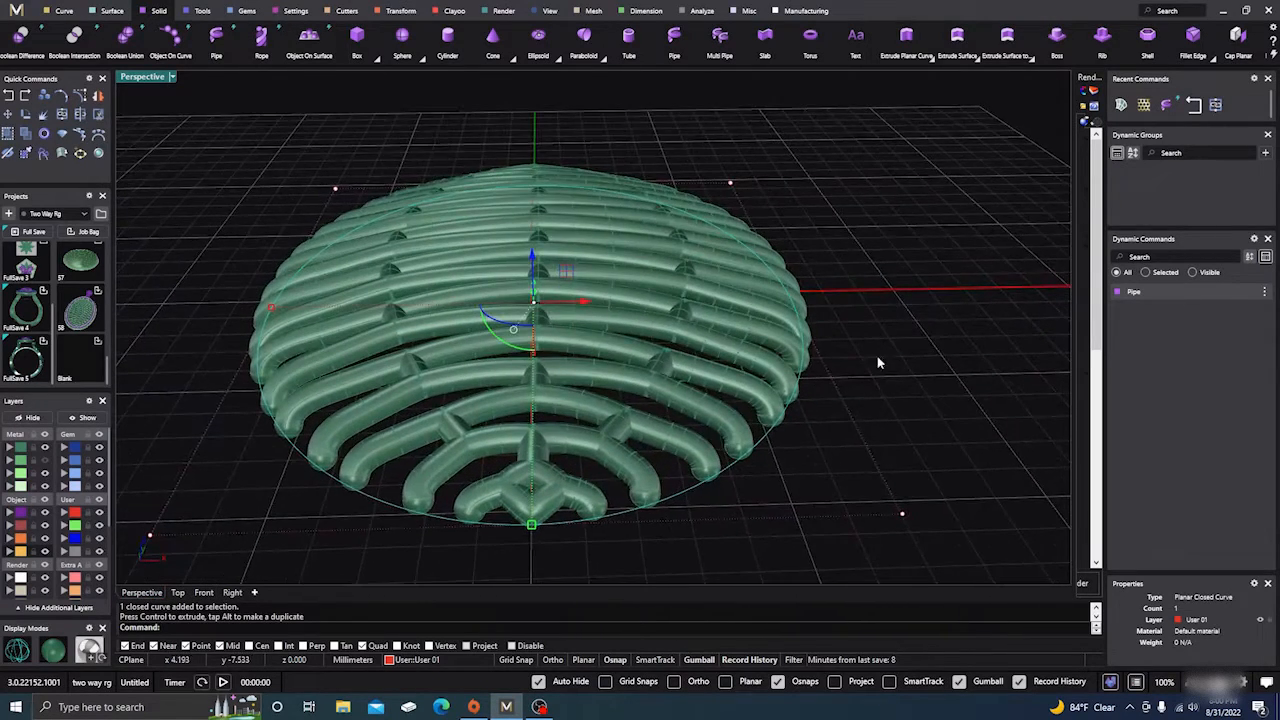
drag(878, 364, 168, 172)
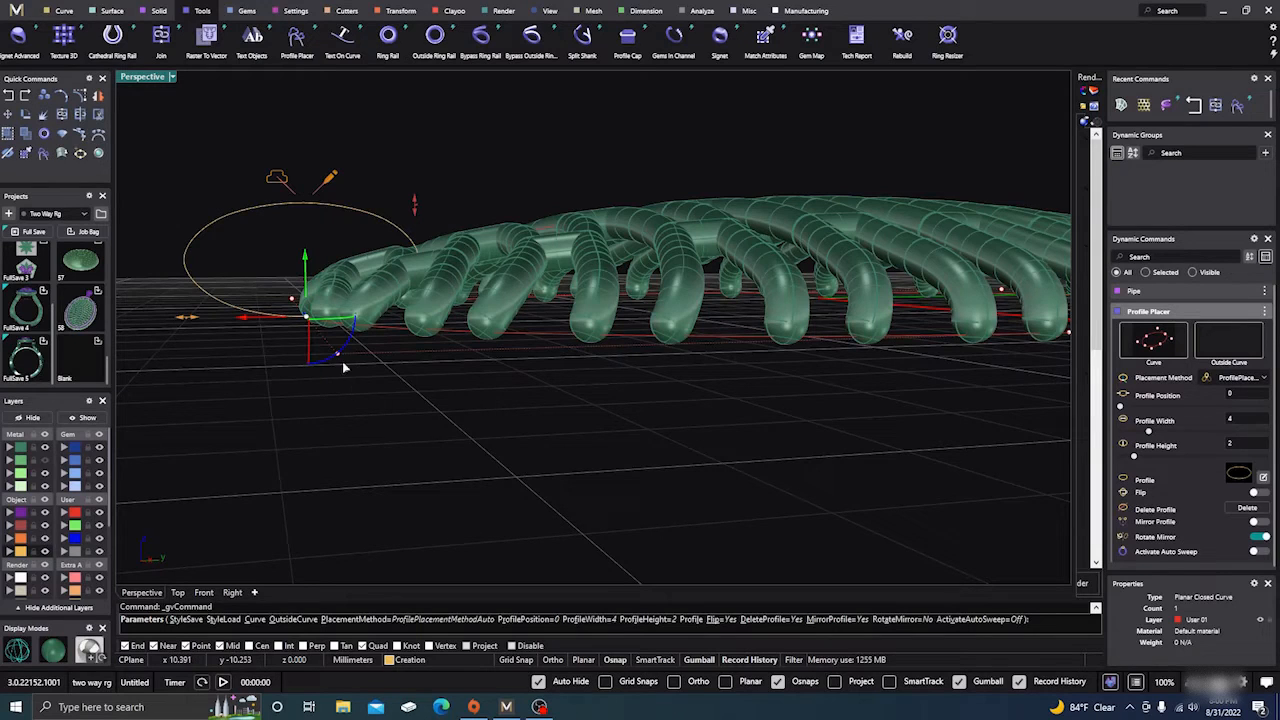
Step: In the Right view, squash the rim profile on the outline into a flatter oval cross-section
click(204, 592)
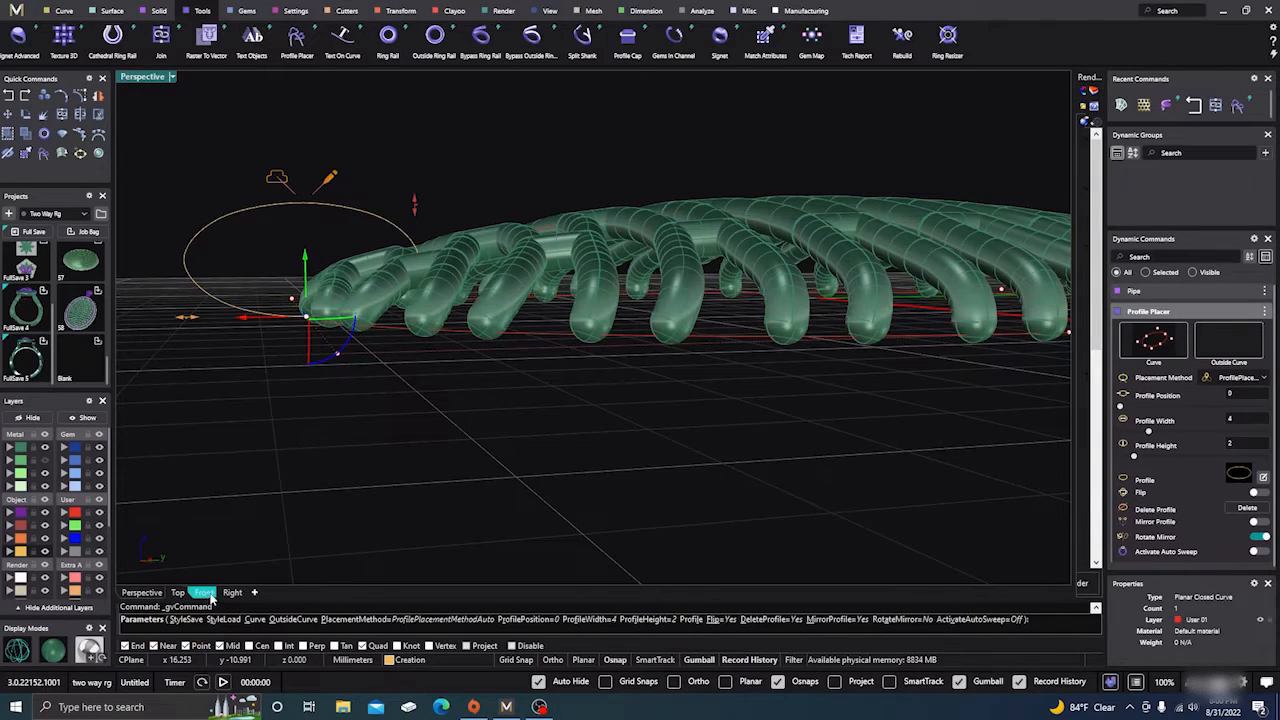
click(204, 592)
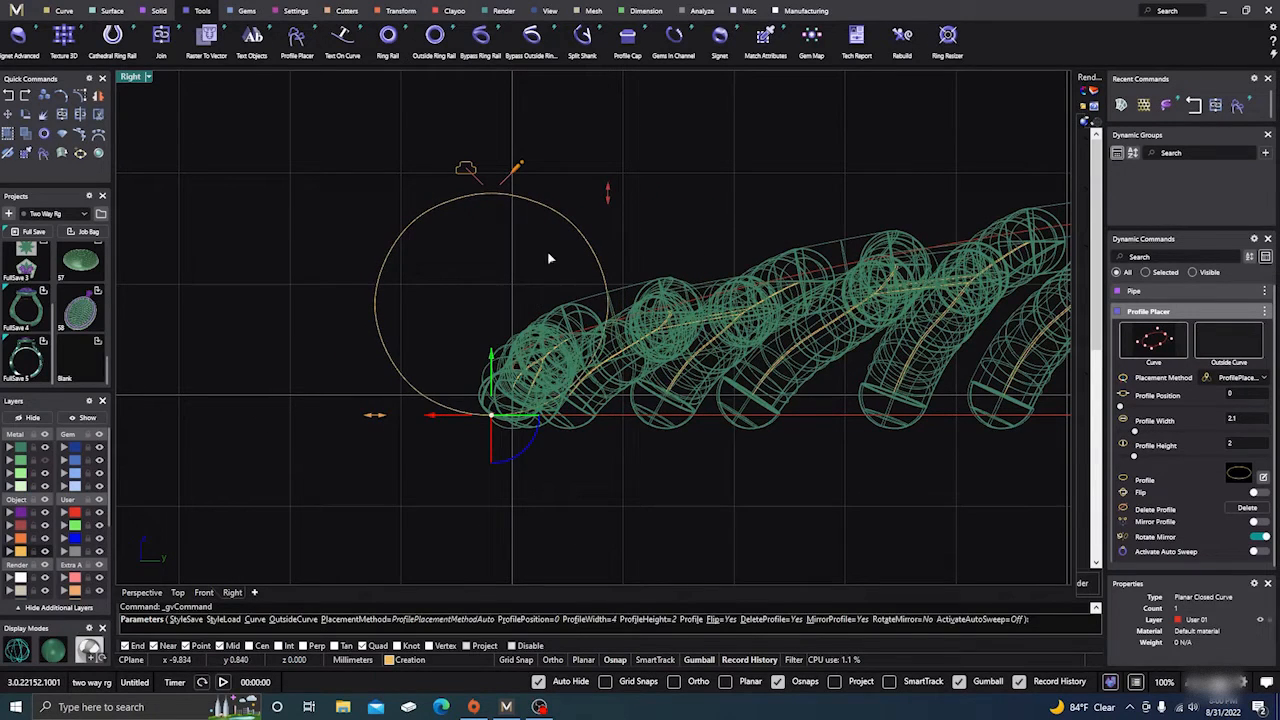
drag(608, 190, 604, 224)
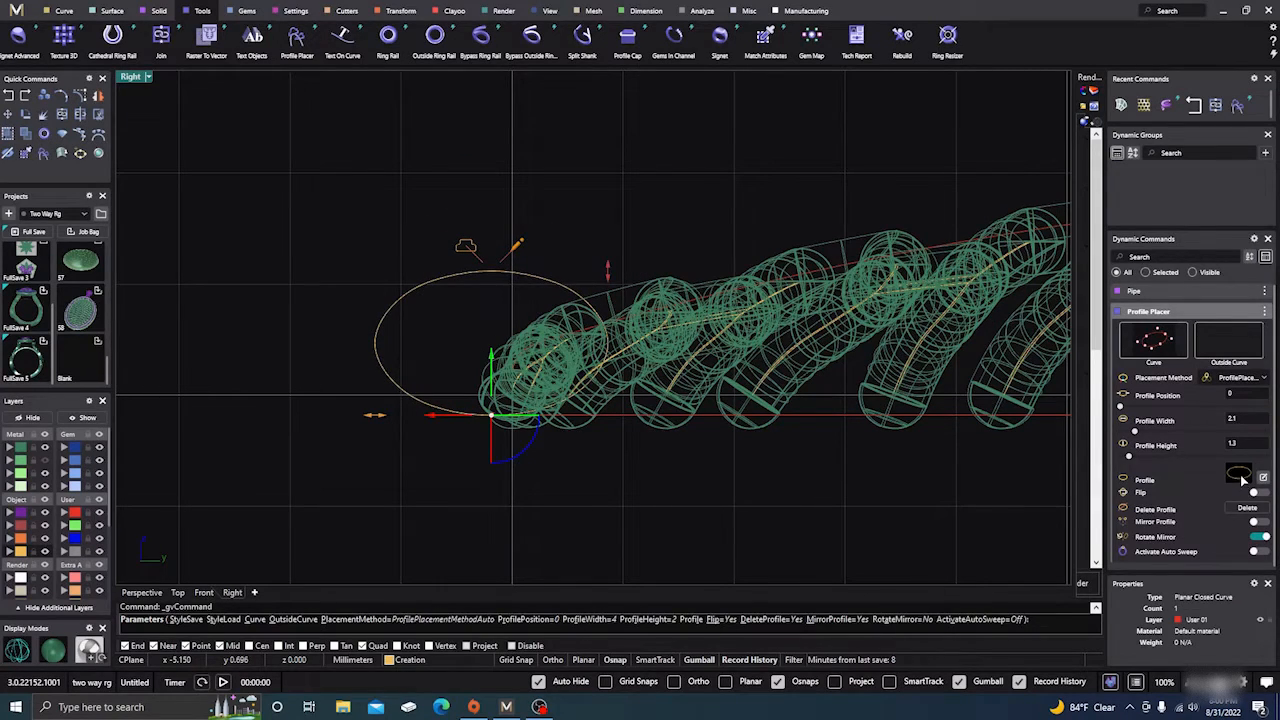
click(1236, 476)
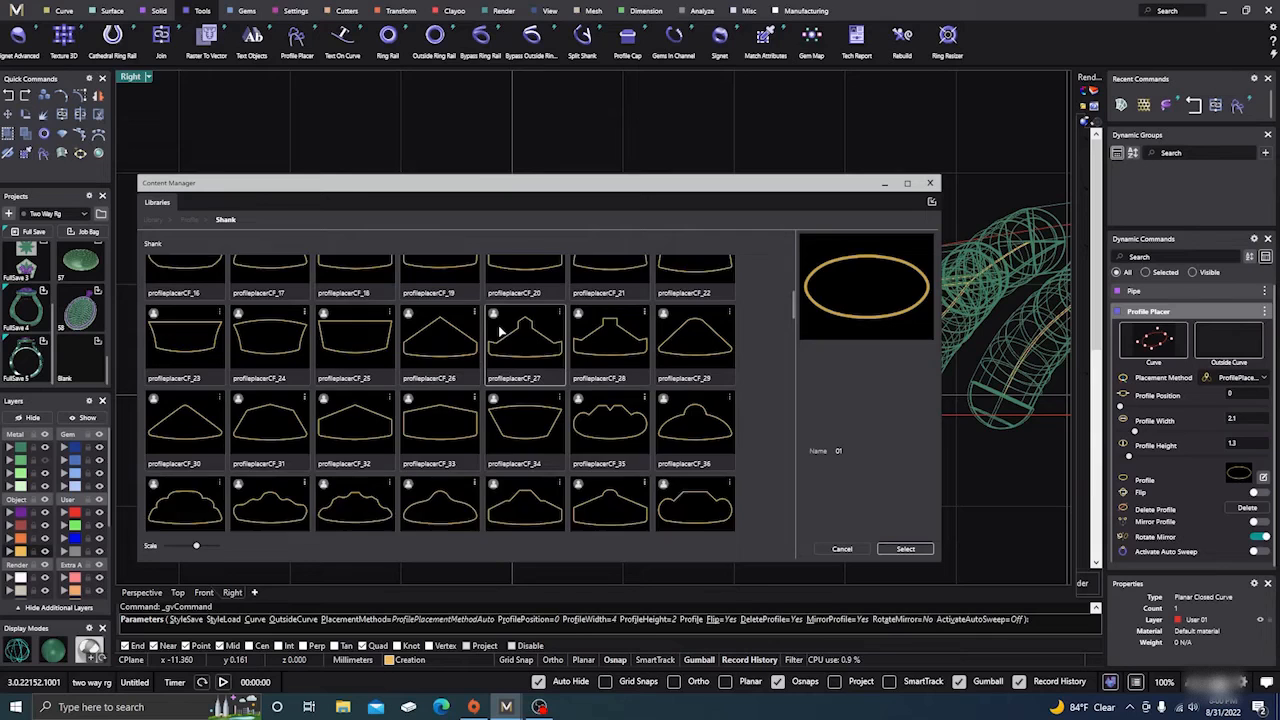
Step: Select the hexagonal profile from the Shank library to replace the oval rim profile
scroll(down, 3)
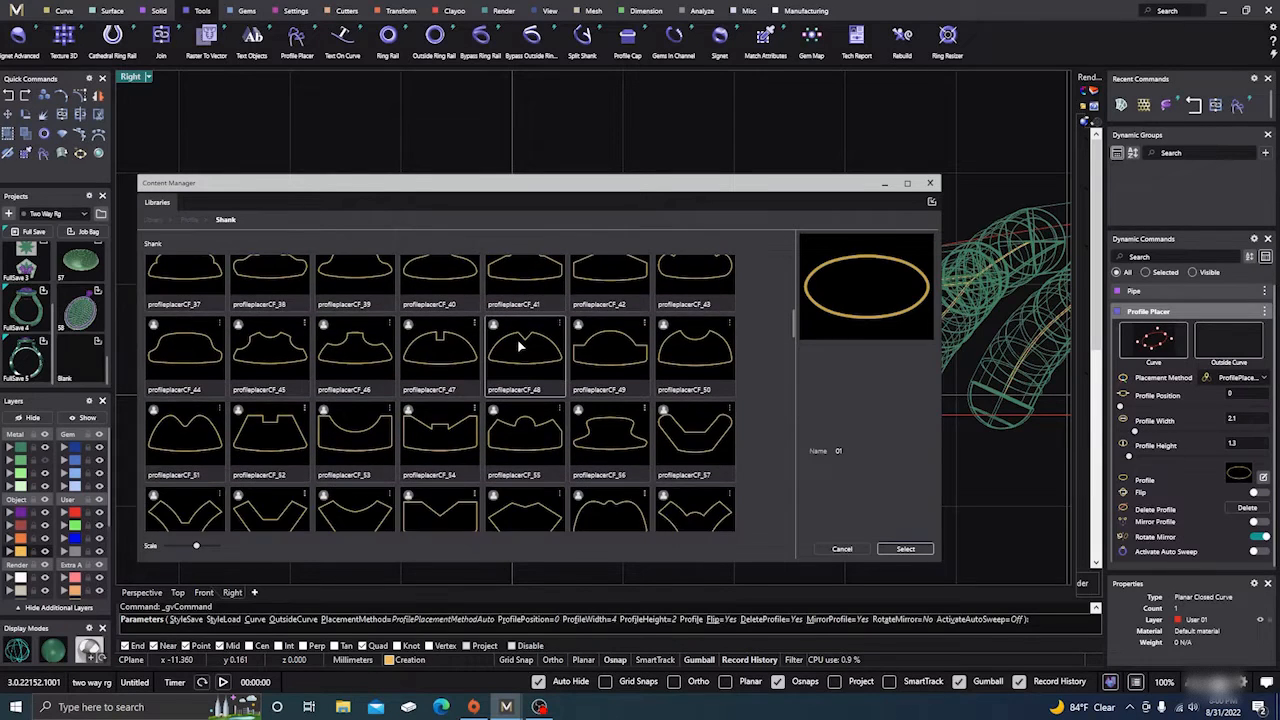
scroll(down, 3)
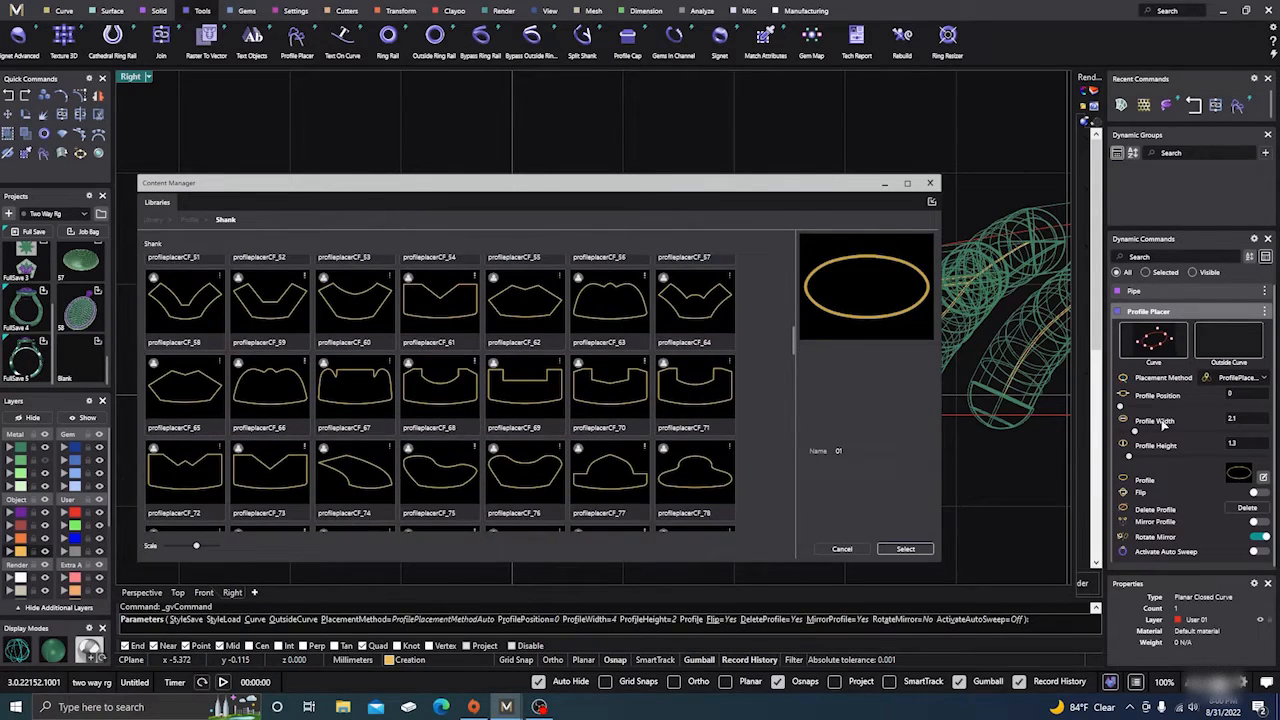
scroll(down, 3)
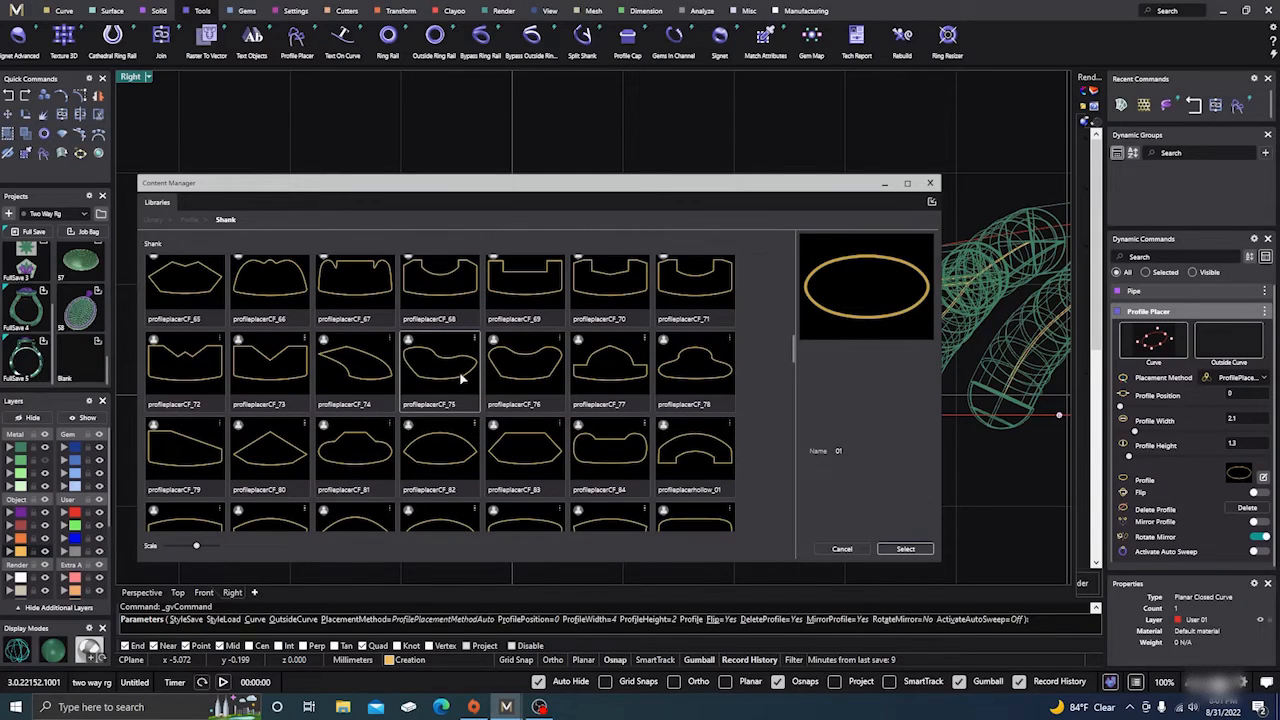
scroll(down, 3)
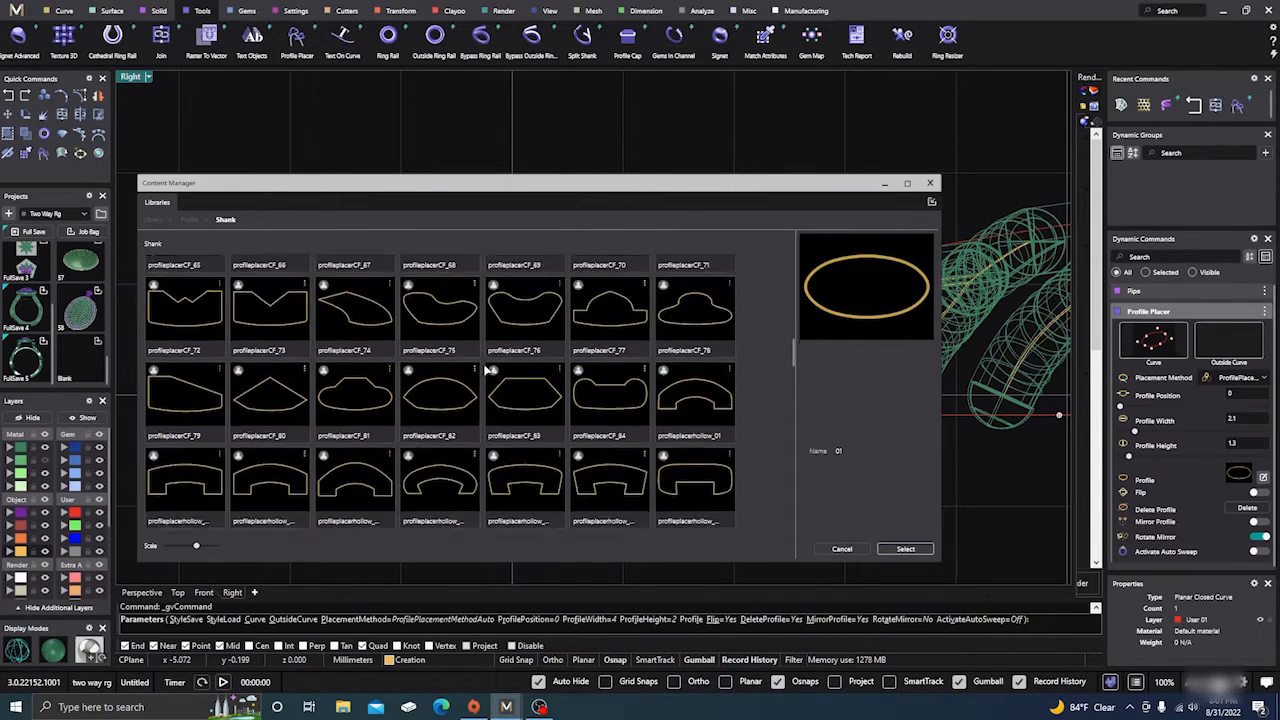
scroll(down, 3)
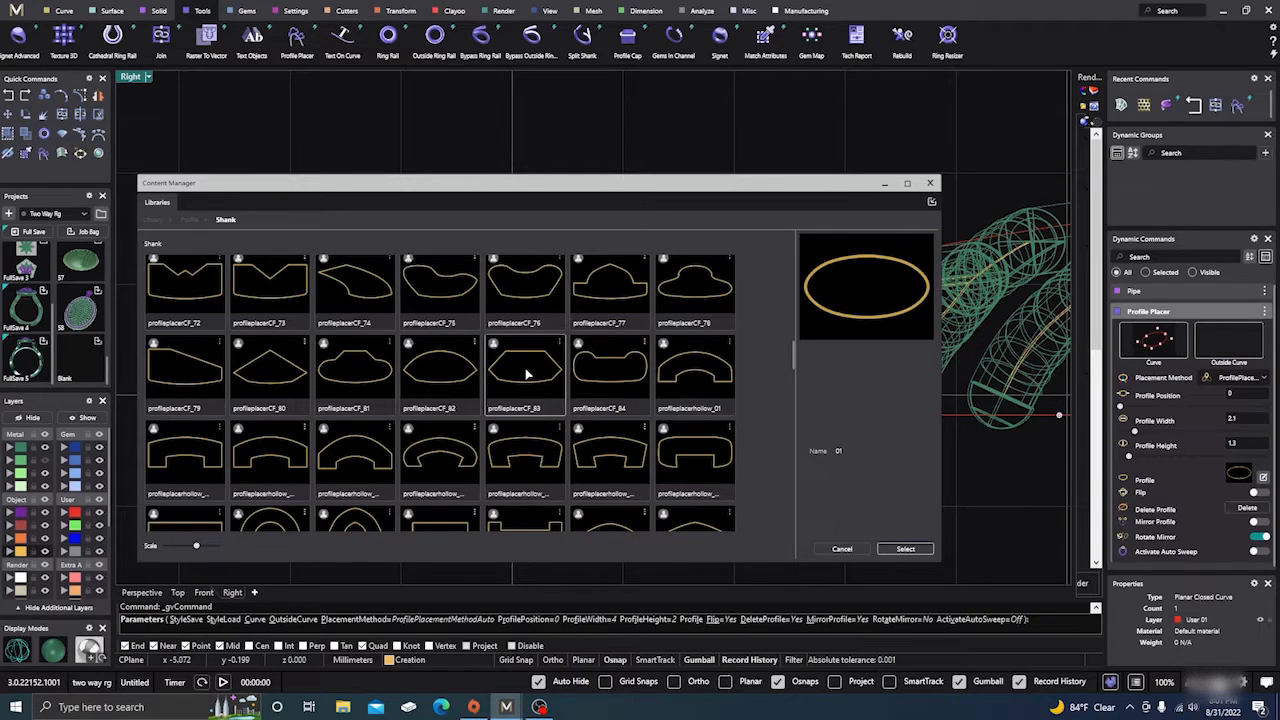
click(524, 374)
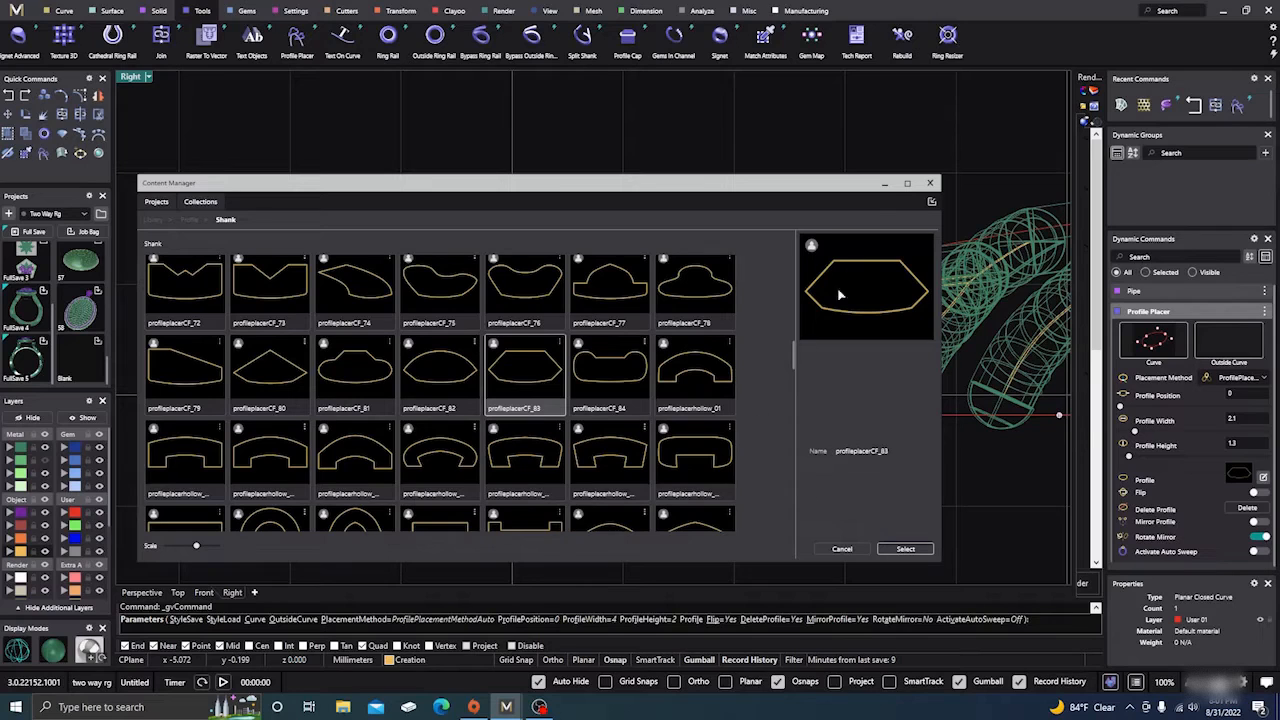
click(904, 548)
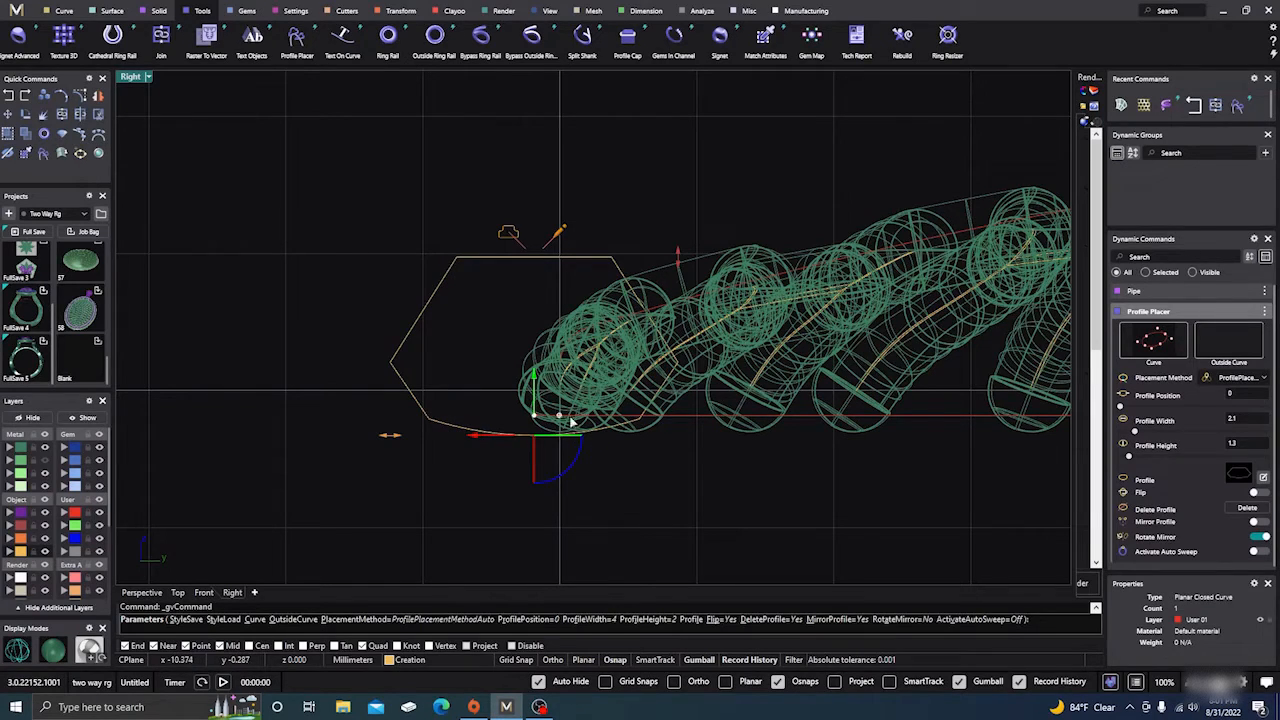
mouse_move(496, 448)
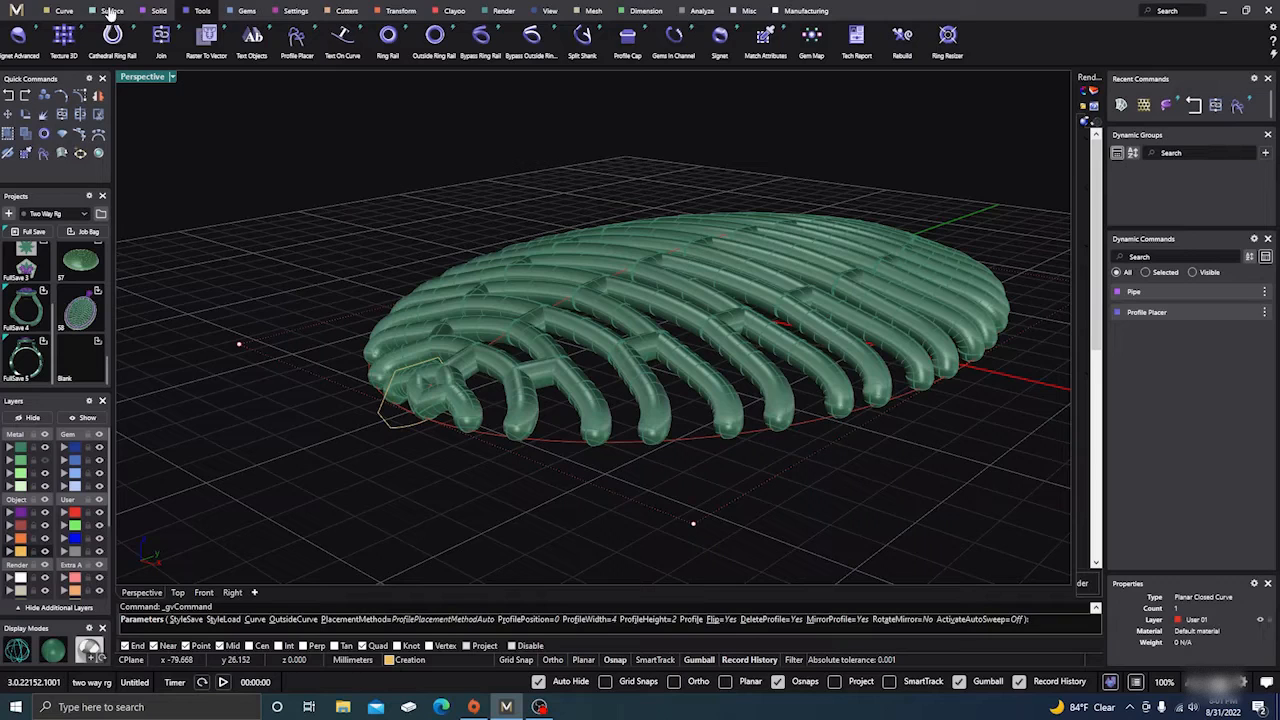
Step: Sweep 1 the placed profile around the oval rail, forming a solid bezel rim around the wires
click(112, 12)
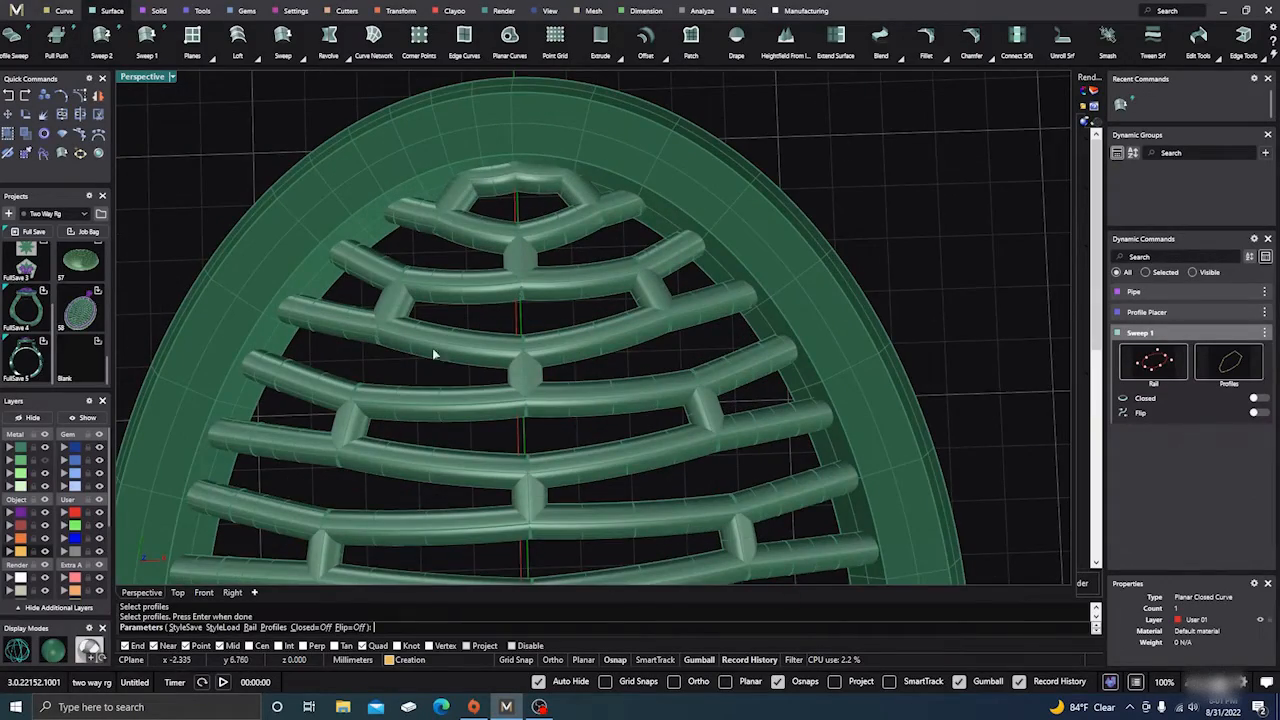
drag(436, 356, 596, 252)
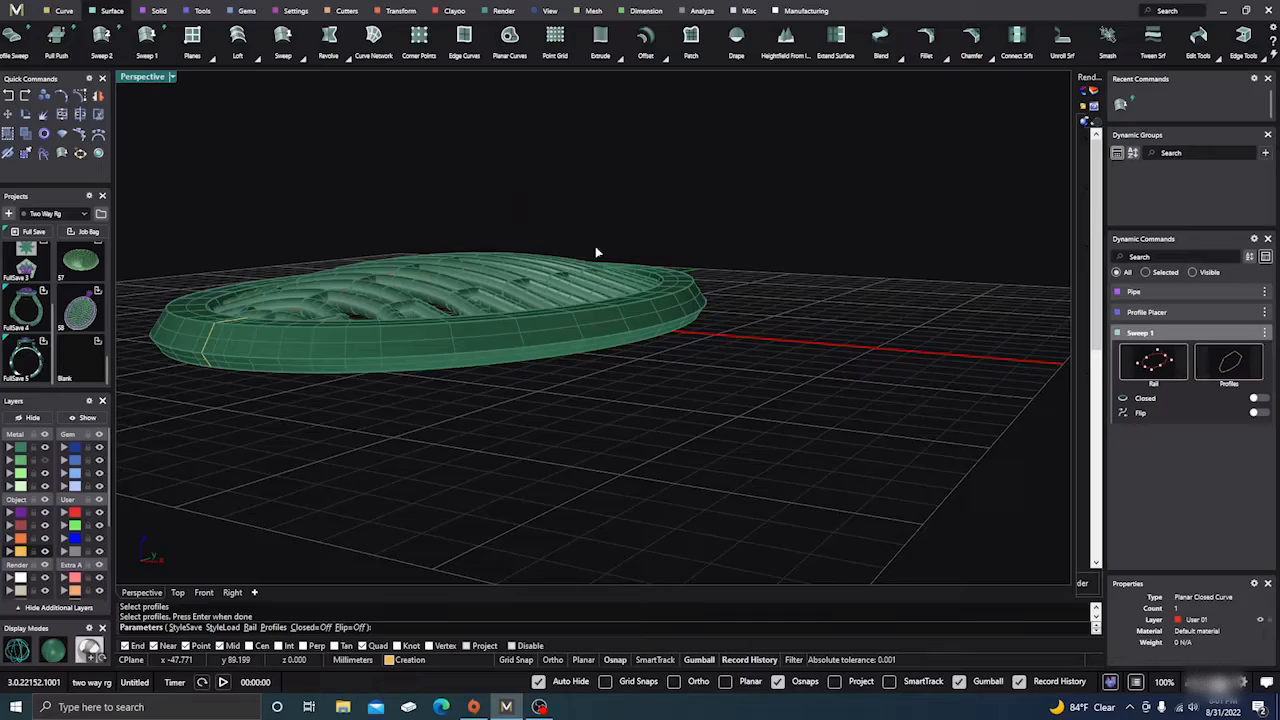
scroll(up, 3)
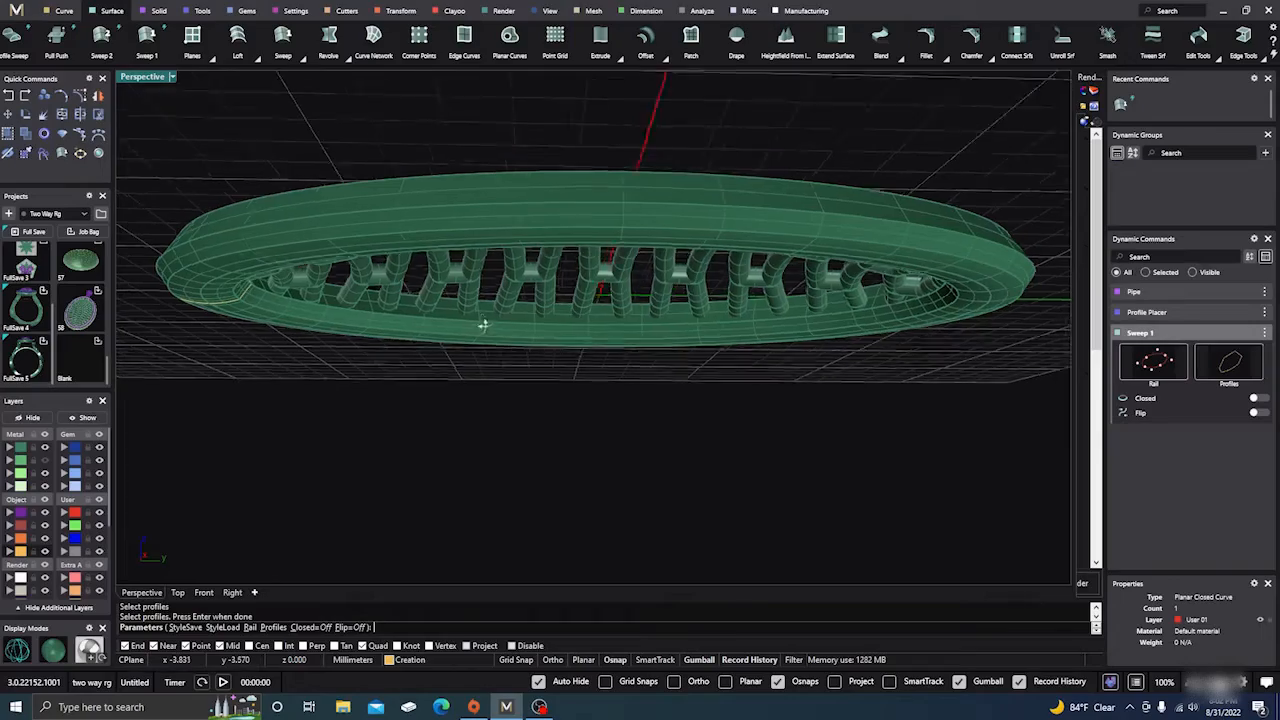
drag(484, 324, 644, 432)
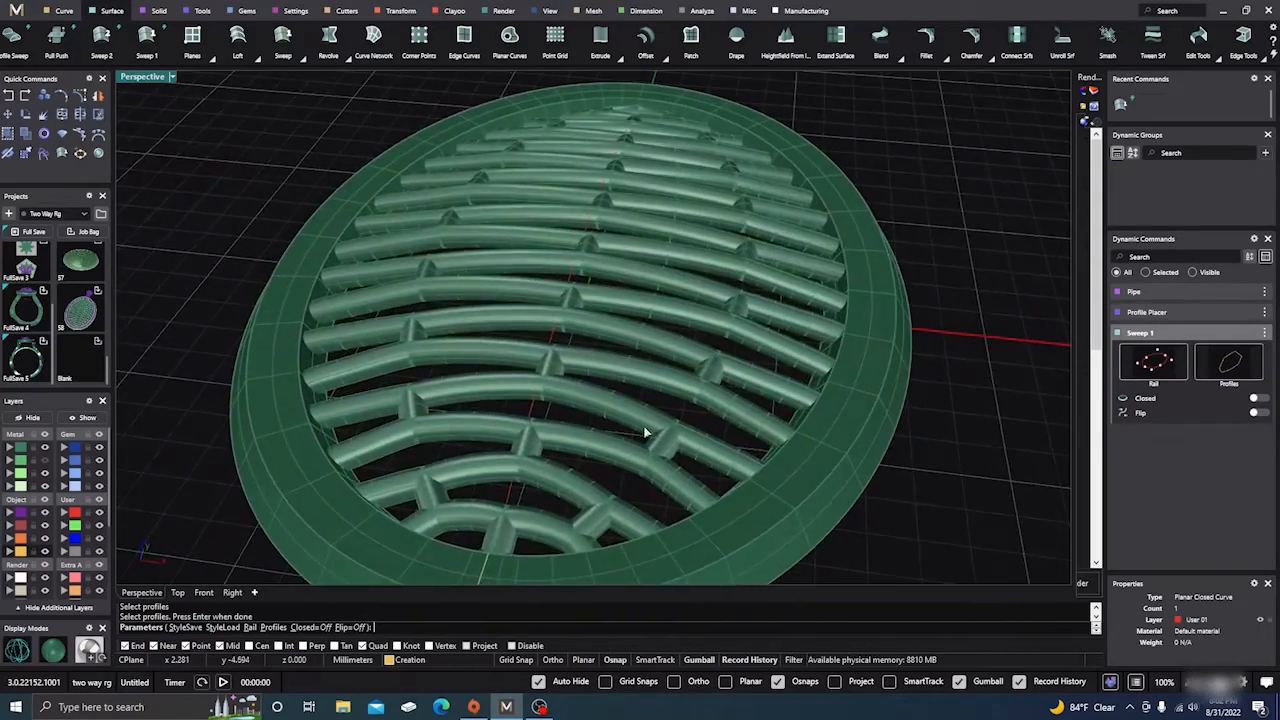
drag(644, 432, 590, 458)
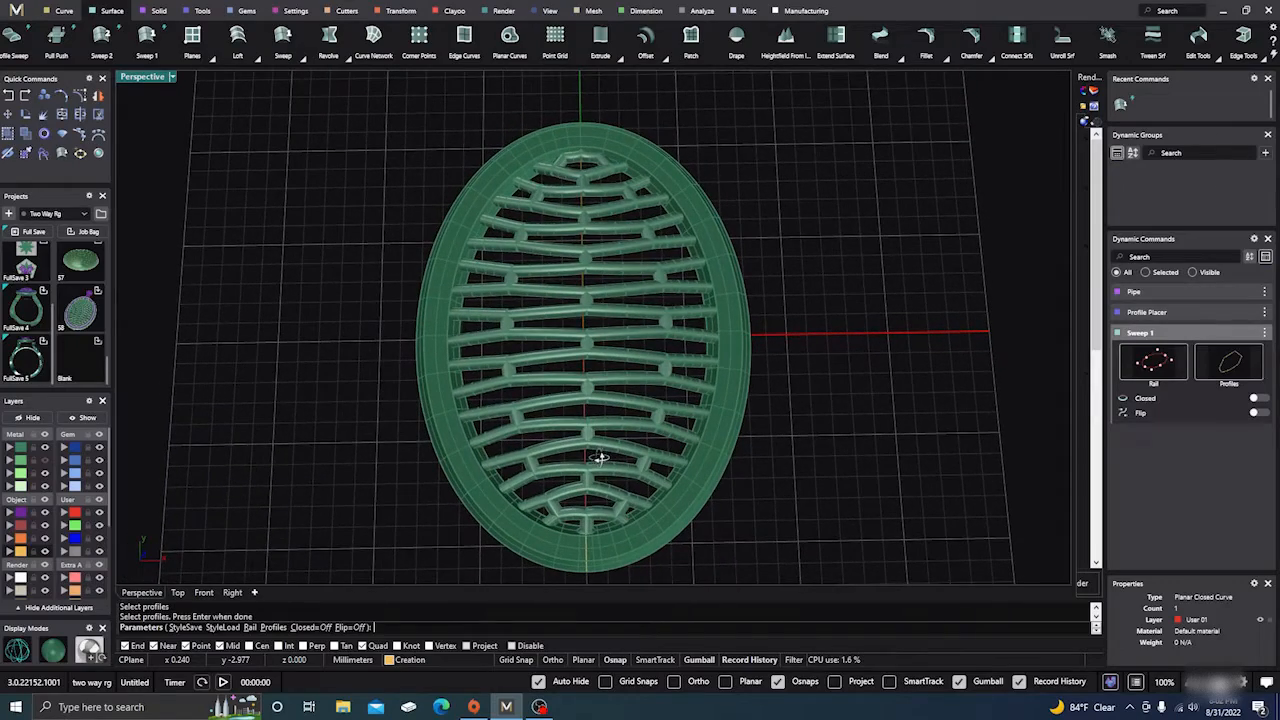
mouse_move(404, 498)
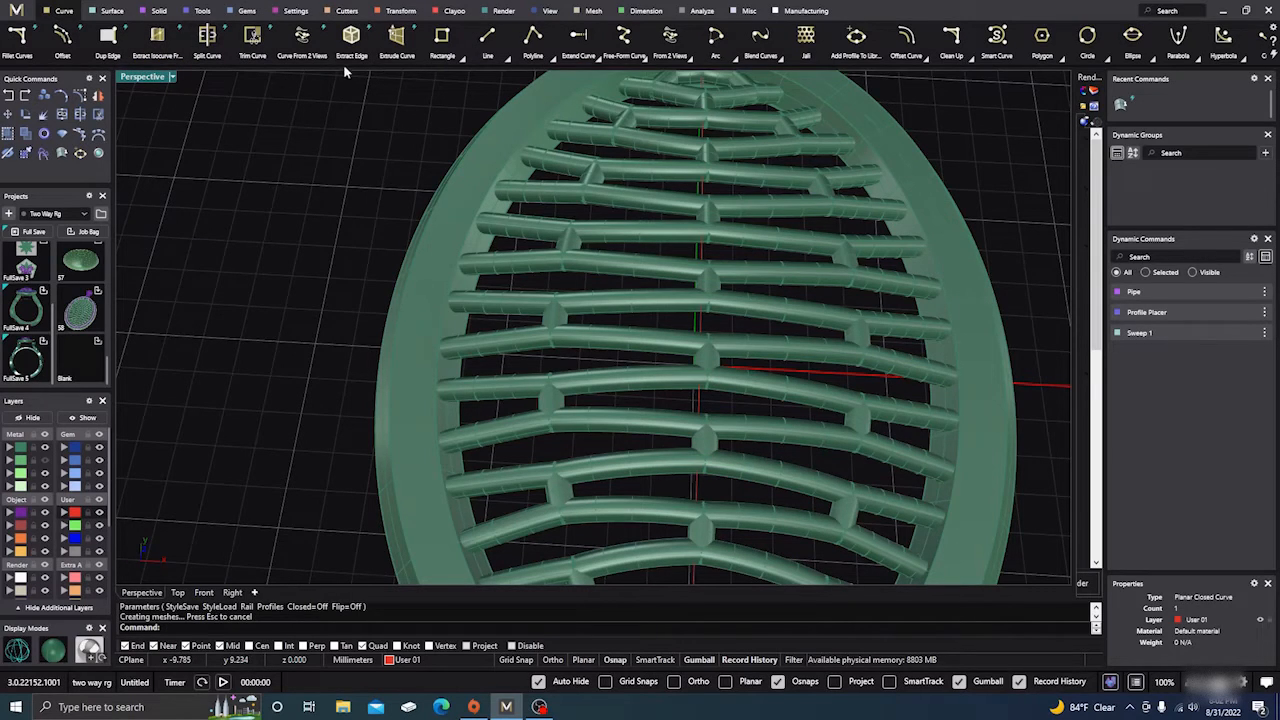
mouse_move(198, 44)
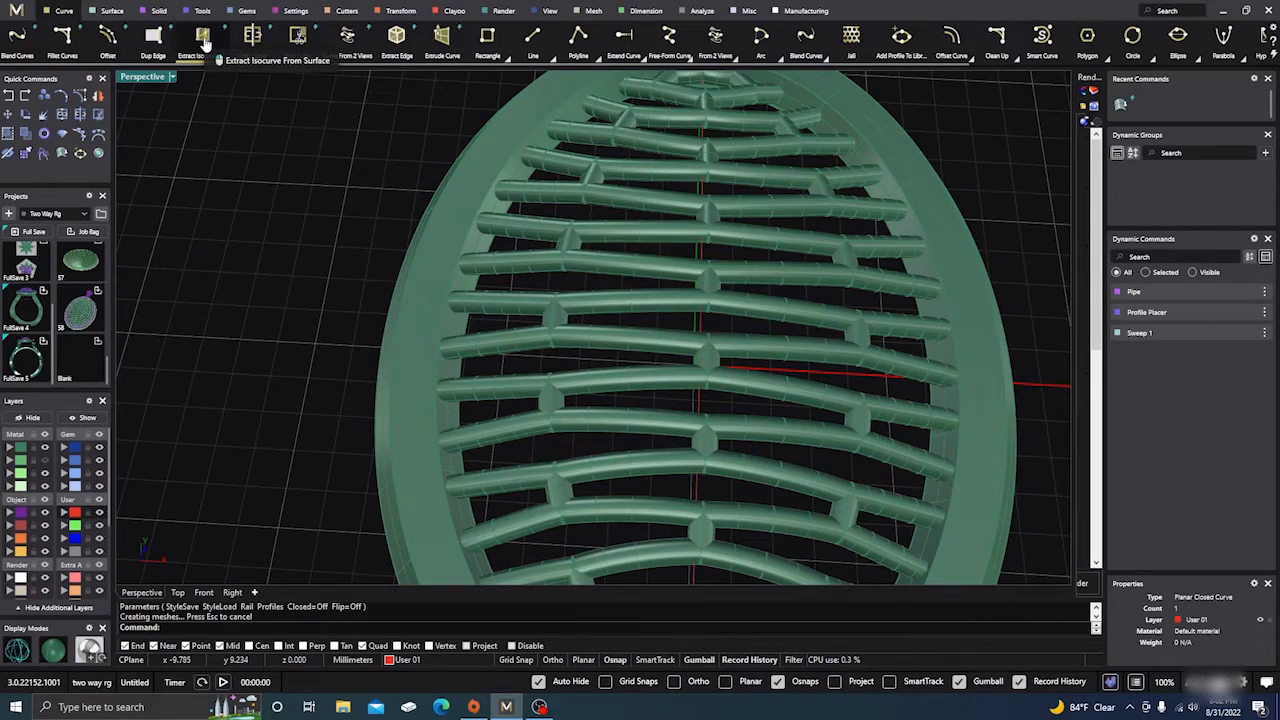
Step: Extract a closed isocurve from the rim surface using Extract Isocurve From Surface
click(200, 48)
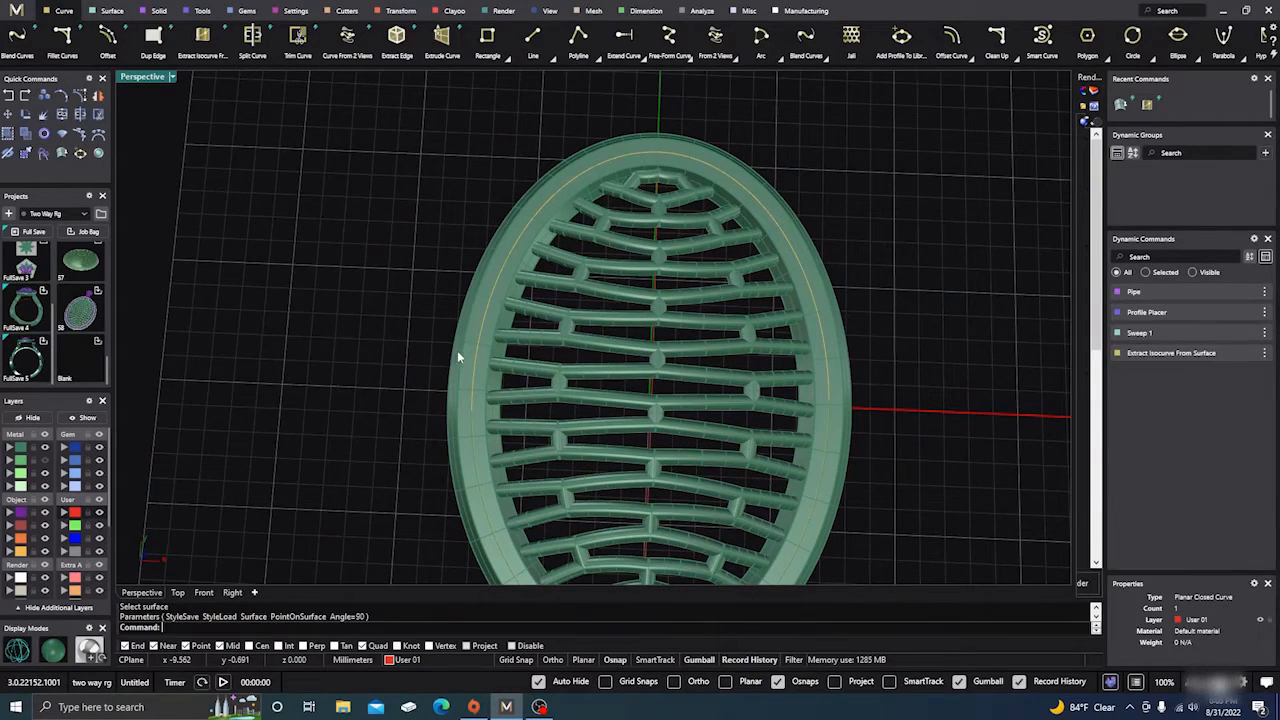
mouse_move(484, 324)
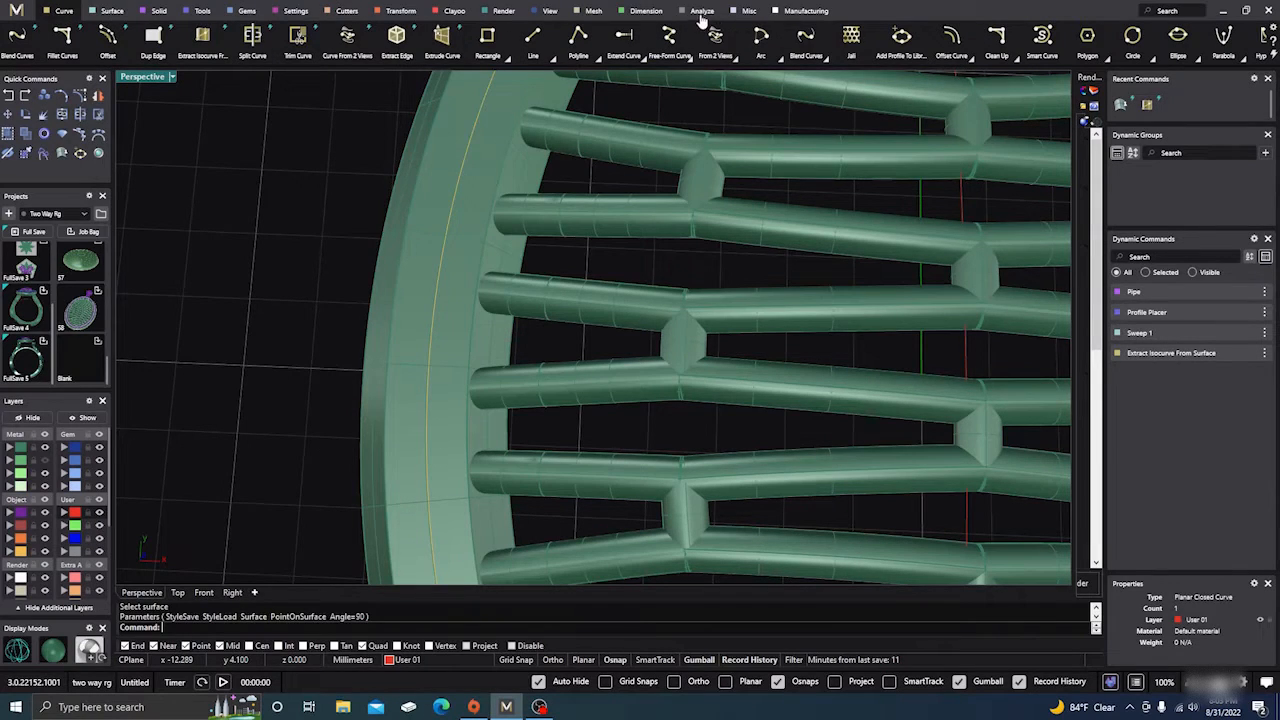
click(640, 12)
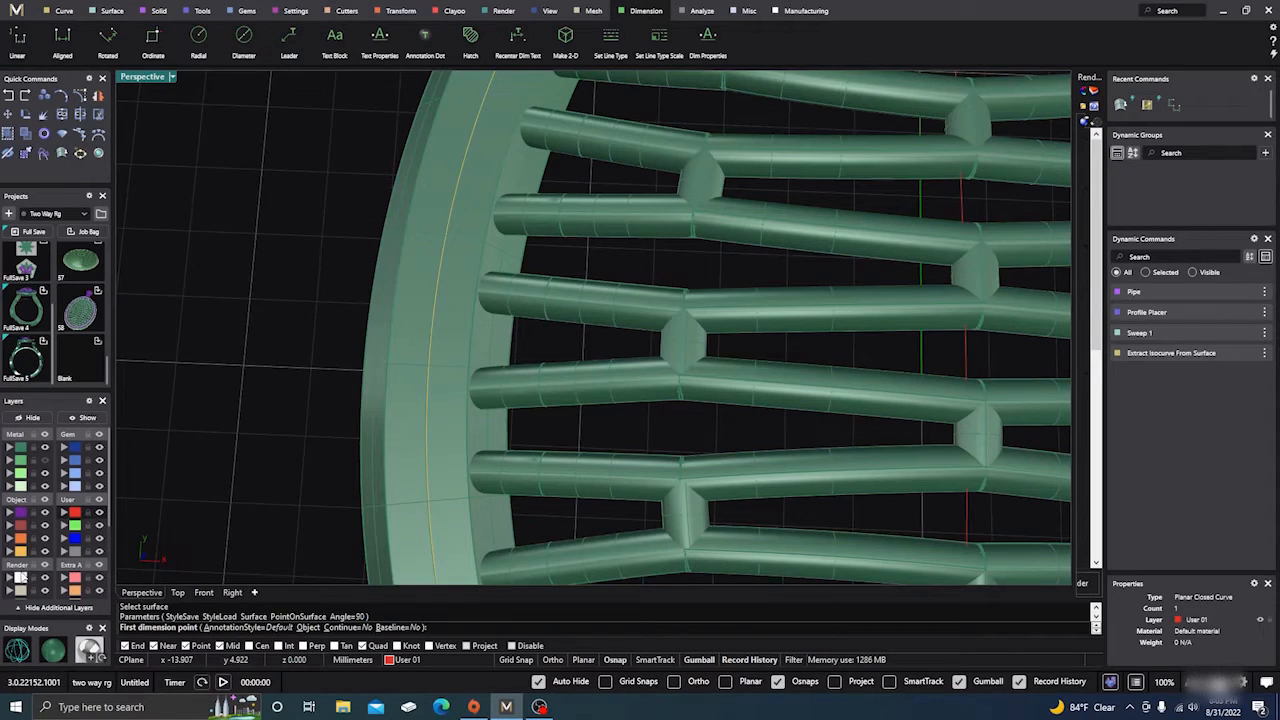
mouse_move(380, 410)
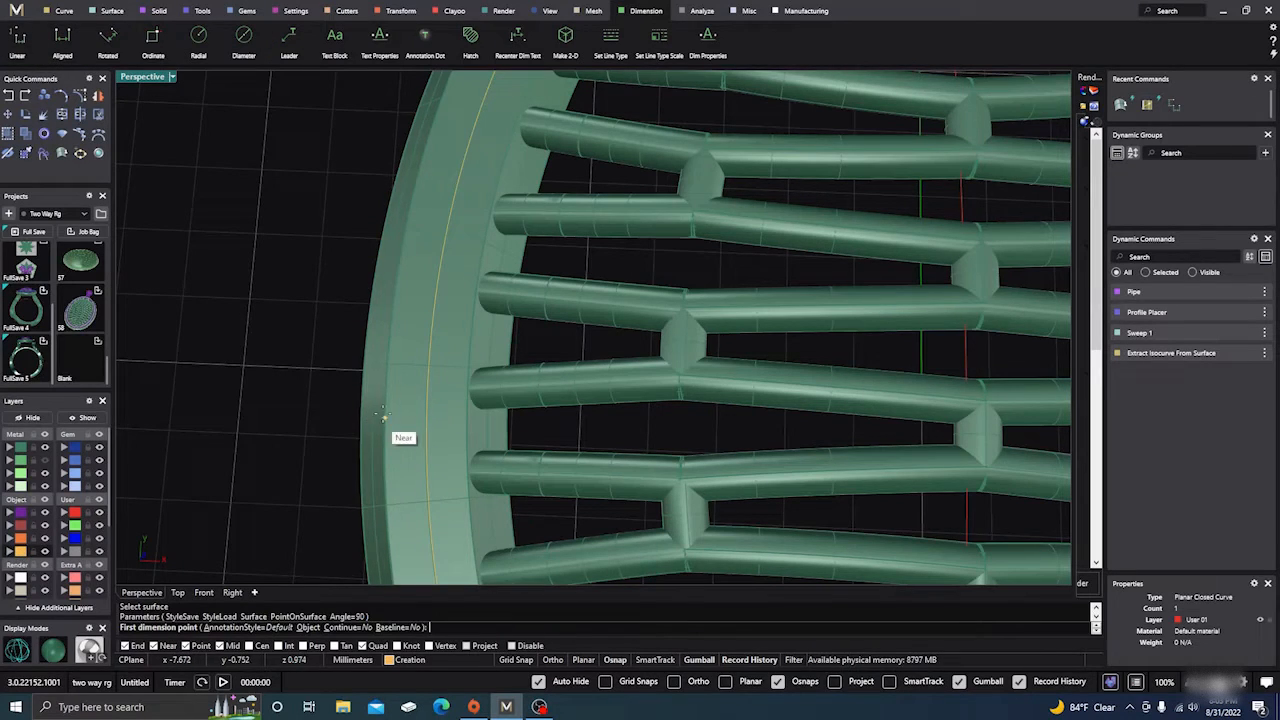
click(382, 408)
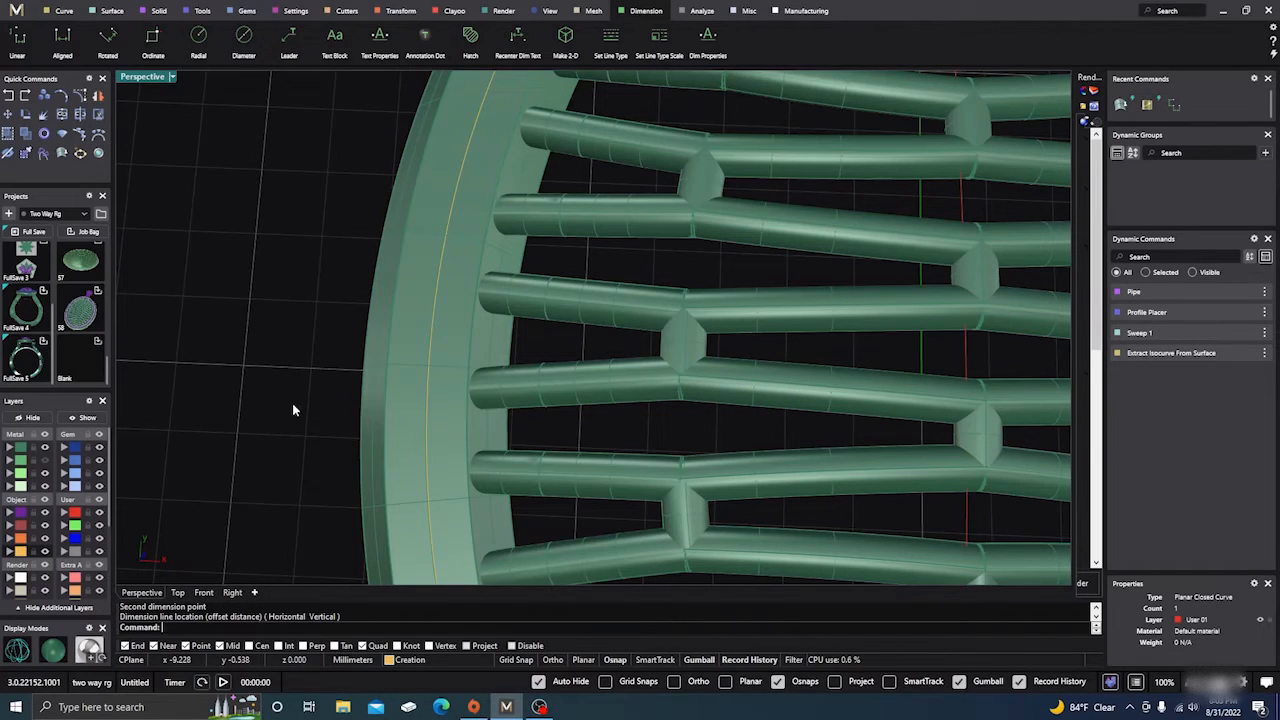
mouse_move(424, 438)
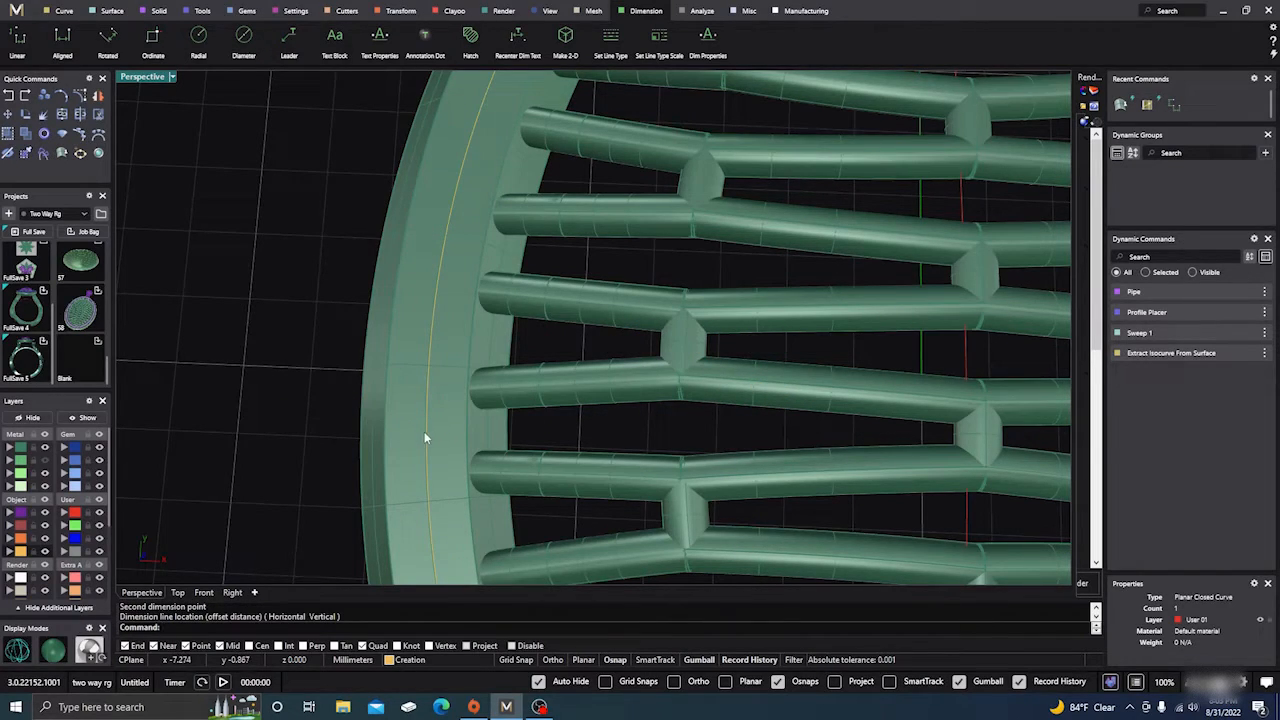
click(426, 436)
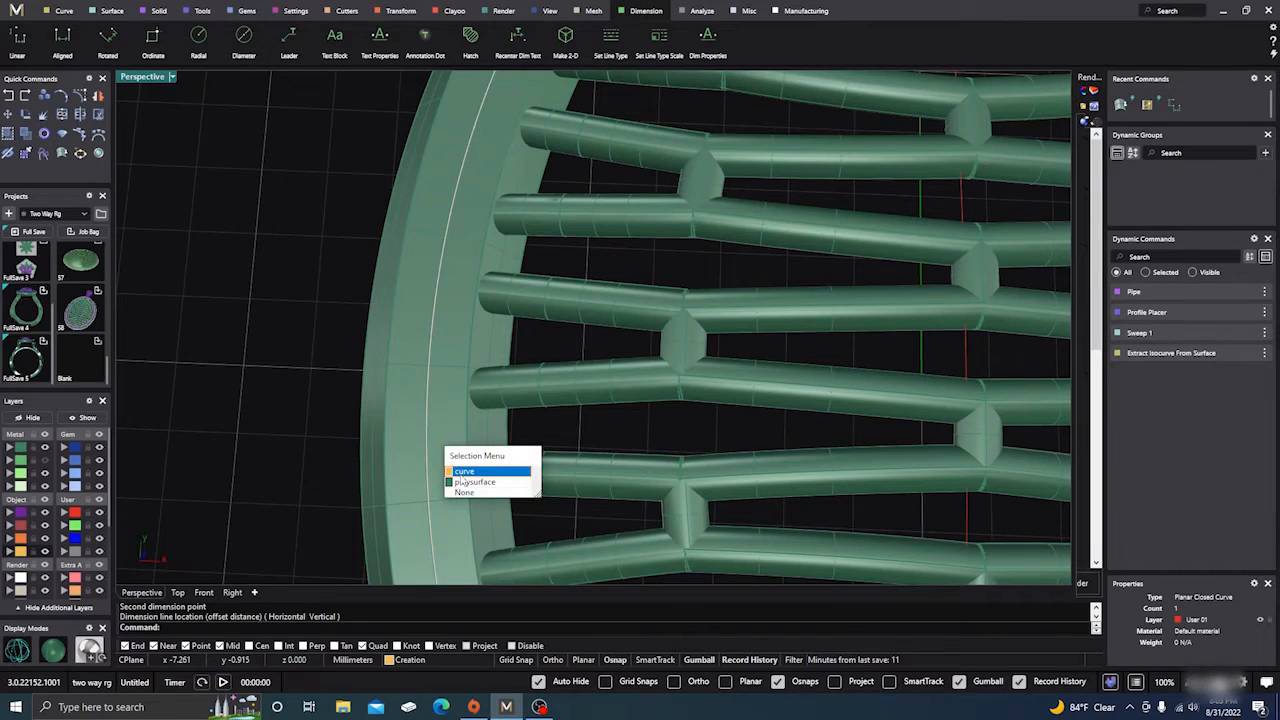
click(468, 472)
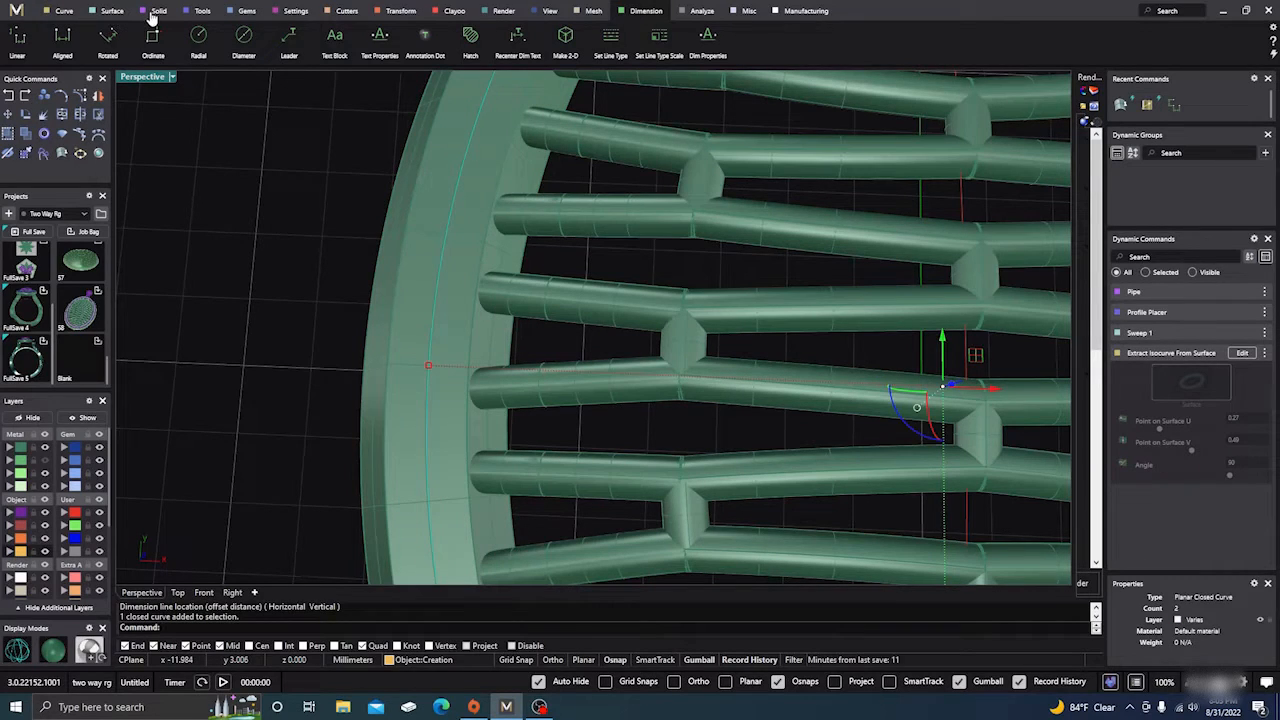
click(160, 12)
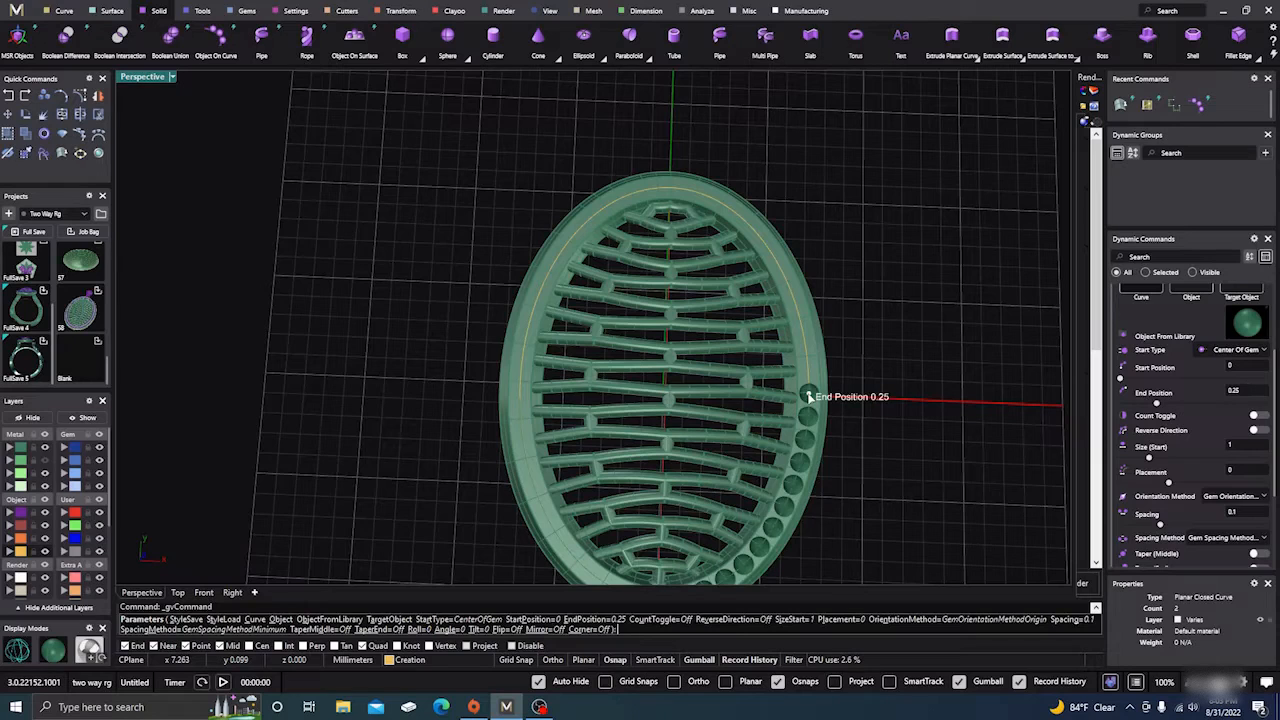
Step: Drag the End Position handle to extend the bead row further along the rim curve
drag(808, 396, 558, 538)
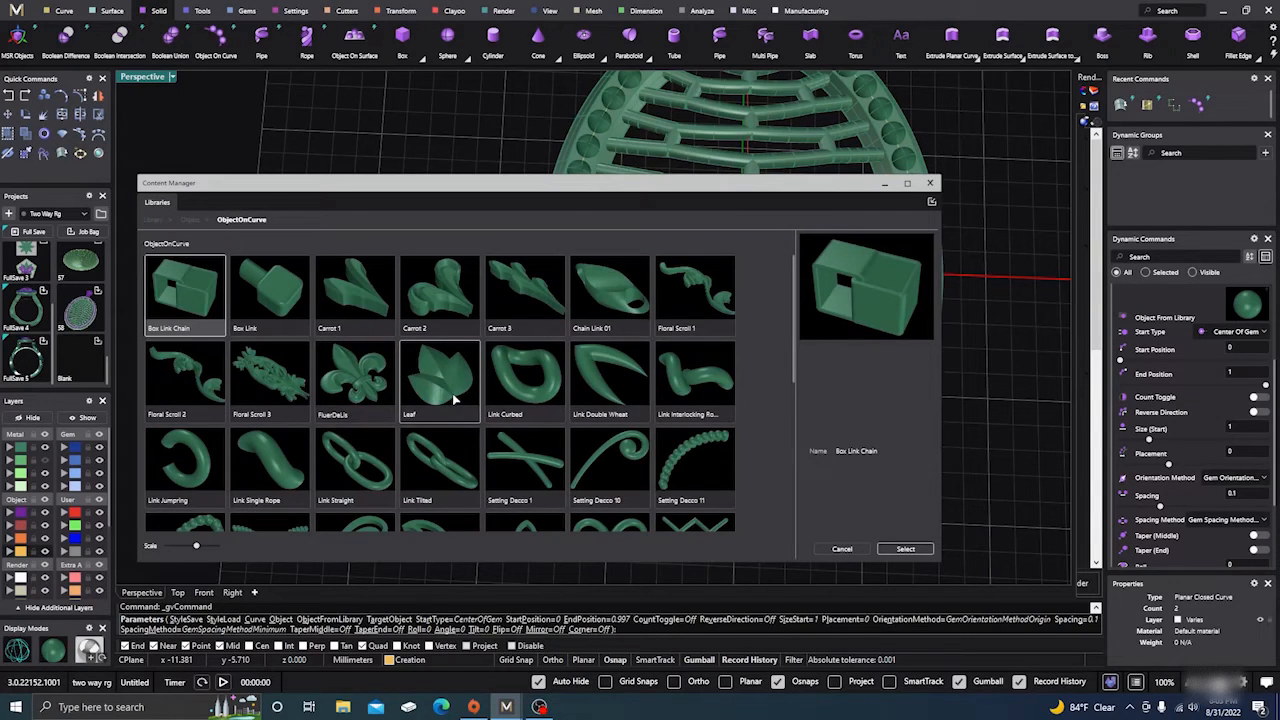
Step: Select Setting Decos 17 from the ObjectOnCurve library to ornament the bezel curve
scroll(down, 3)
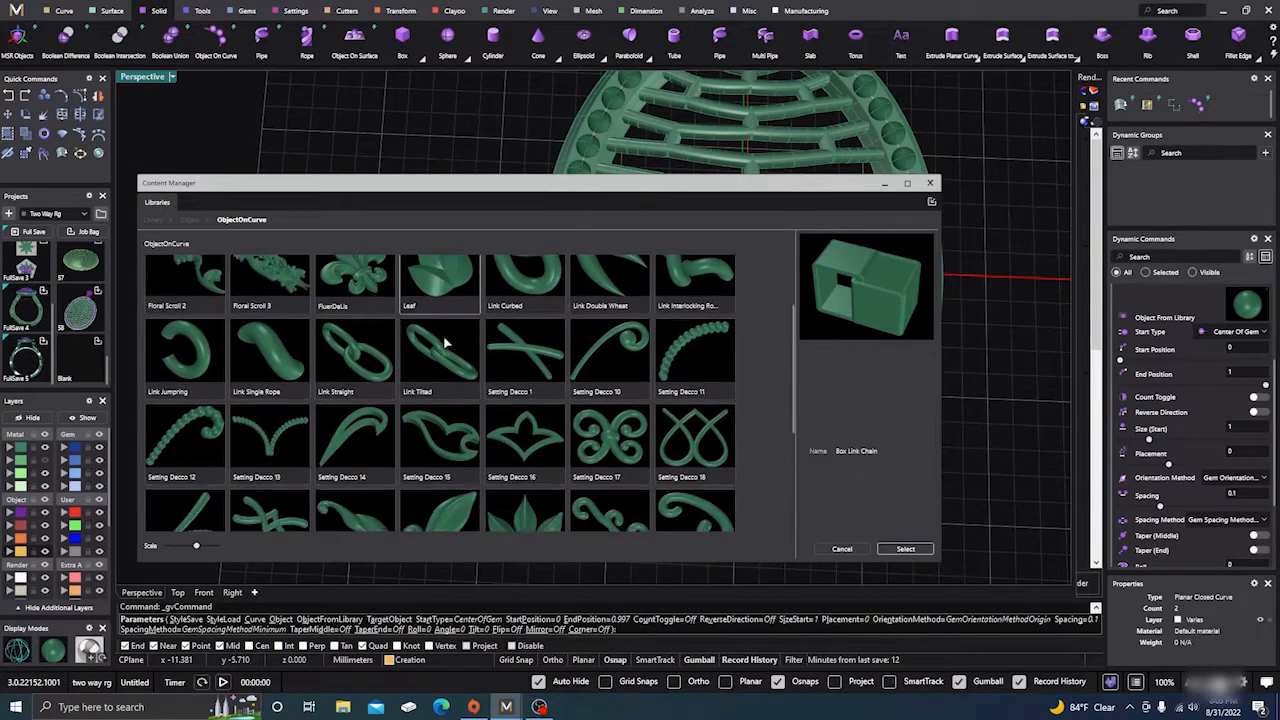
scroll(down, 3)
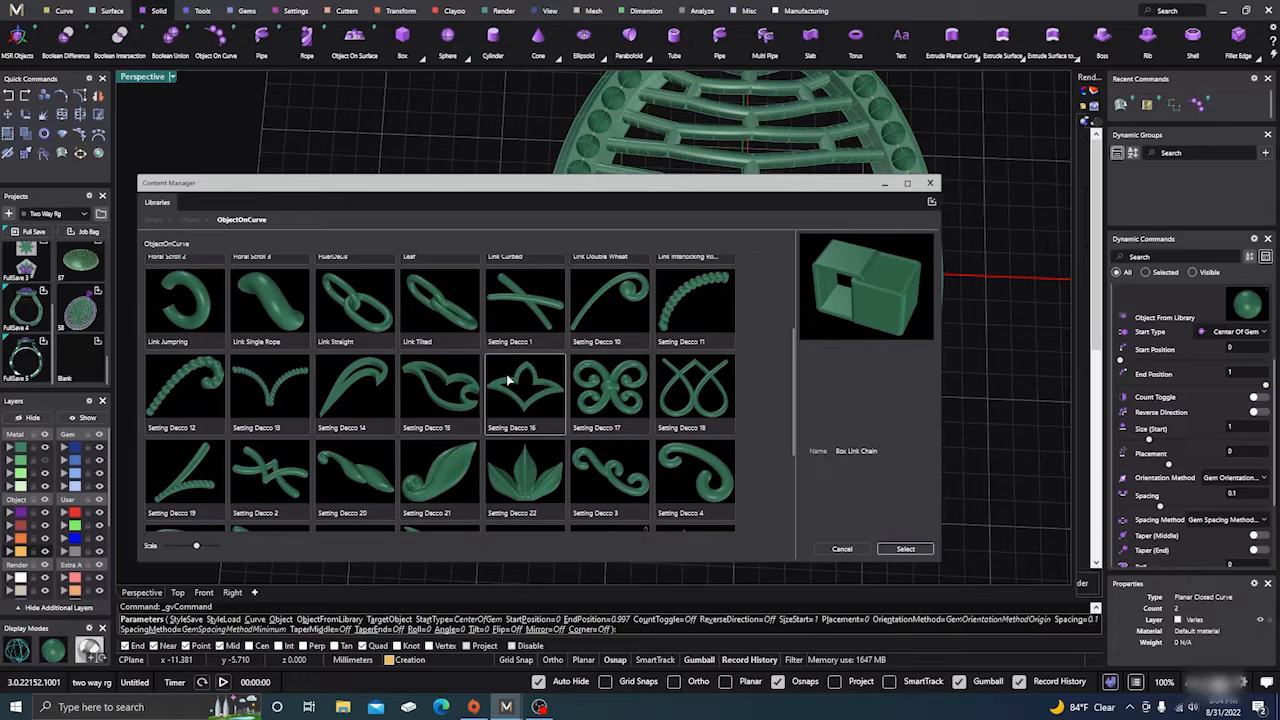
click(608, 390)
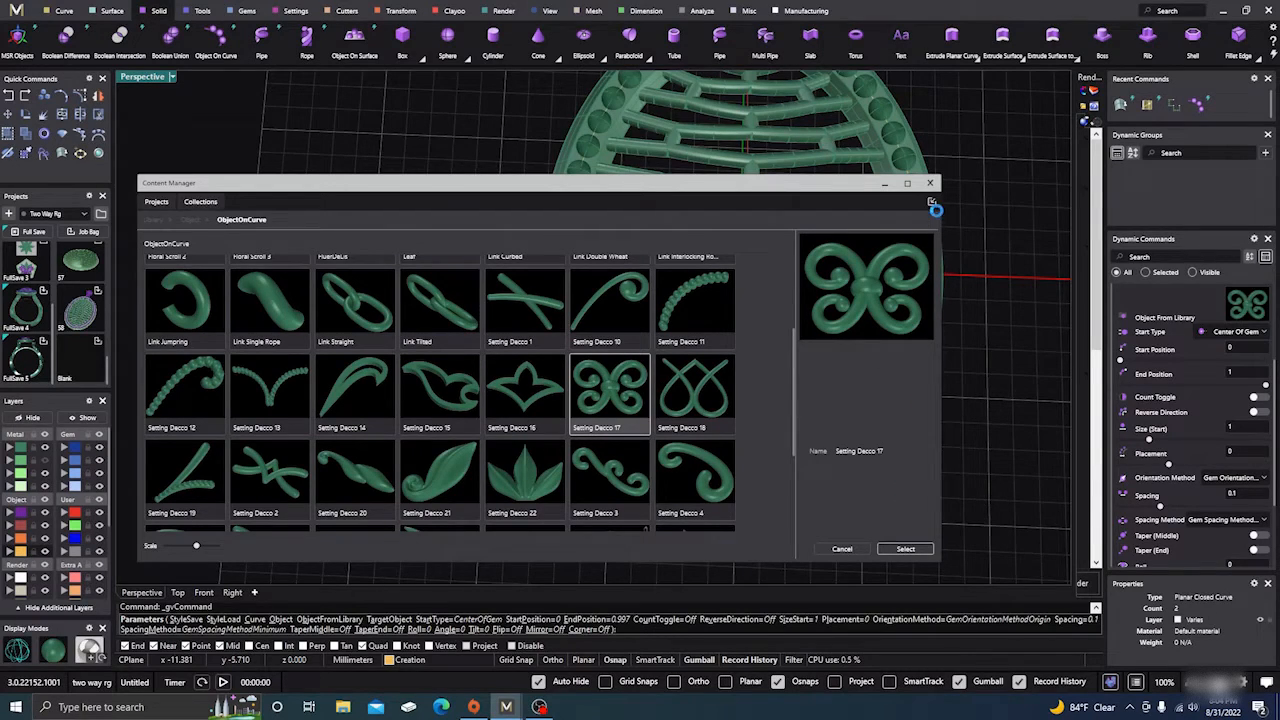
click(904, 548)
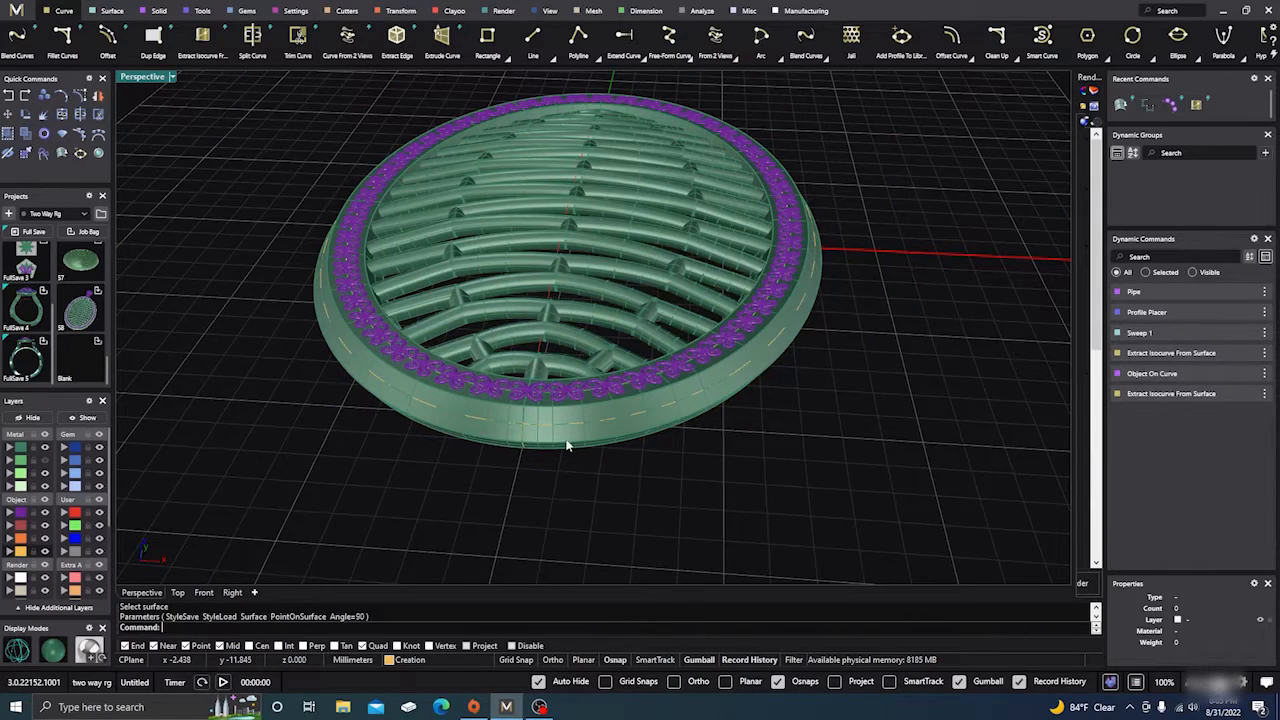
Step: Select the pendant's outer rim edge curve as the Object On Curve path
click(568, 444)
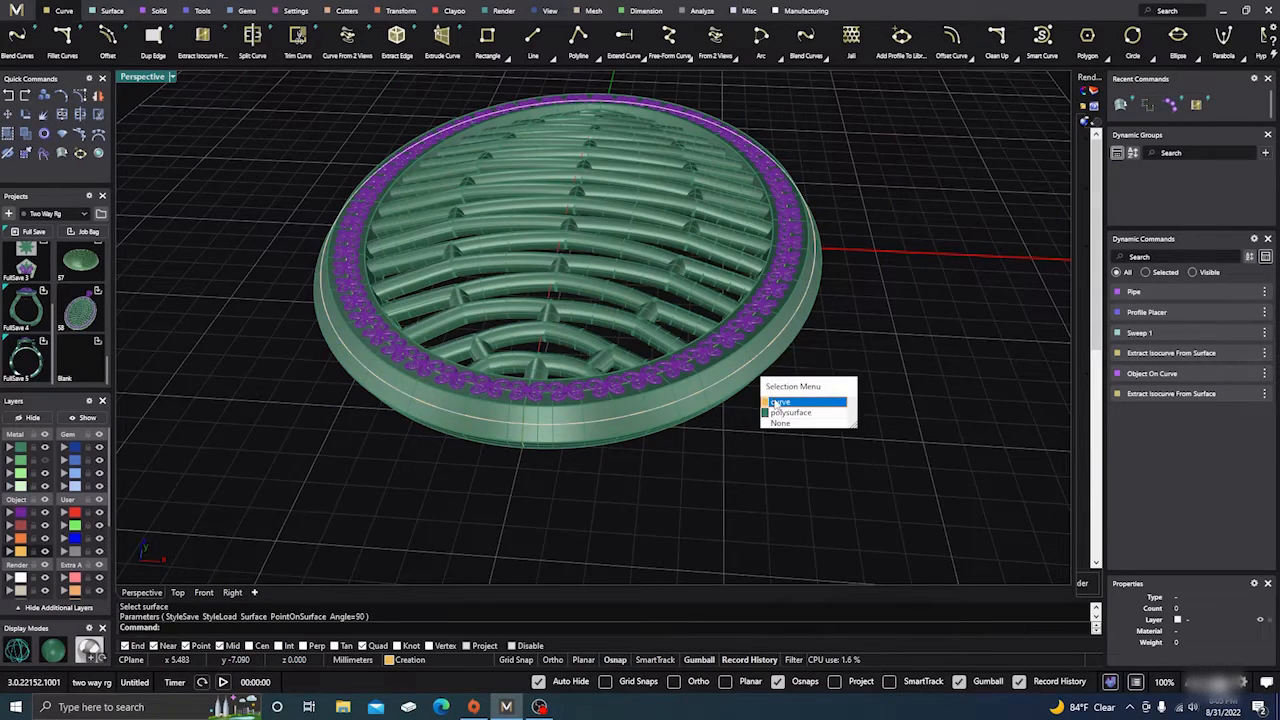
click(782, 400)
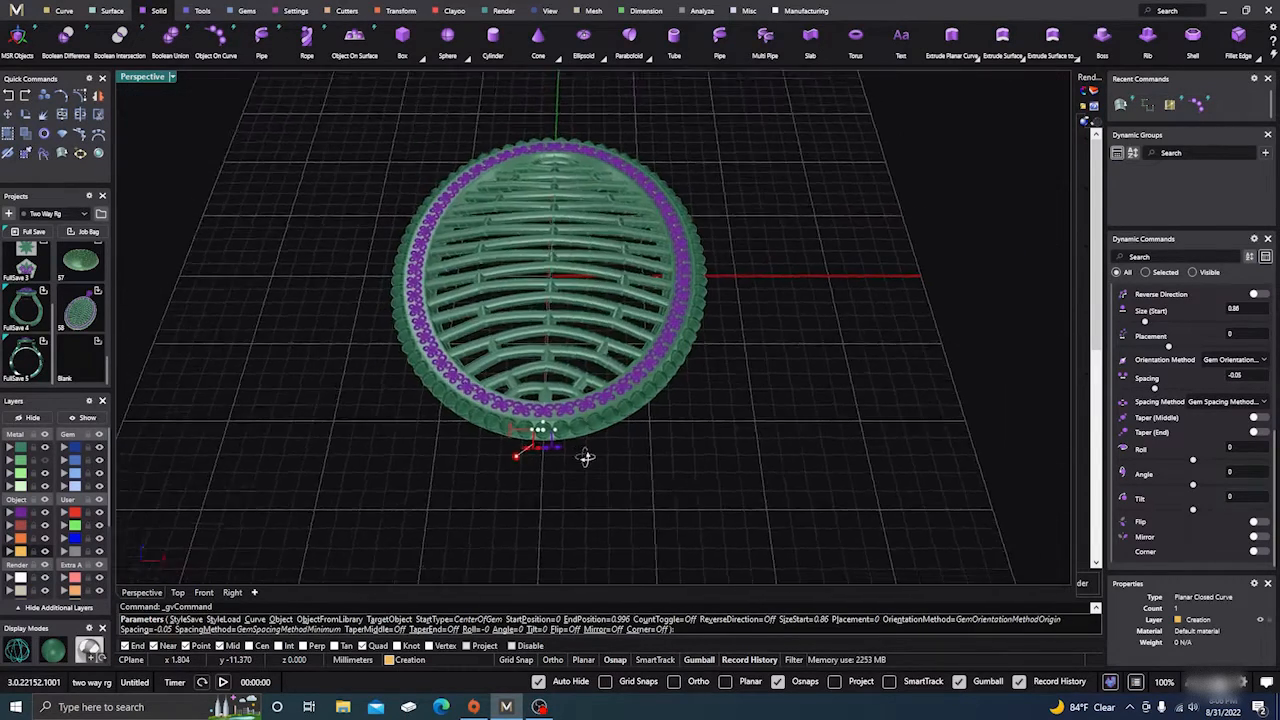
Step: Adjust the bead row's start point along the outer rim with the gumball
drag(584, 456, 570, 500)
text(bail)
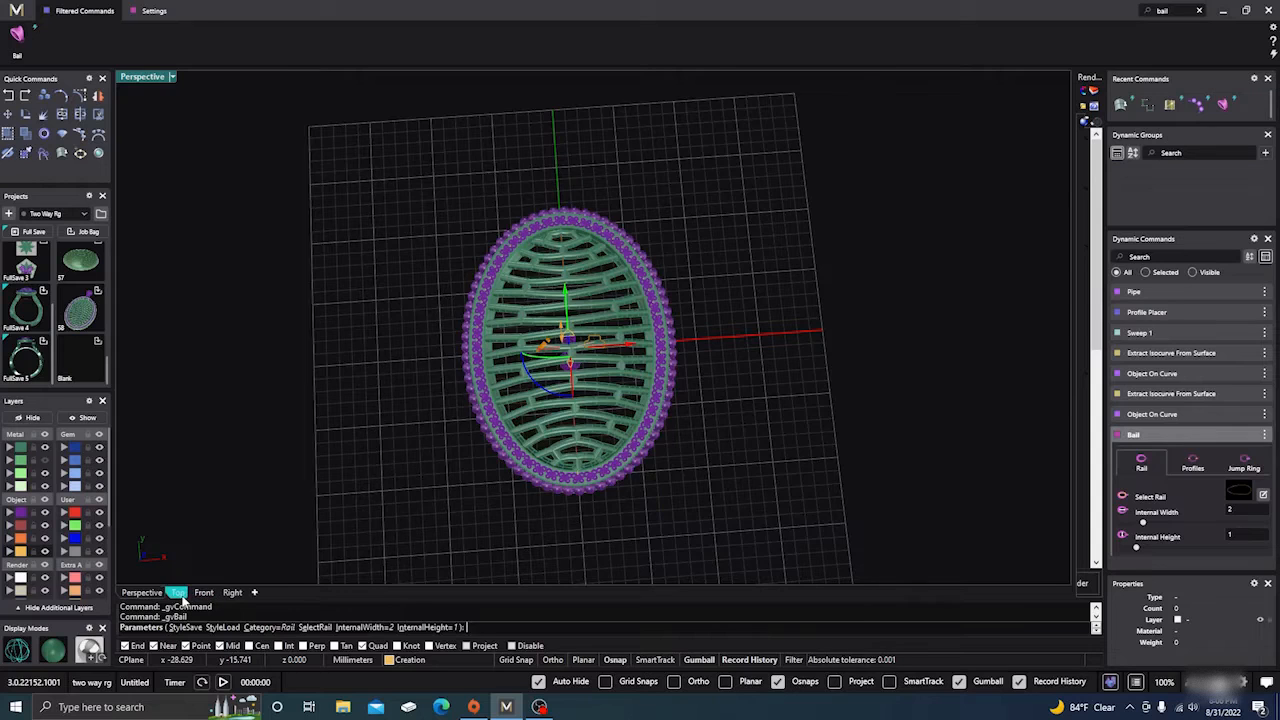
Step: Check the bail placement in Top and Front views and set Internal Height to 1.7
click(178, 592)
text(3.8)
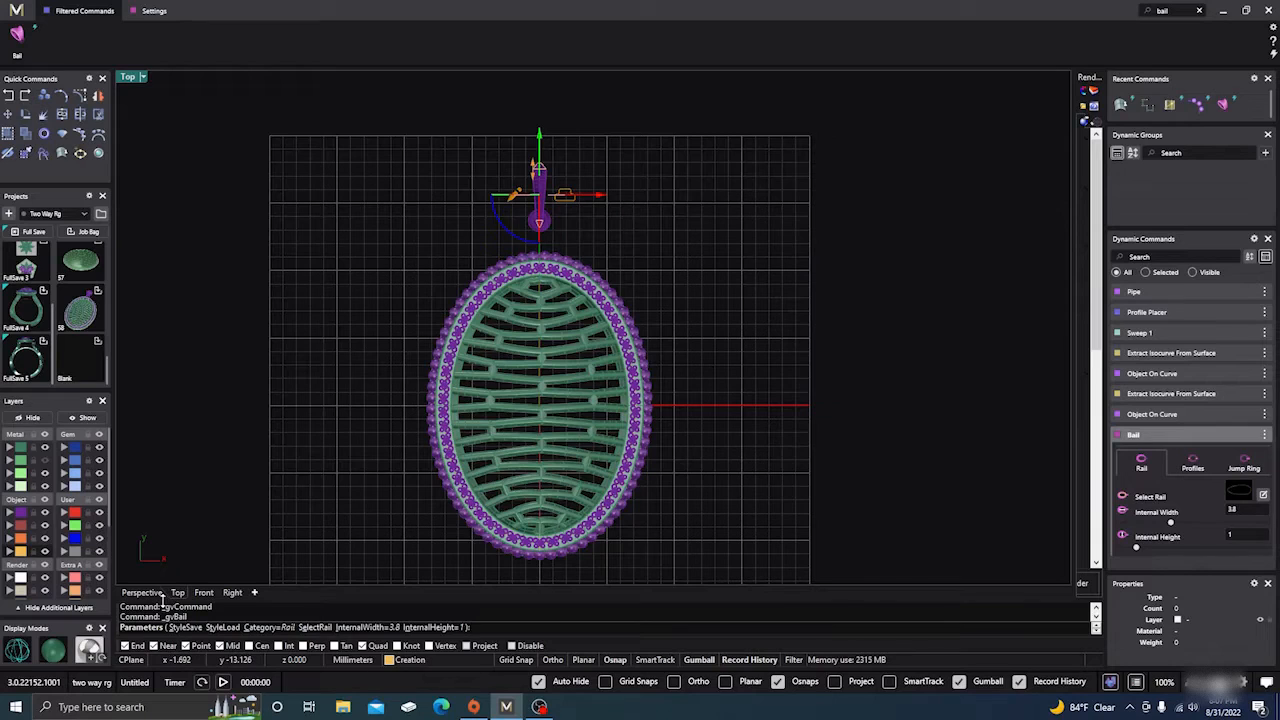
click(204, 592)
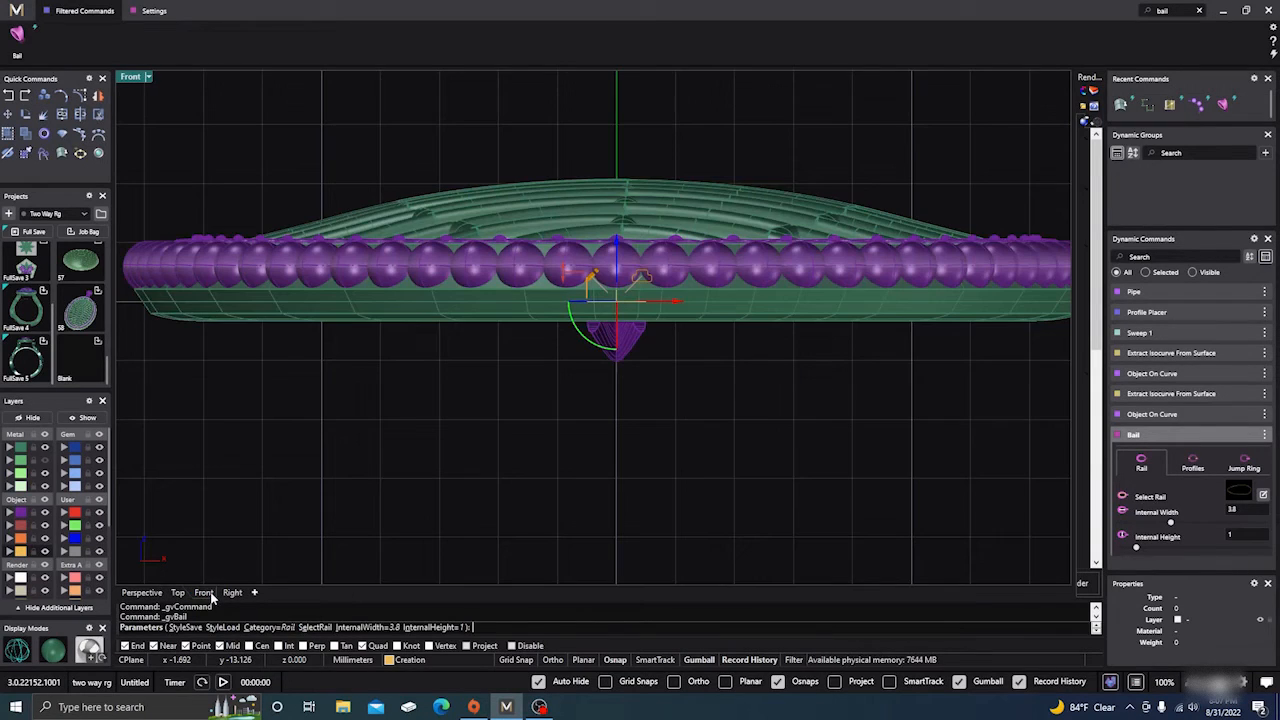
click(232, 592)
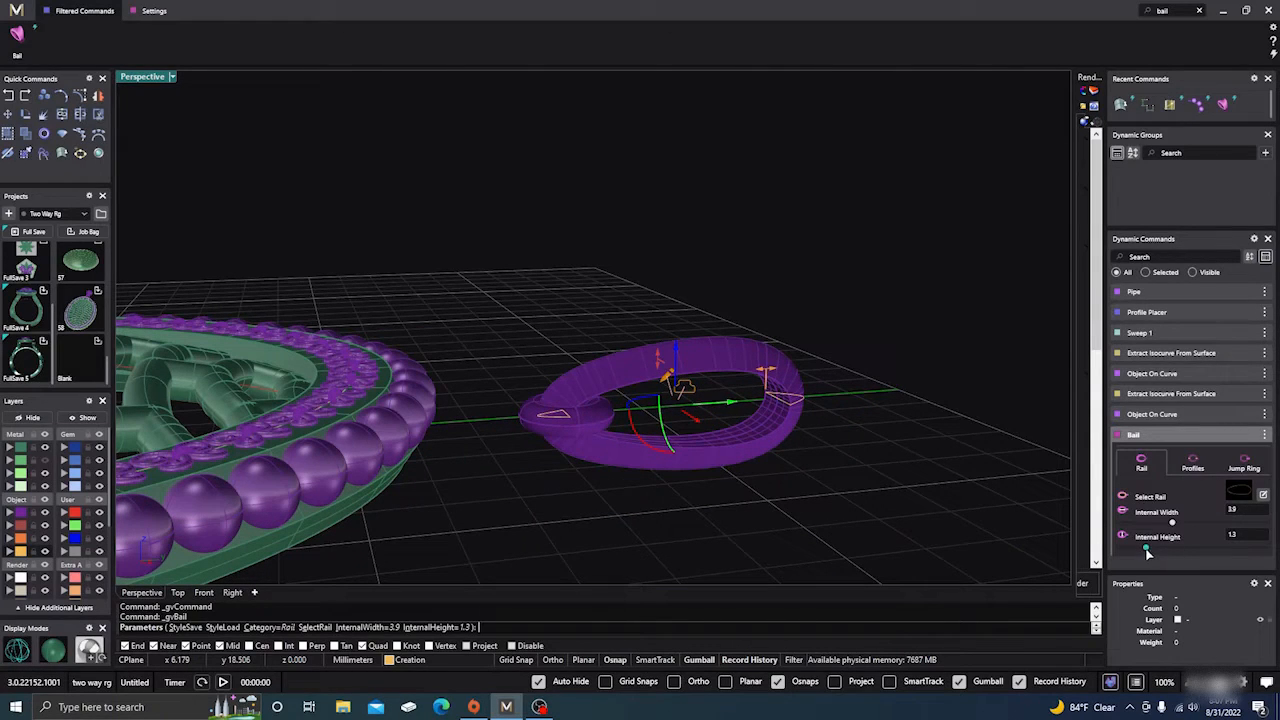
drag(1148, 550, 1156, 550)
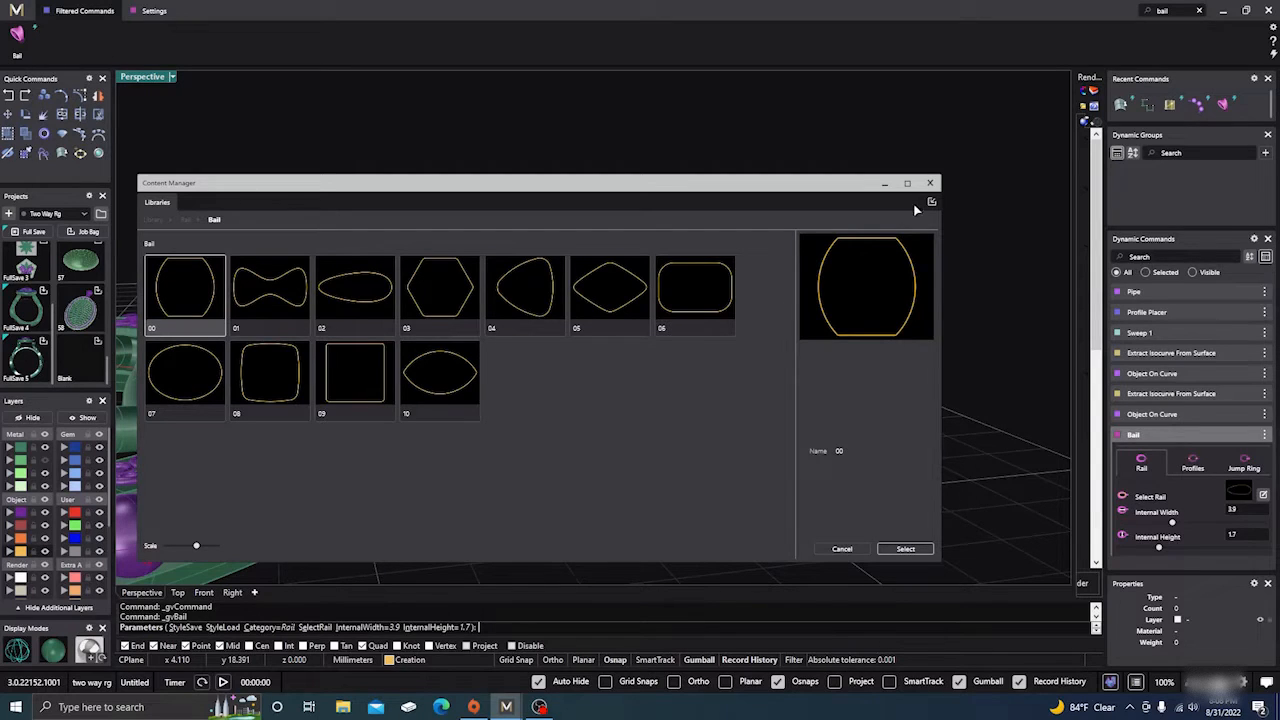
click(904, 548)
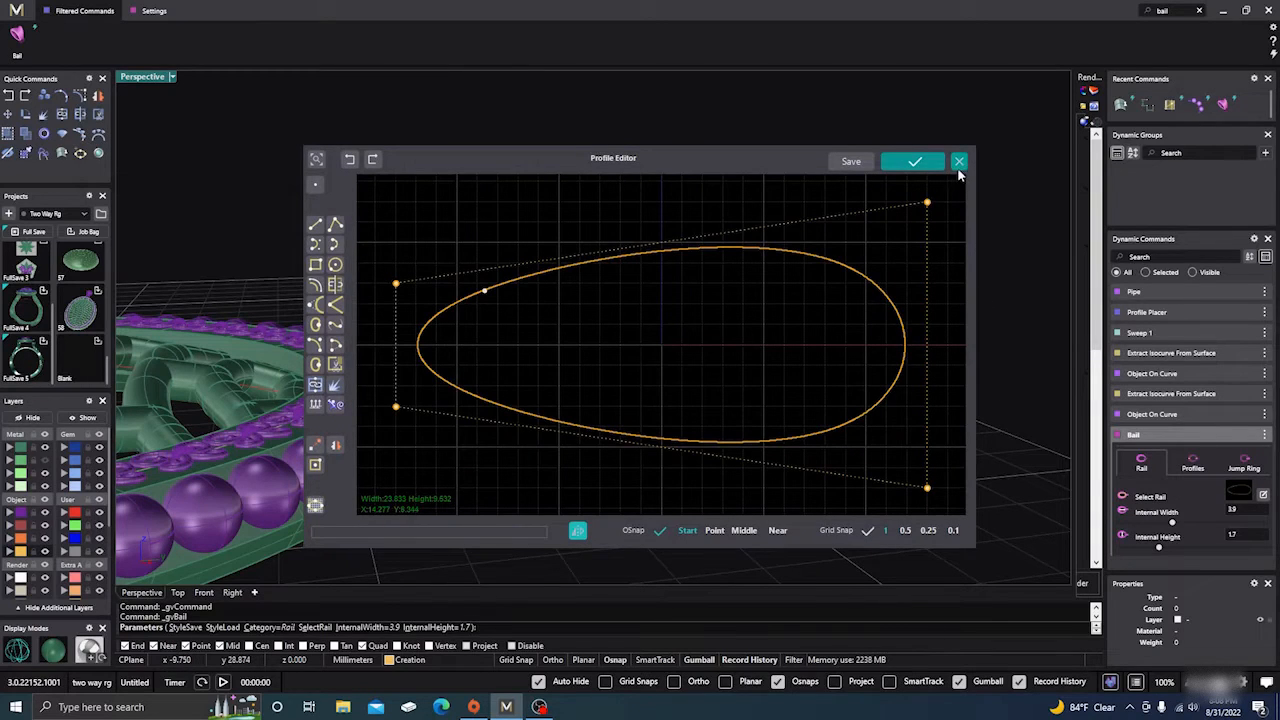
click(912, 160)
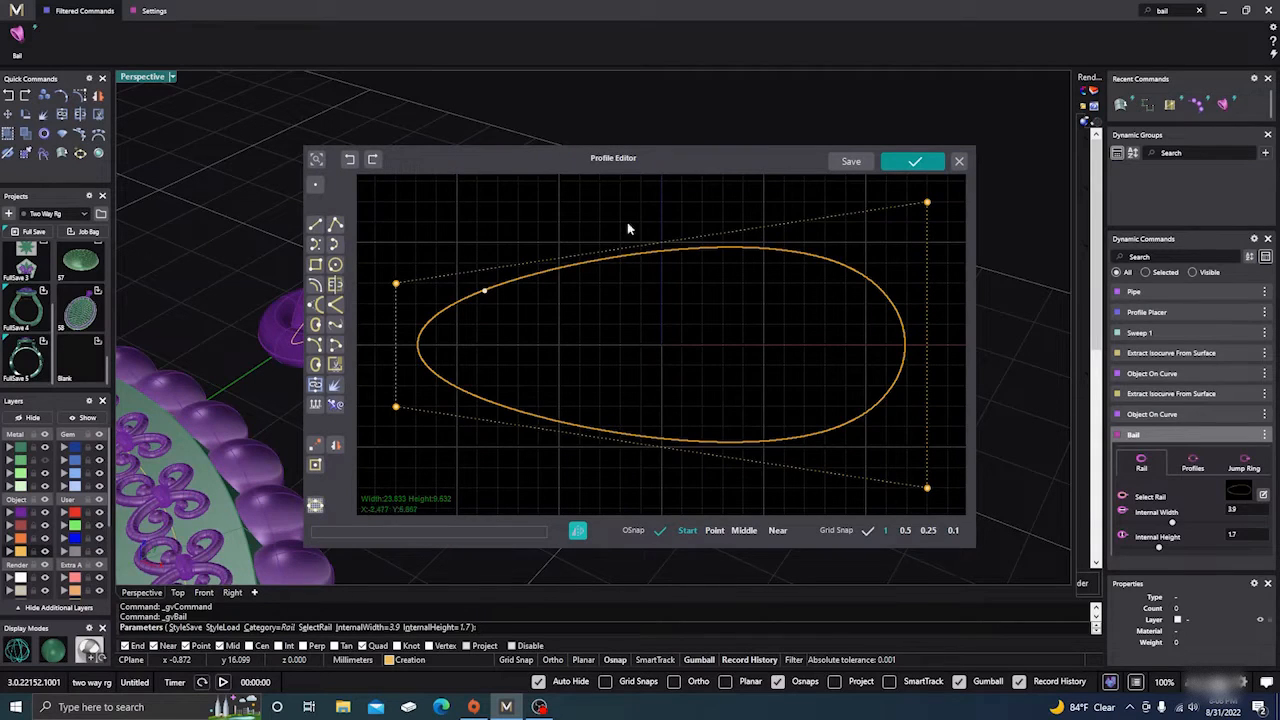
click(912, 160)
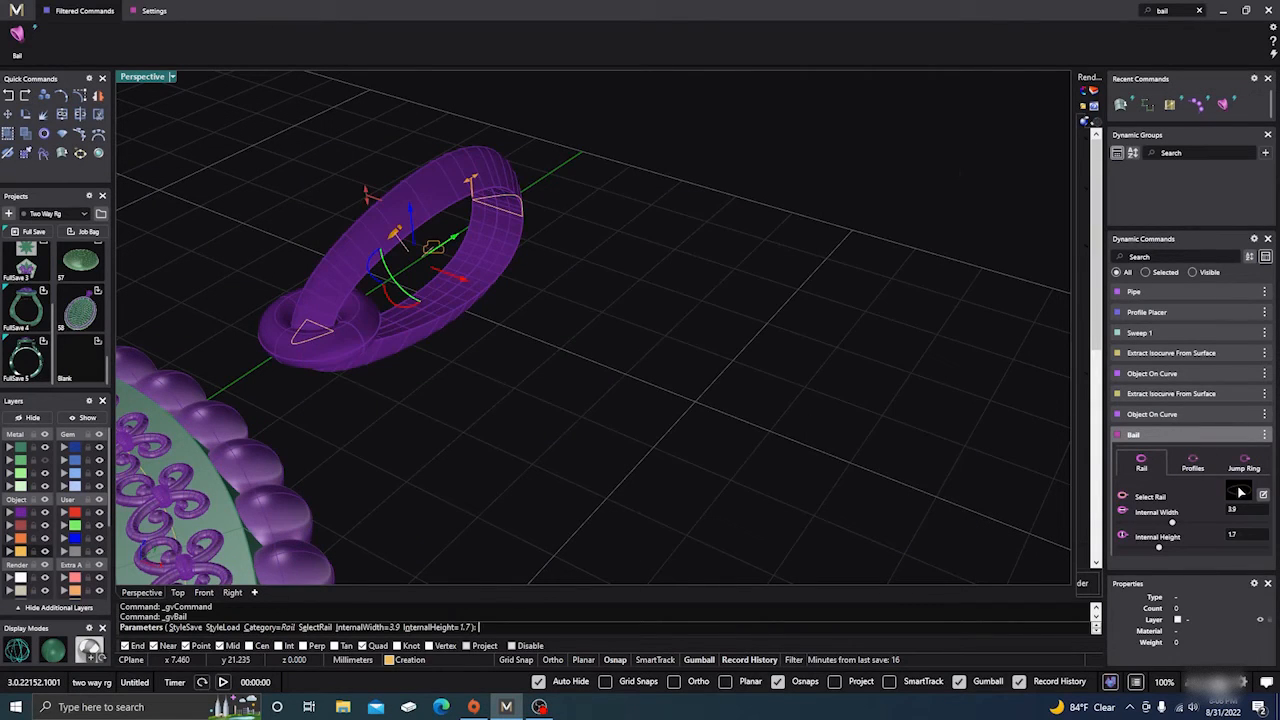
click(1240, 492)
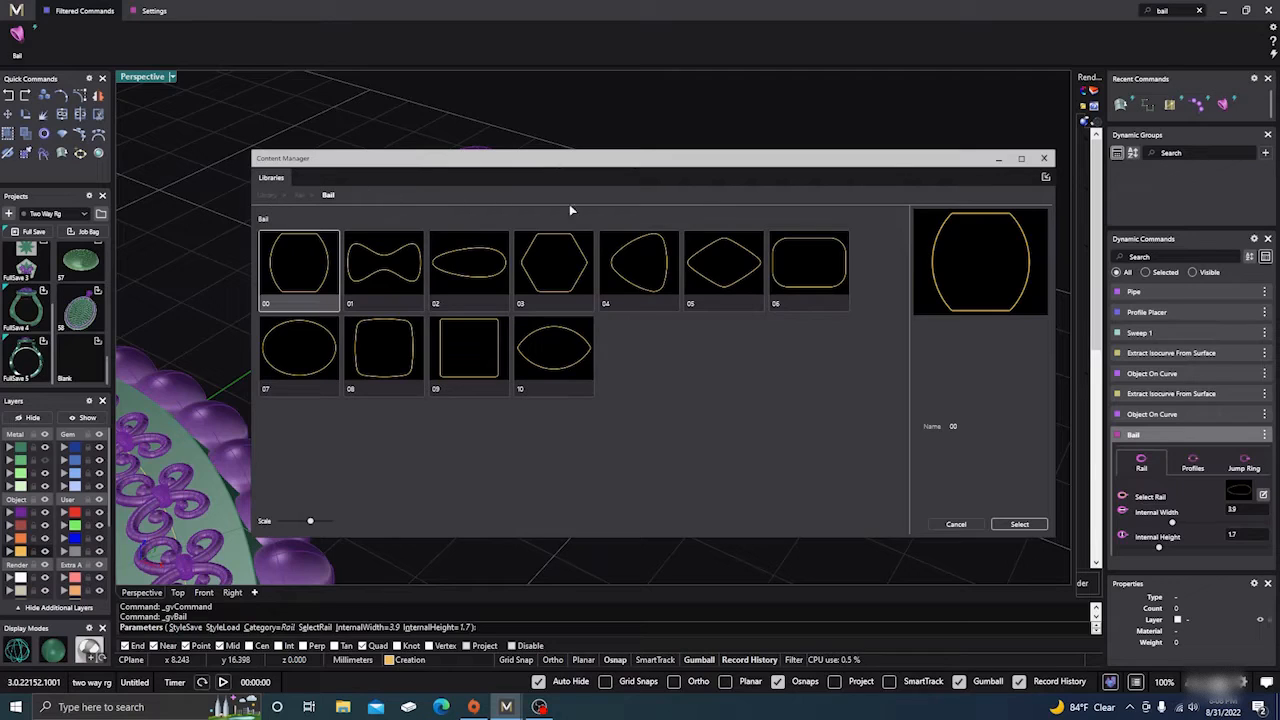
mouse_move(624, 376)
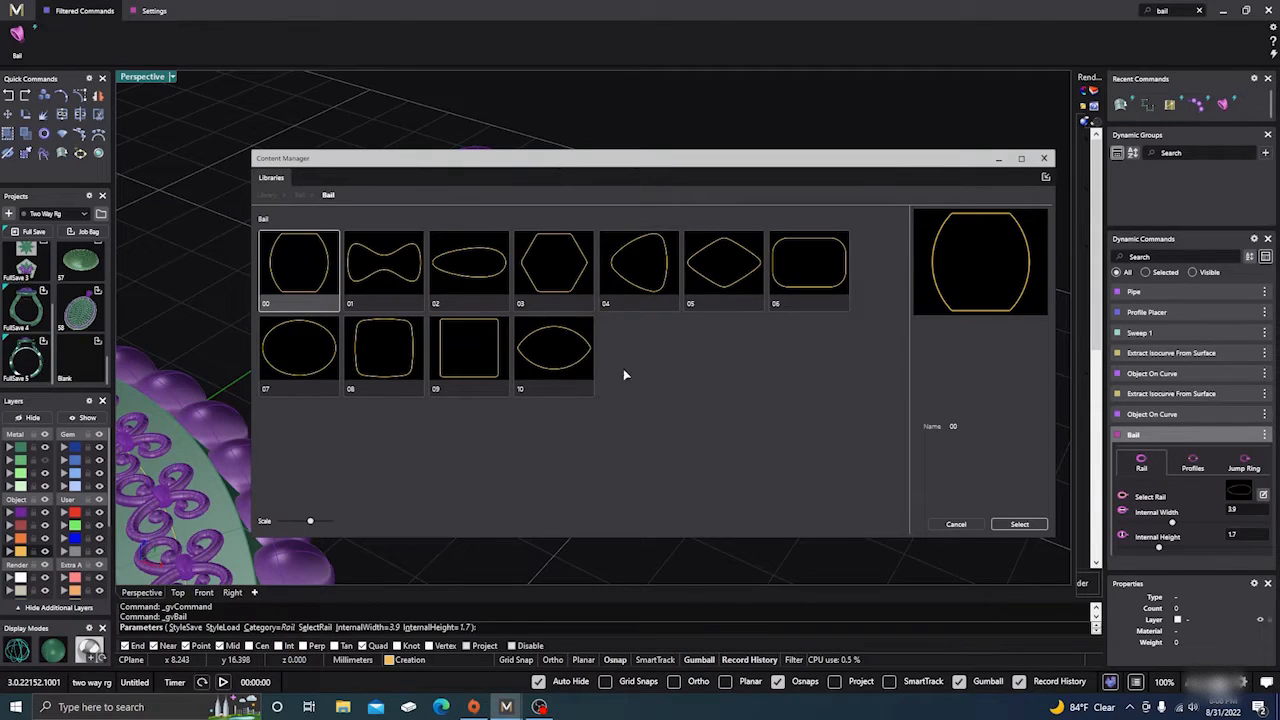
click(1020, 524)
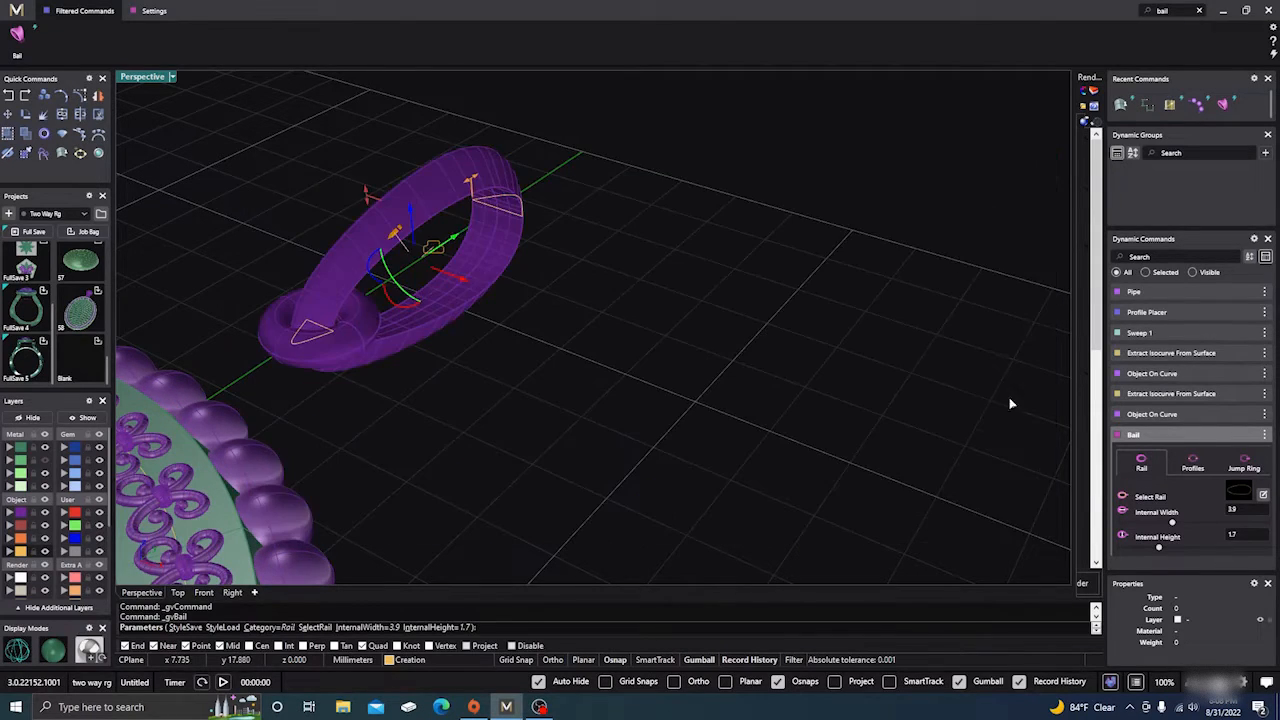
click(1192, 466)
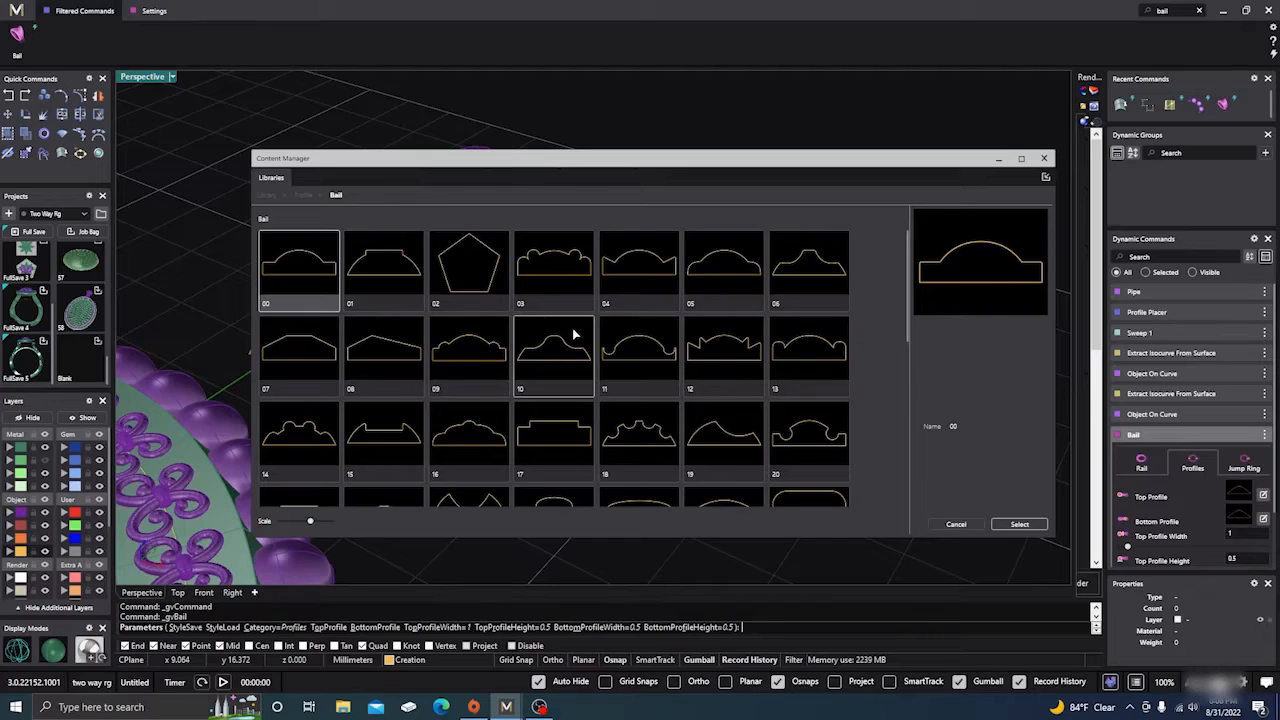
Step: Apply the scalloped crown top profile to the bail and set Bottom Profile Width to 0.50 mm
scroll(down, 3)
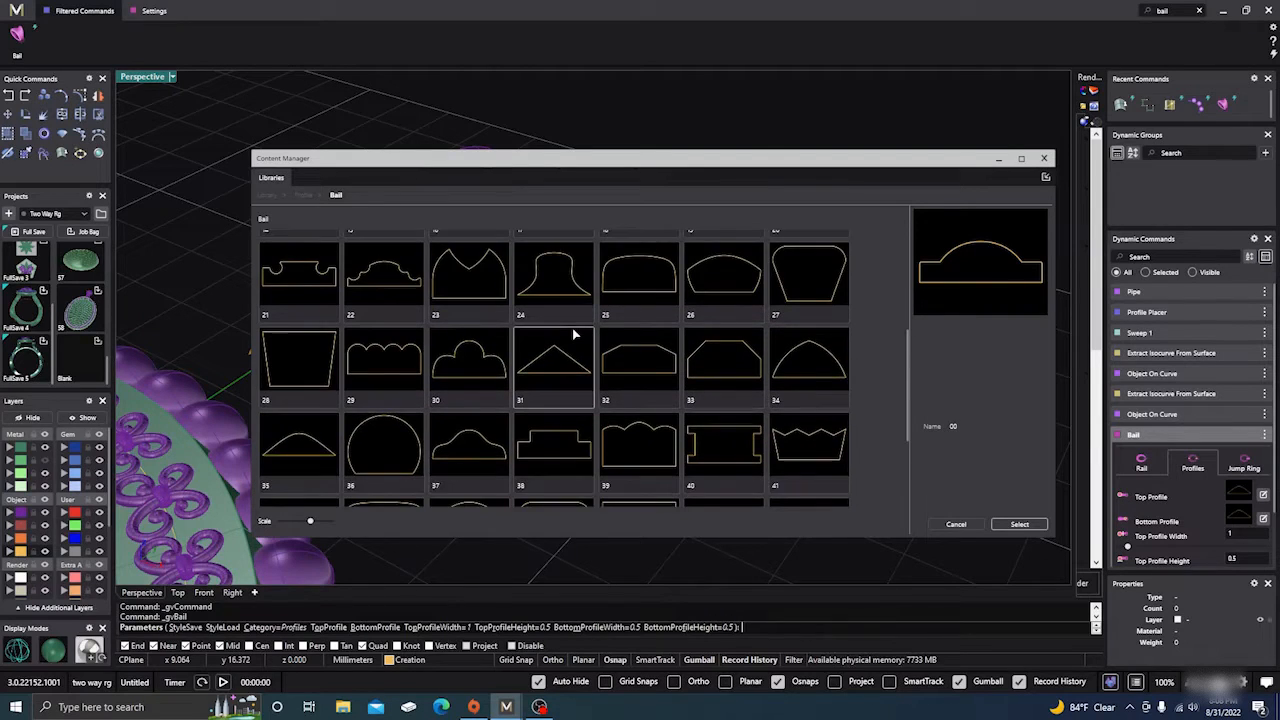
scroll(down, 3)
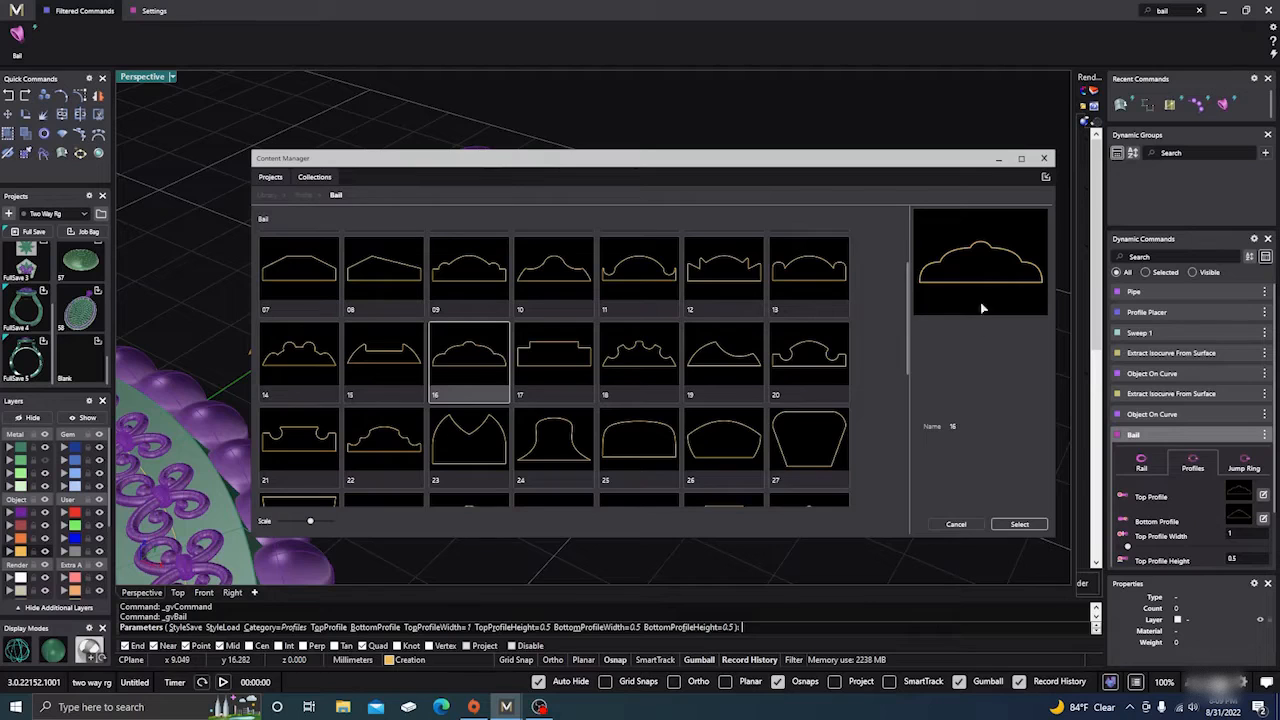
click(1018, 524)
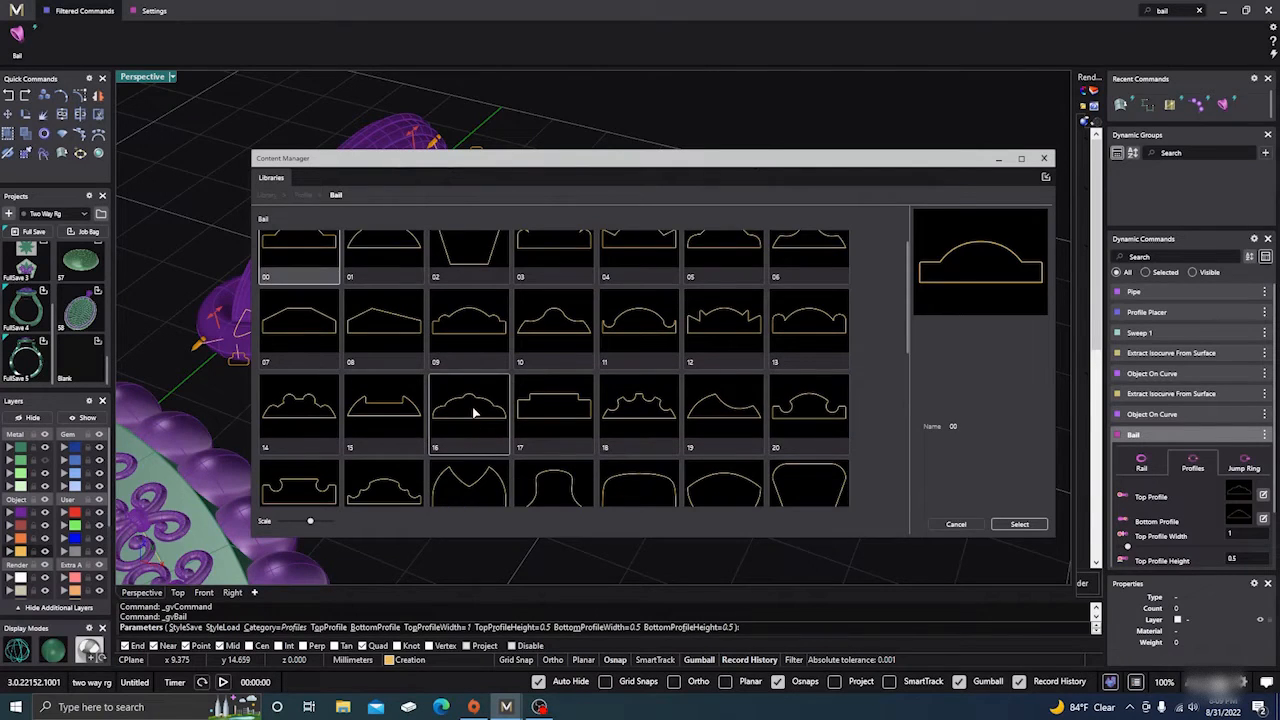
click(466, 412)
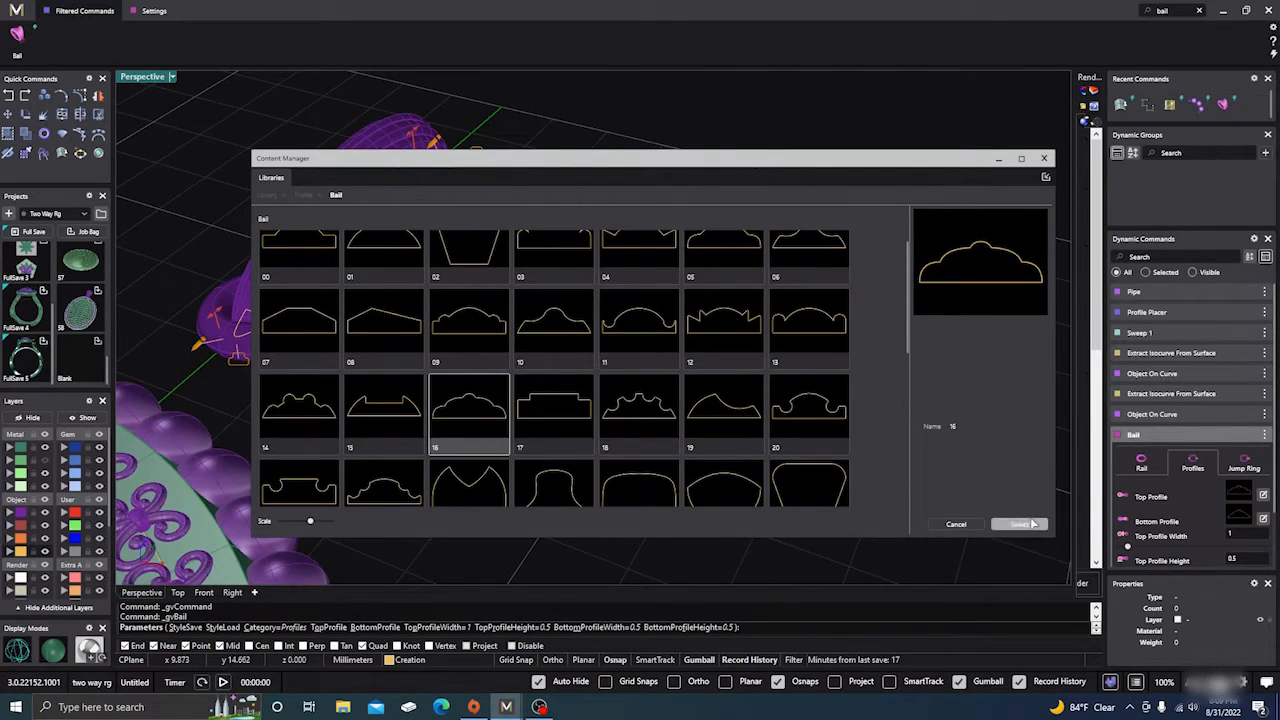
click(1018, 524)
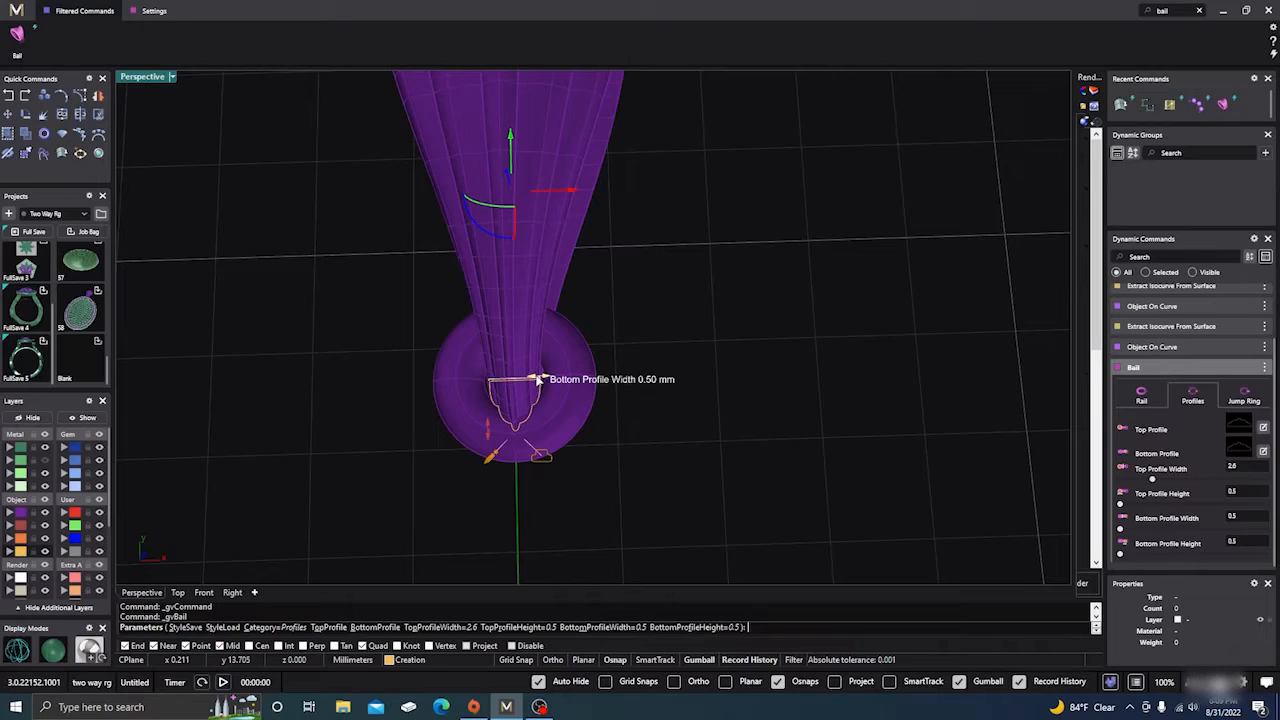
drag(536, 378, 556, 378)
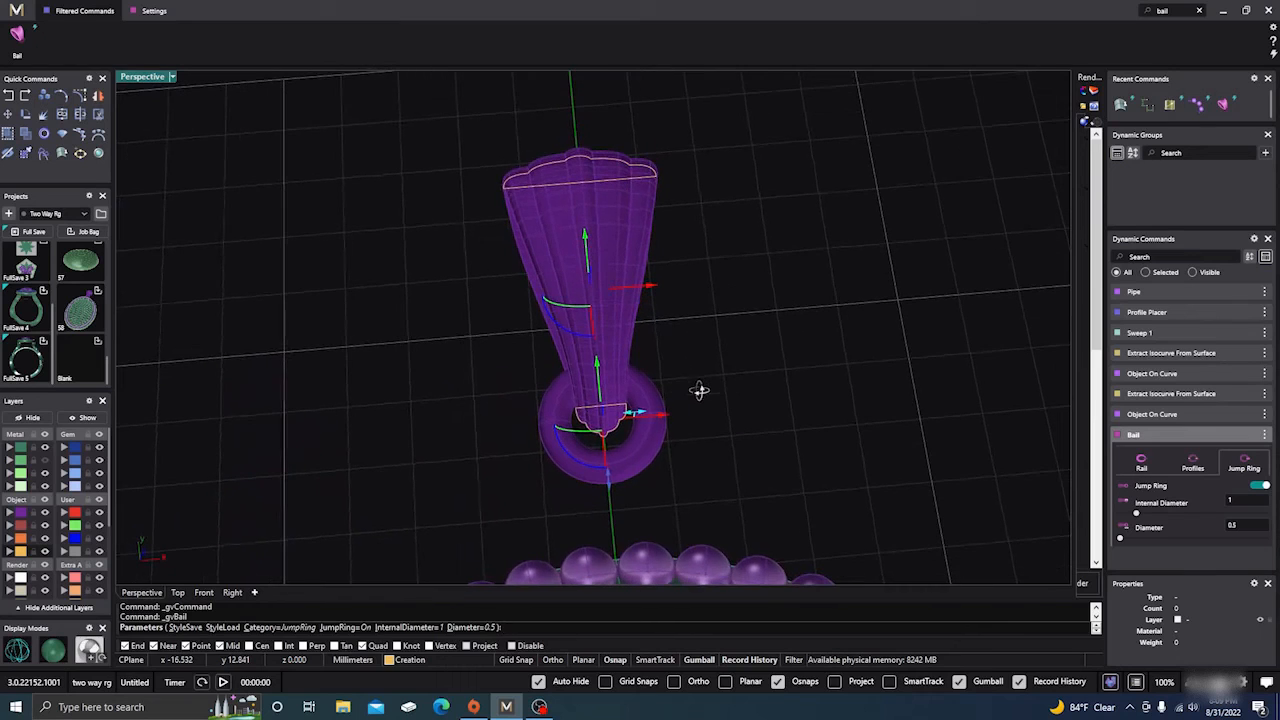
click(1140, 464)
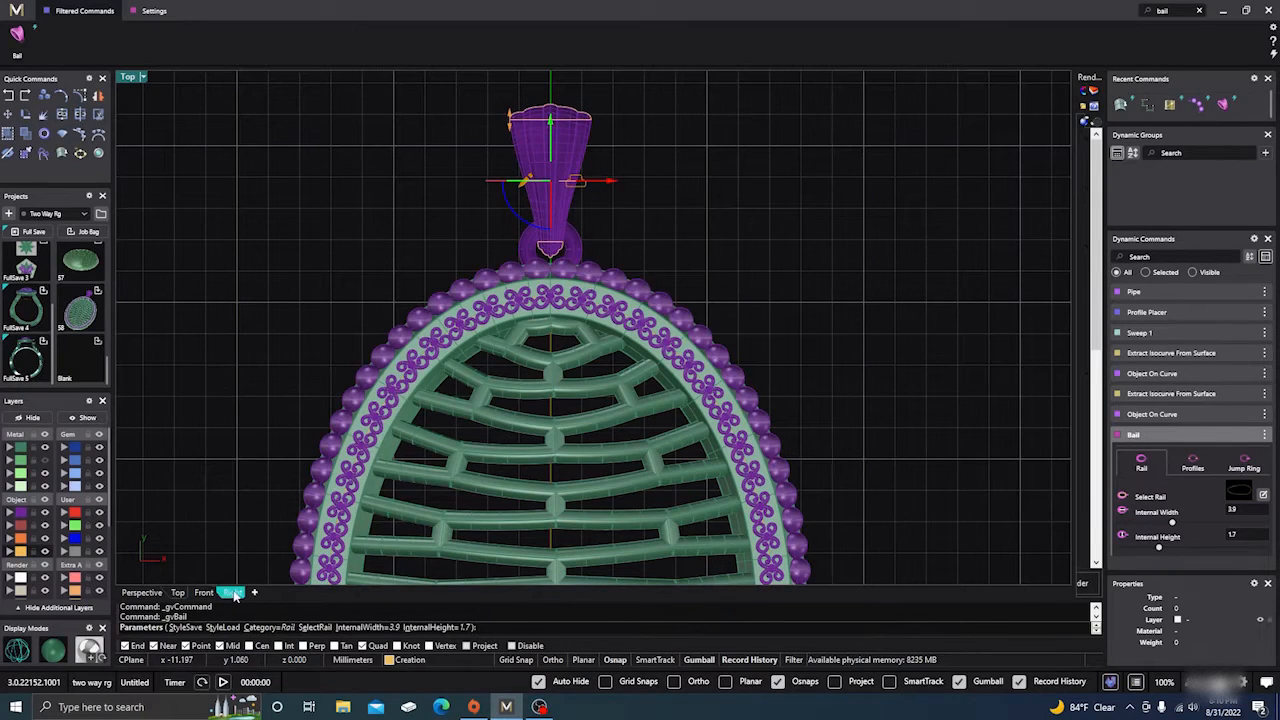
click(232, 592)
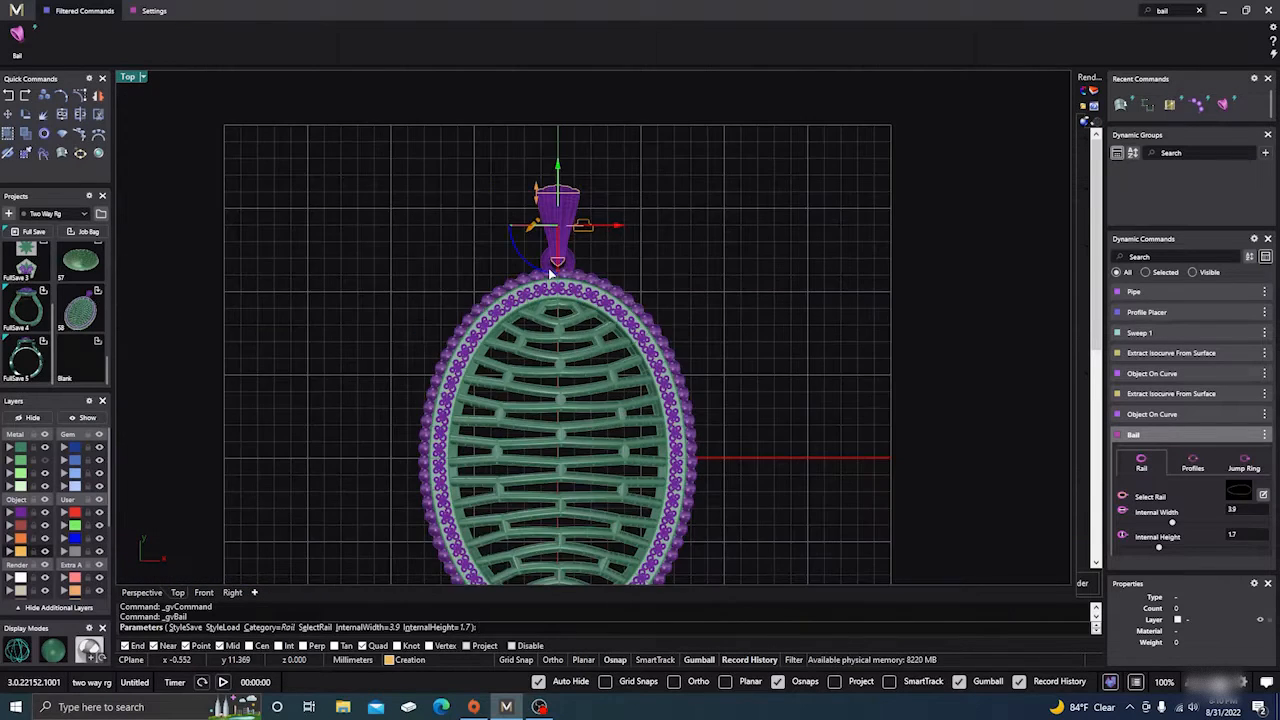
scroll(down, 3)
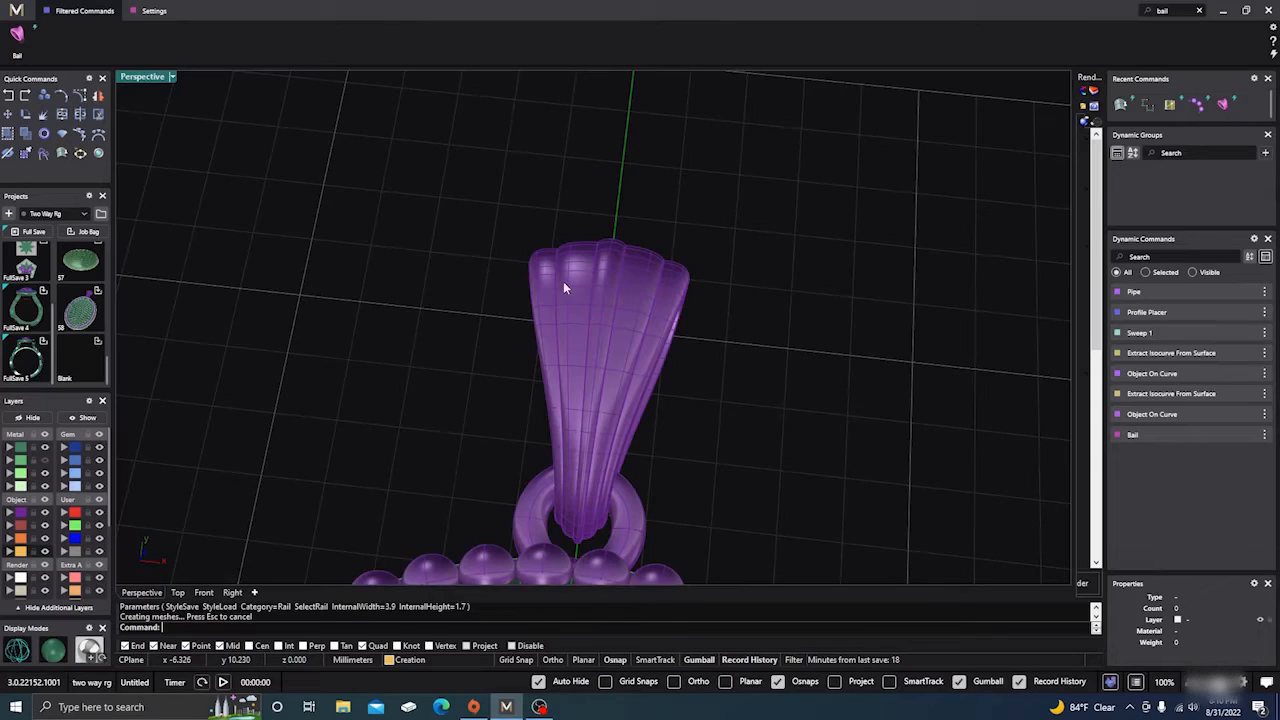
Step: Accept the fluted bail with its jump ring and review the assembled pendant
click(10, 664)
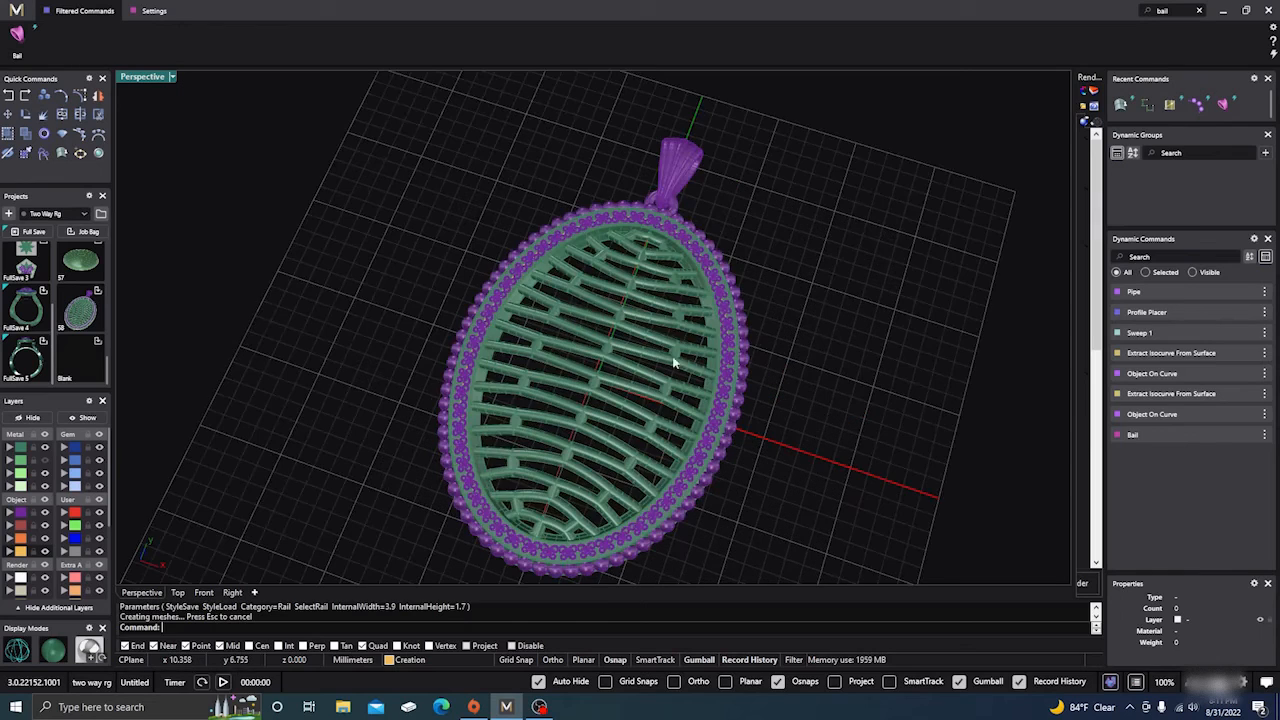
drag(676, 362, 700, 484)
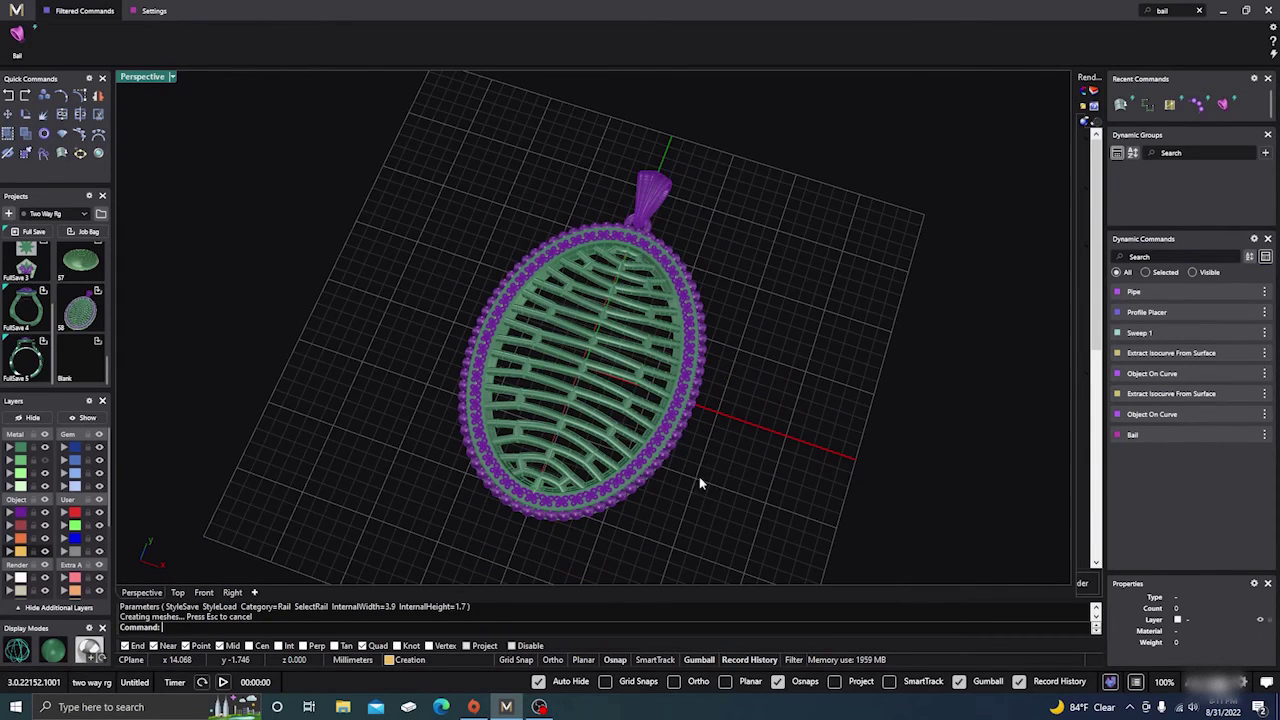